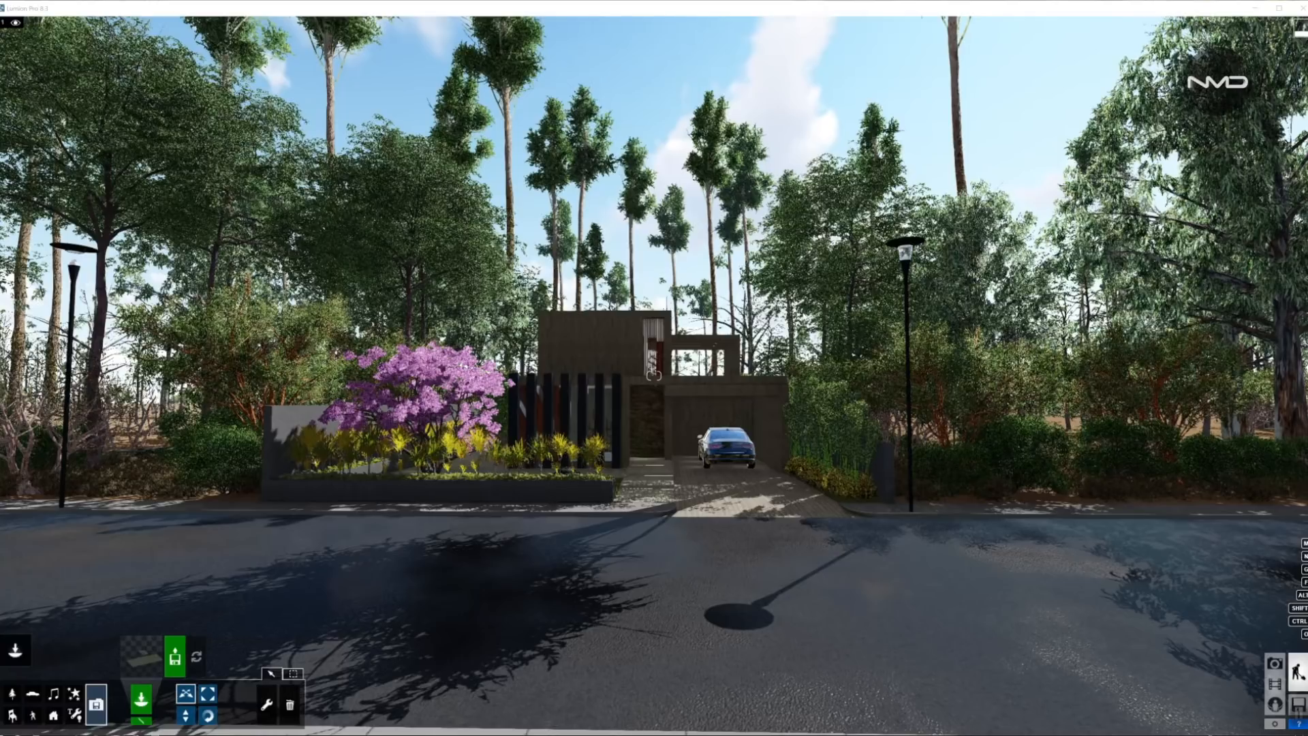
pyautogui.moveTo(856, 292)
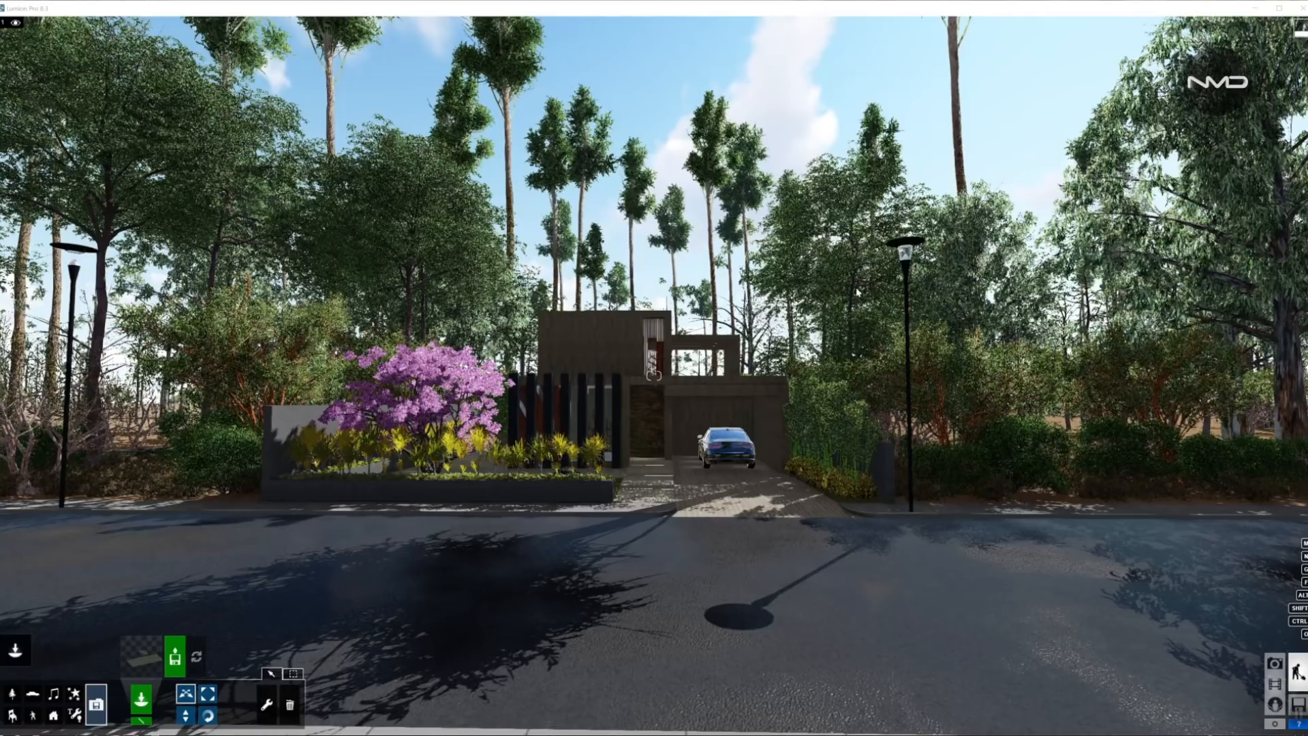
pyautogui.moveTo(350, 272)
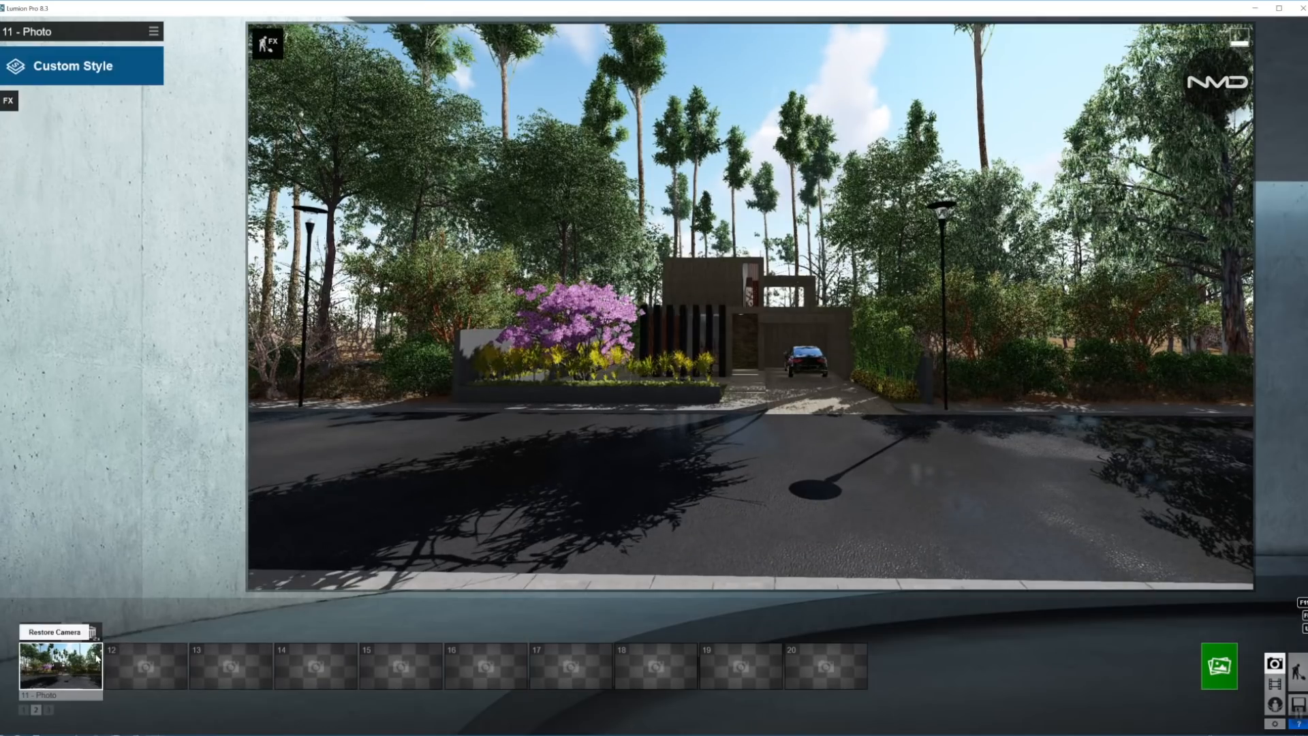
# Render photo 11 as a 1920×1080 JPG, saving the file and dismissing the completion notice
pyautogui.click(1218, 665)
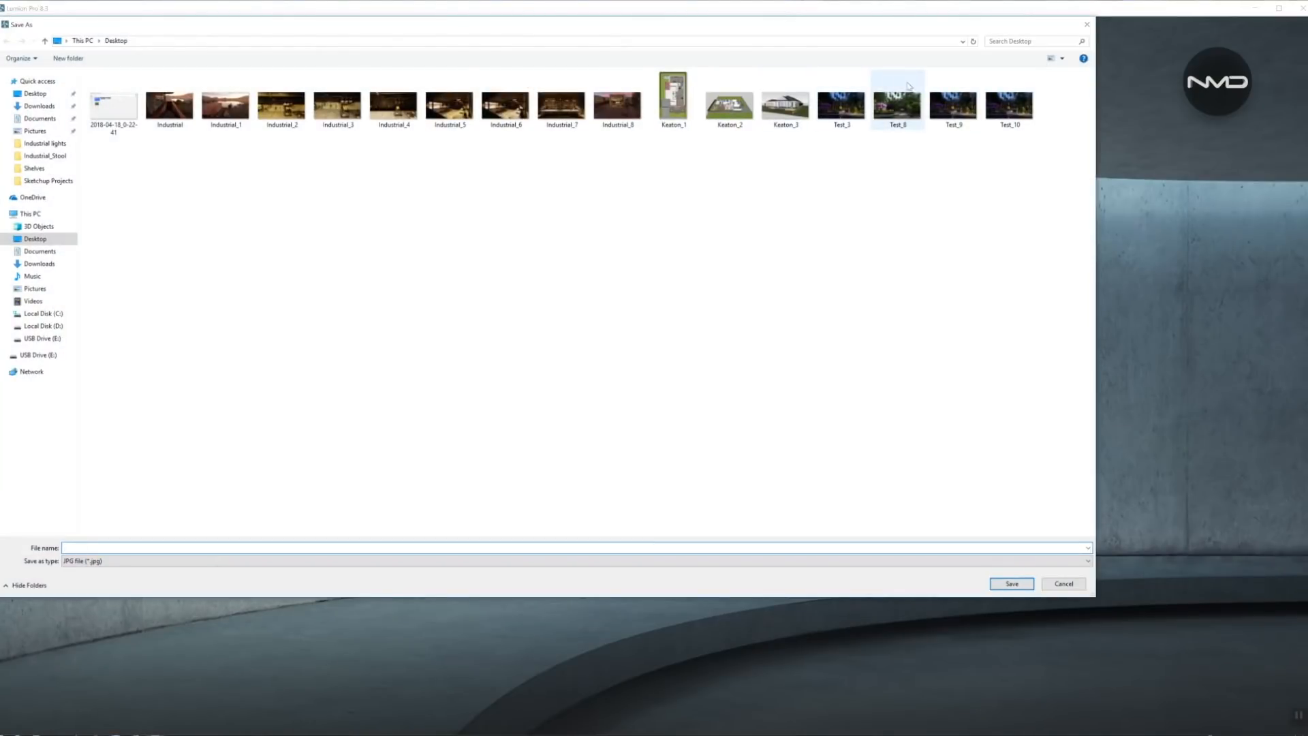
pyautogui.click(1063, 583)
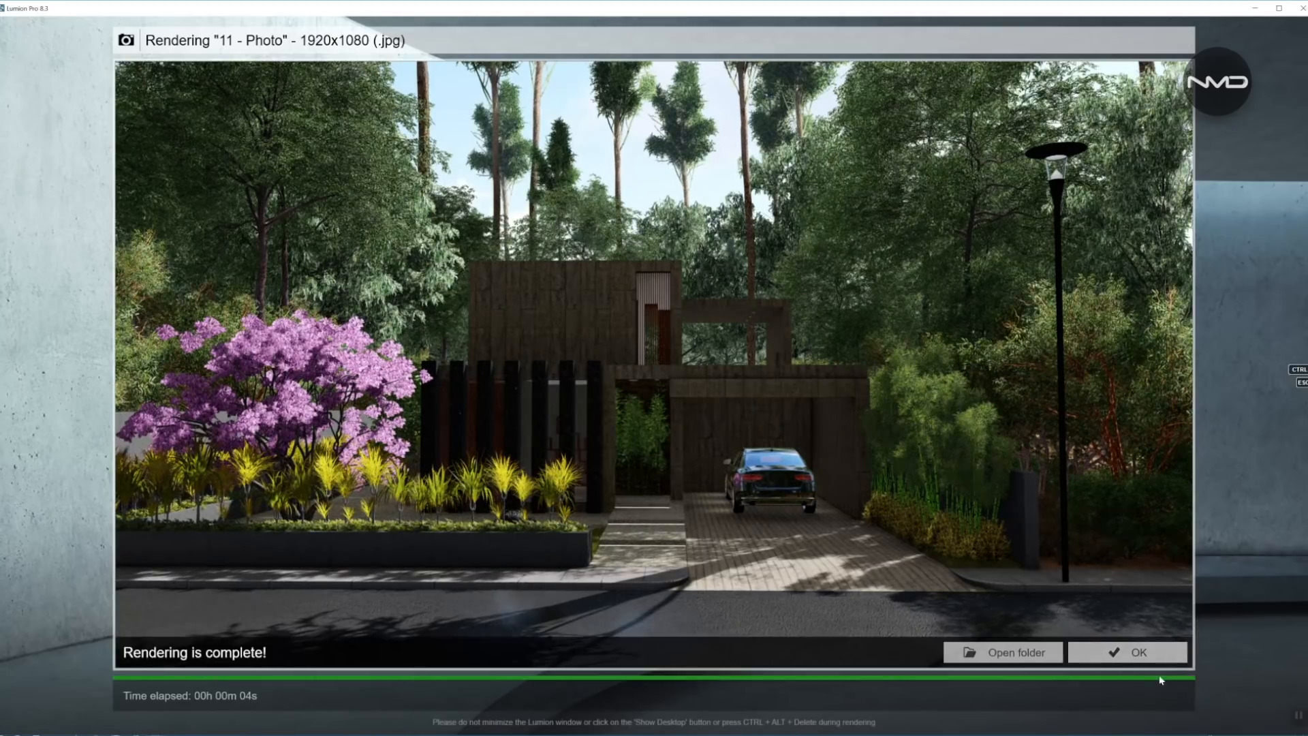
pyautogui.click(1126, 651)
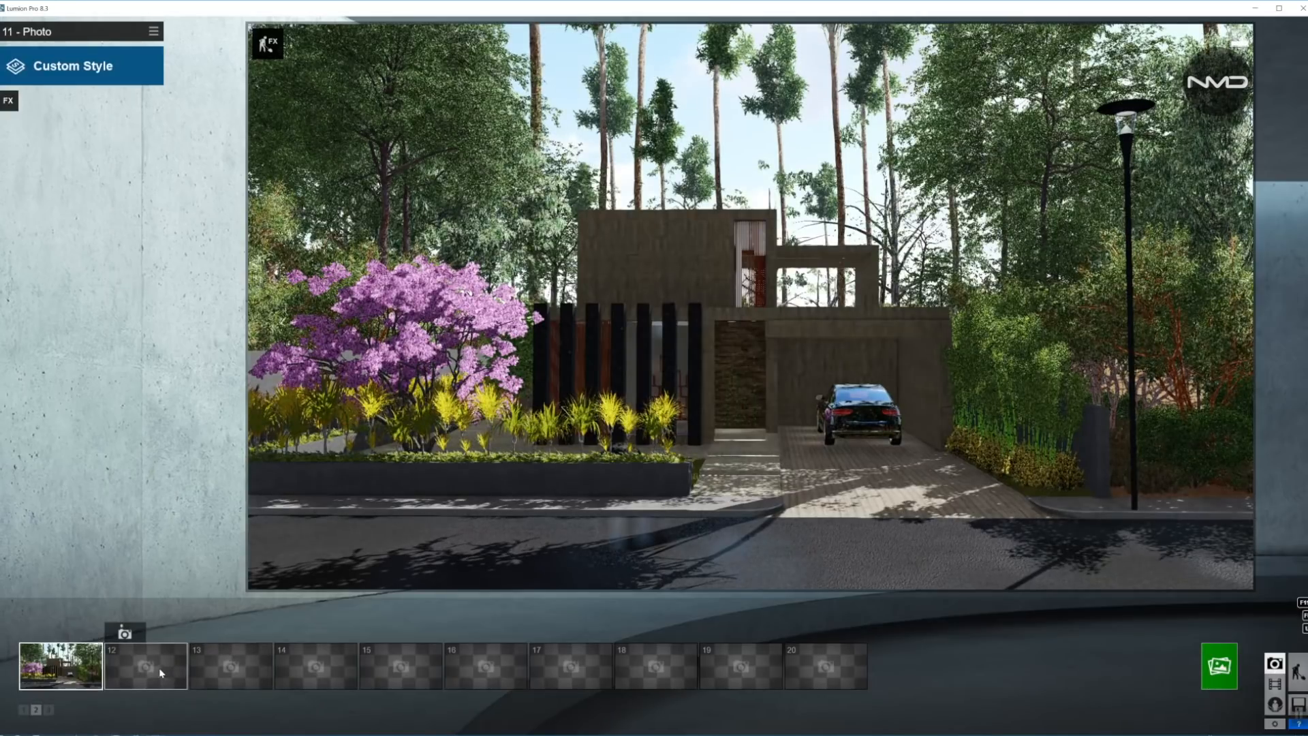
# Store the view as photo 12 and add Shadow, Reflection, Sky Light, Hyperlight and Depth of Field effects
pyautogui.click(144, 667)
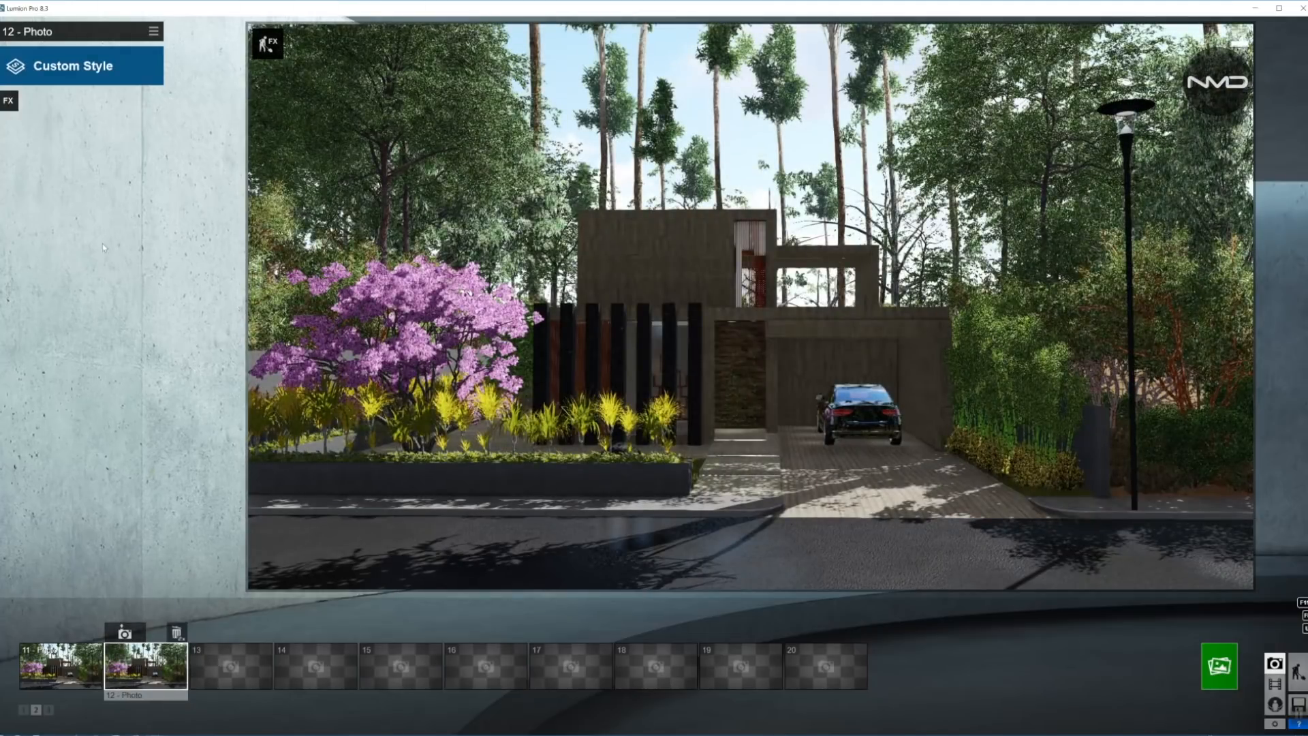
pyautogui.click(8, 100)
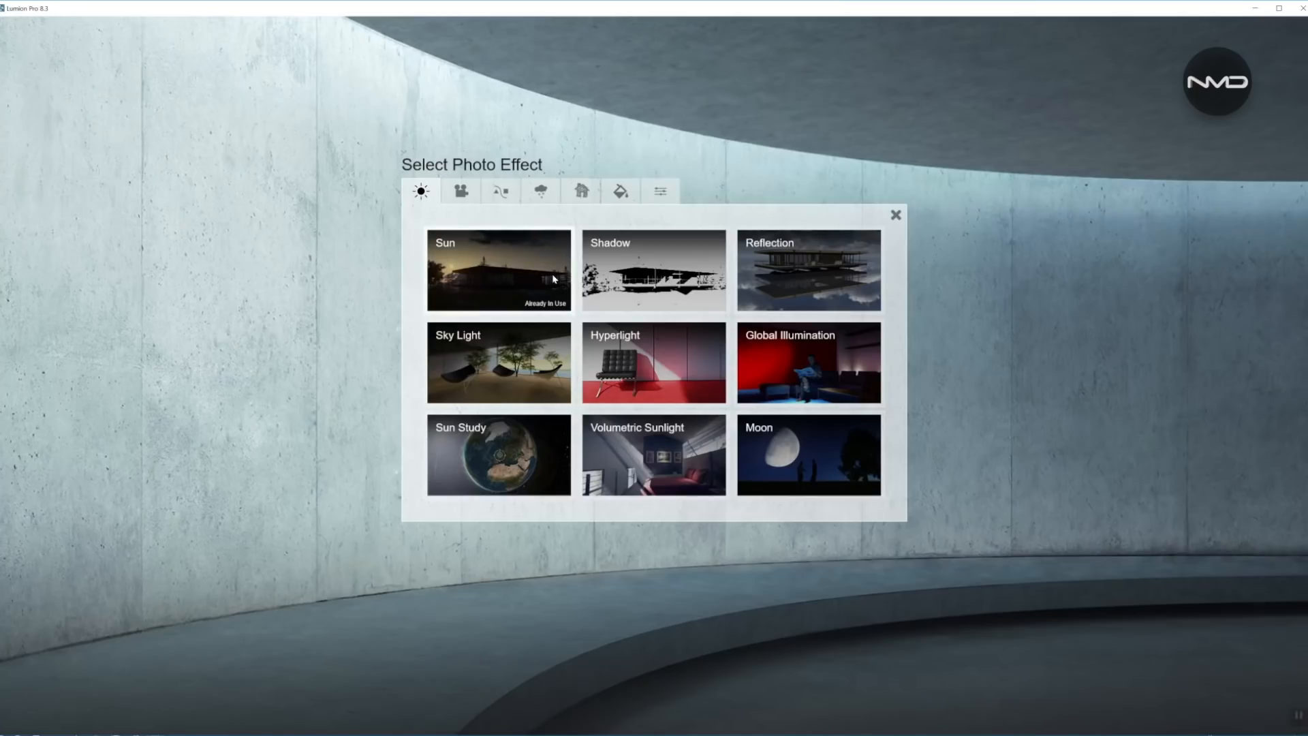
pyautogui.click(653, 270)
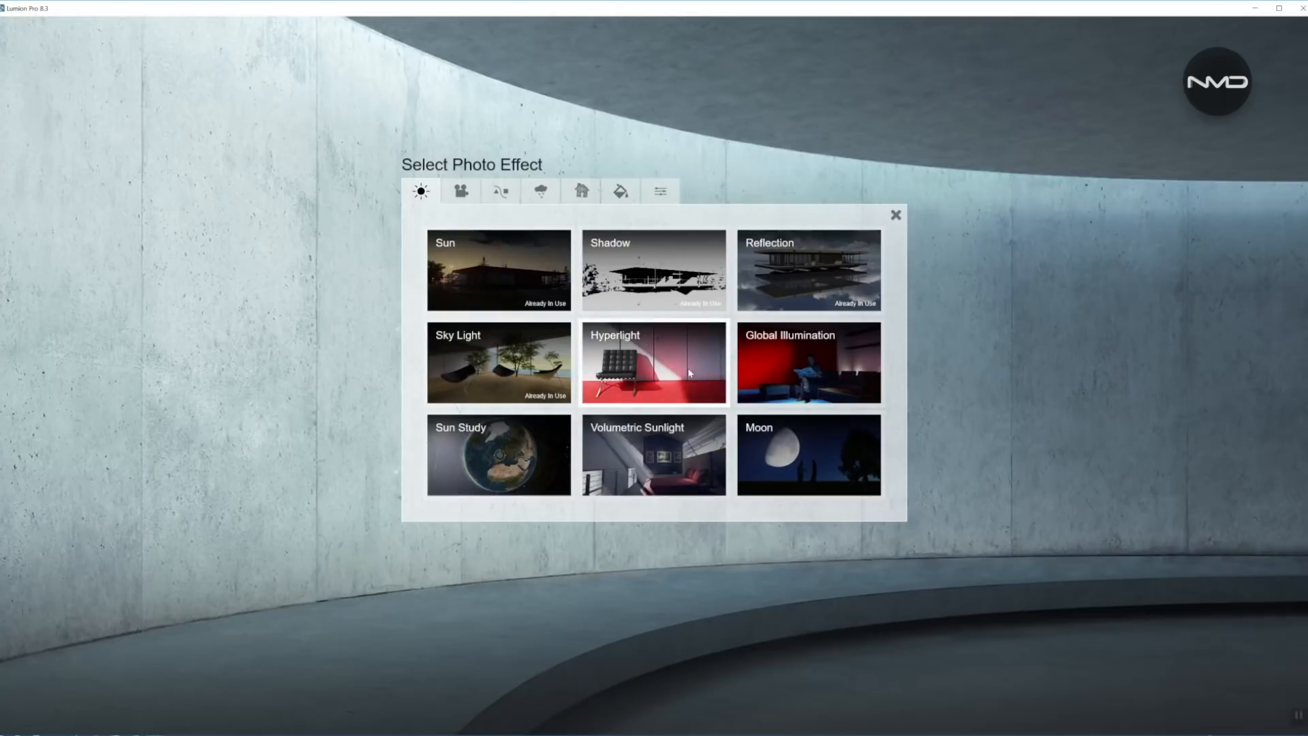
pyautogui.click(653, 362)
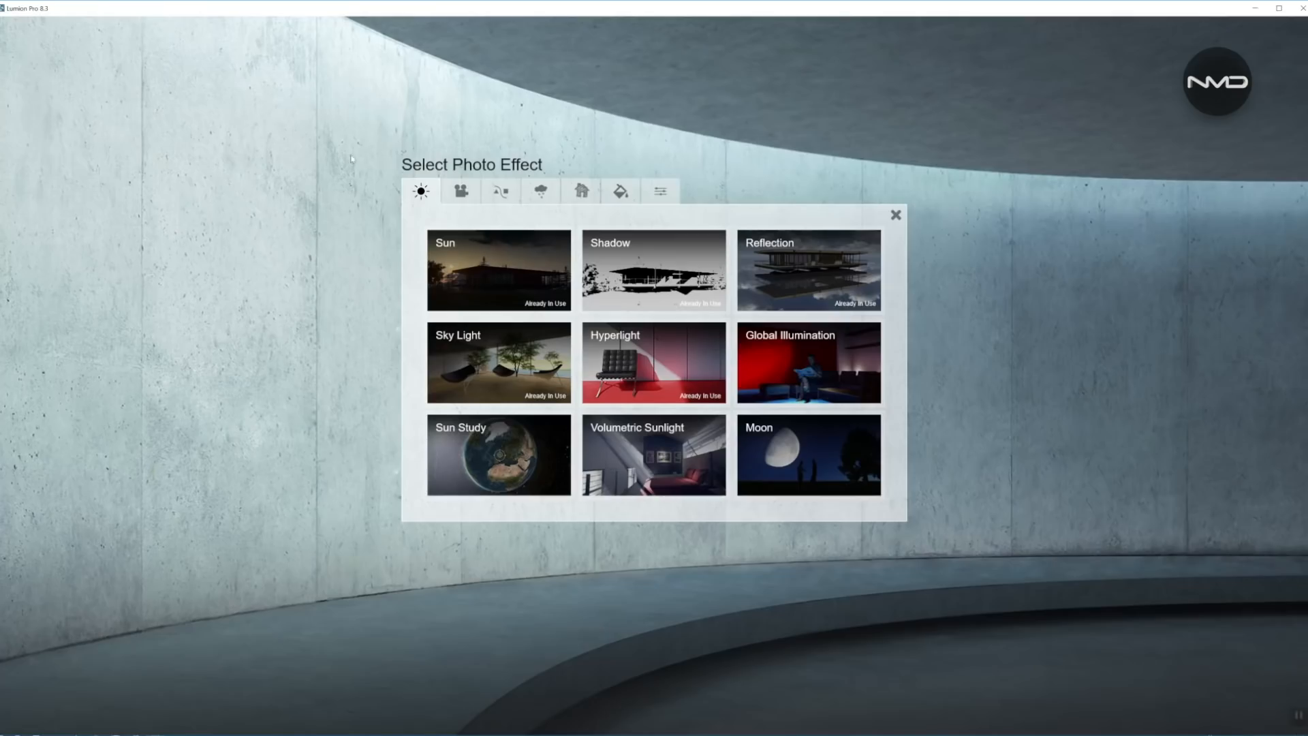
pyautogui.click(459, 191)
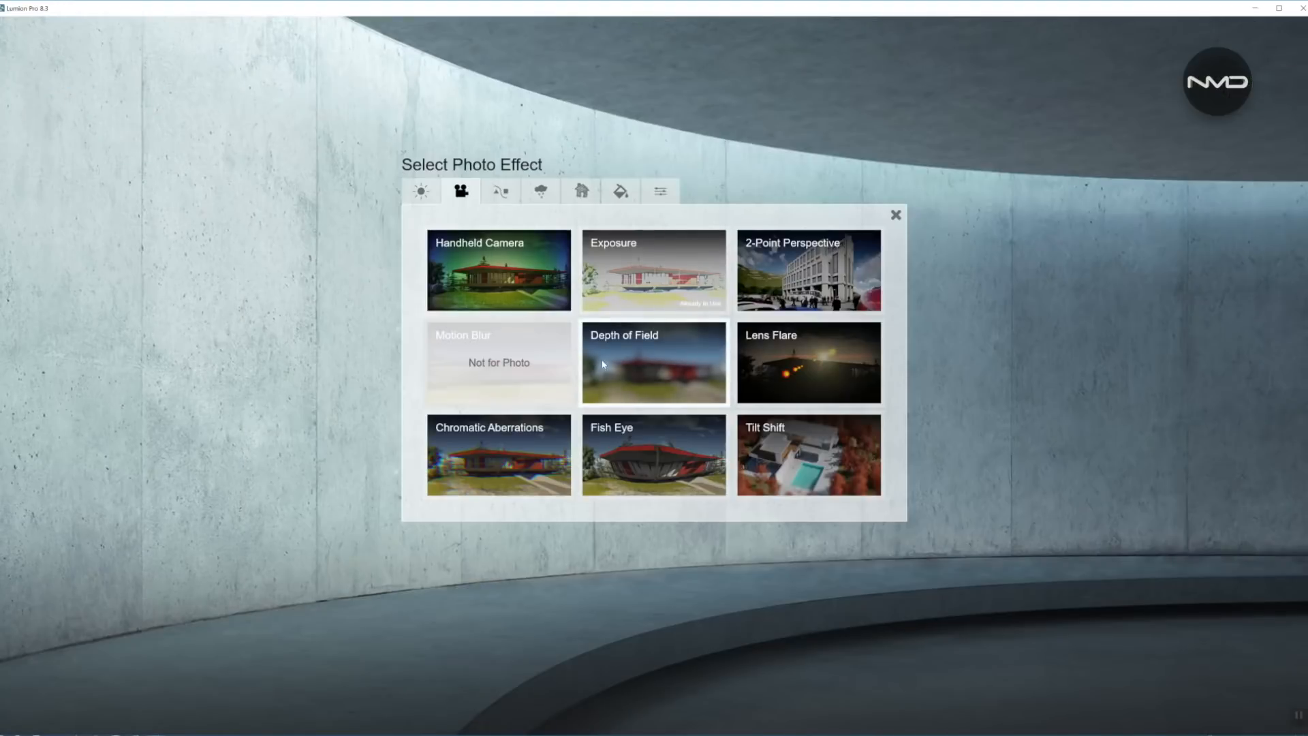
pyautogui.click(653, 362)
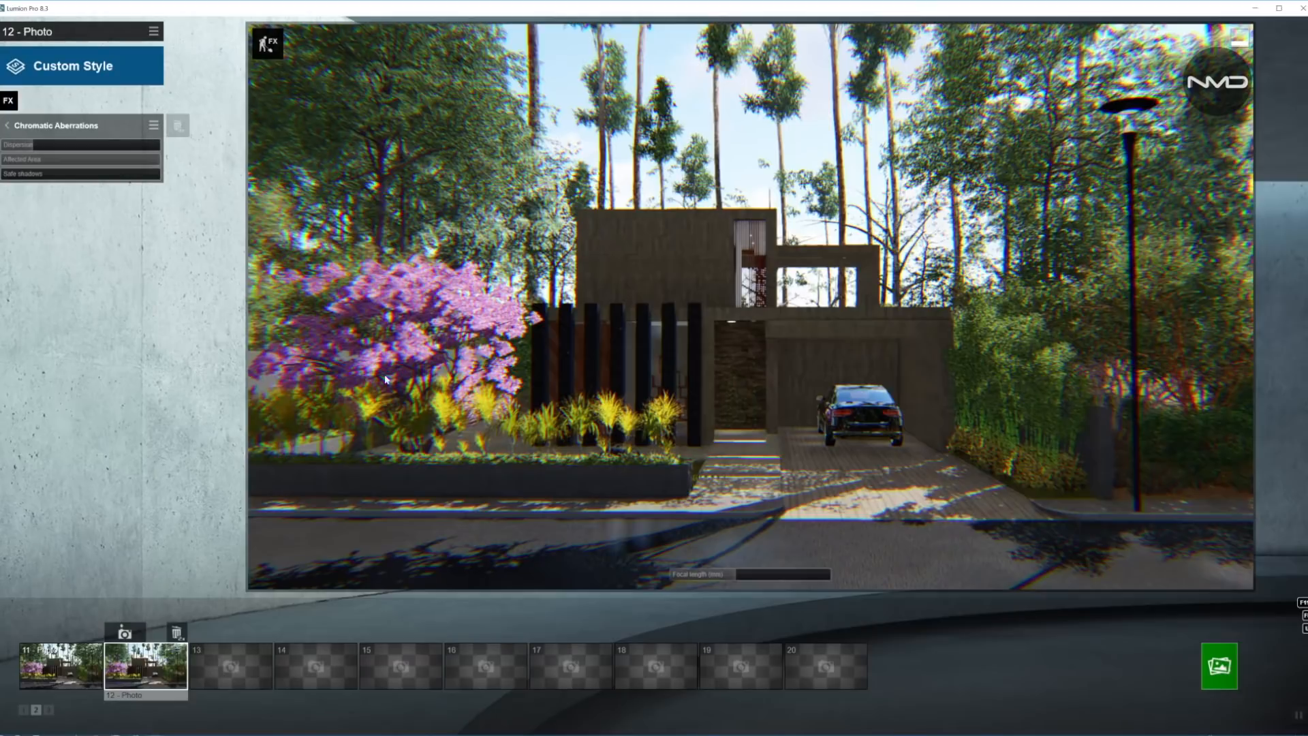
# Add Sharpen, Color Correction and Chromatic Aberrations, lowering dispersion to remove the colour fringing
pyautogui.click(269, 43)
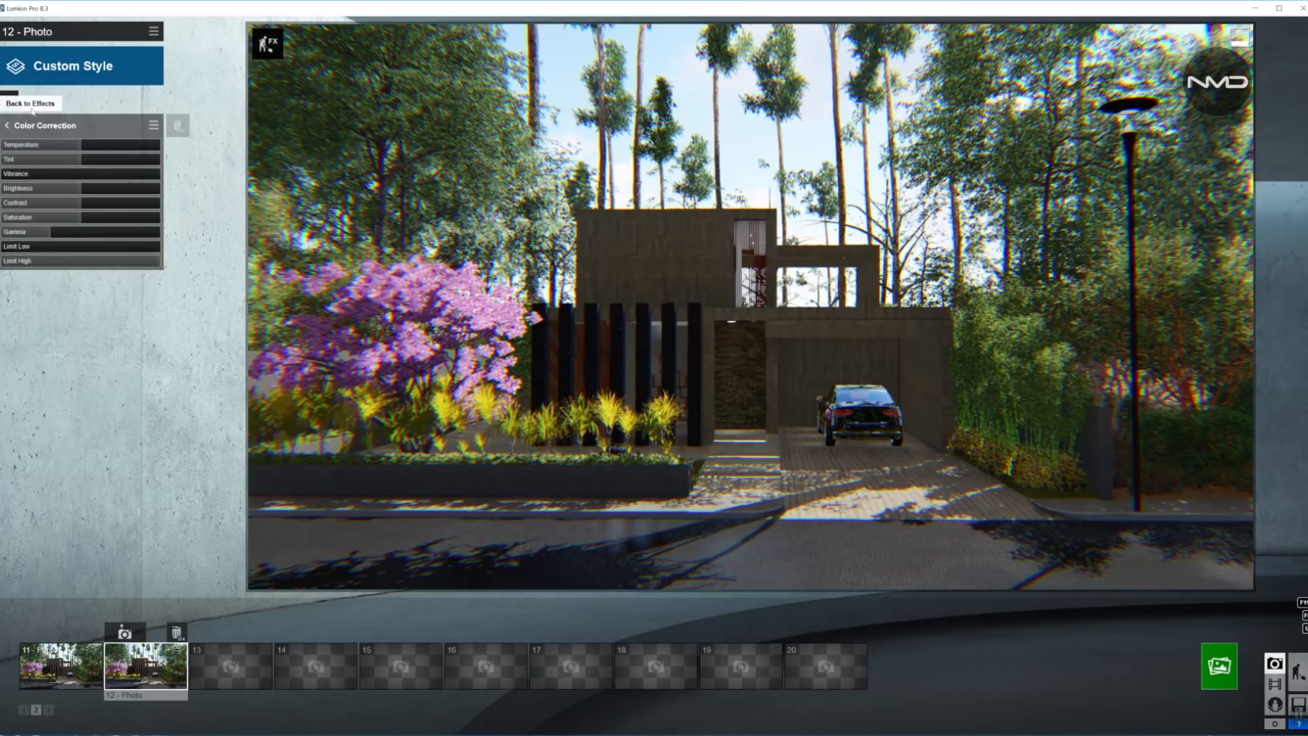
pyautogui.click(30, 102)
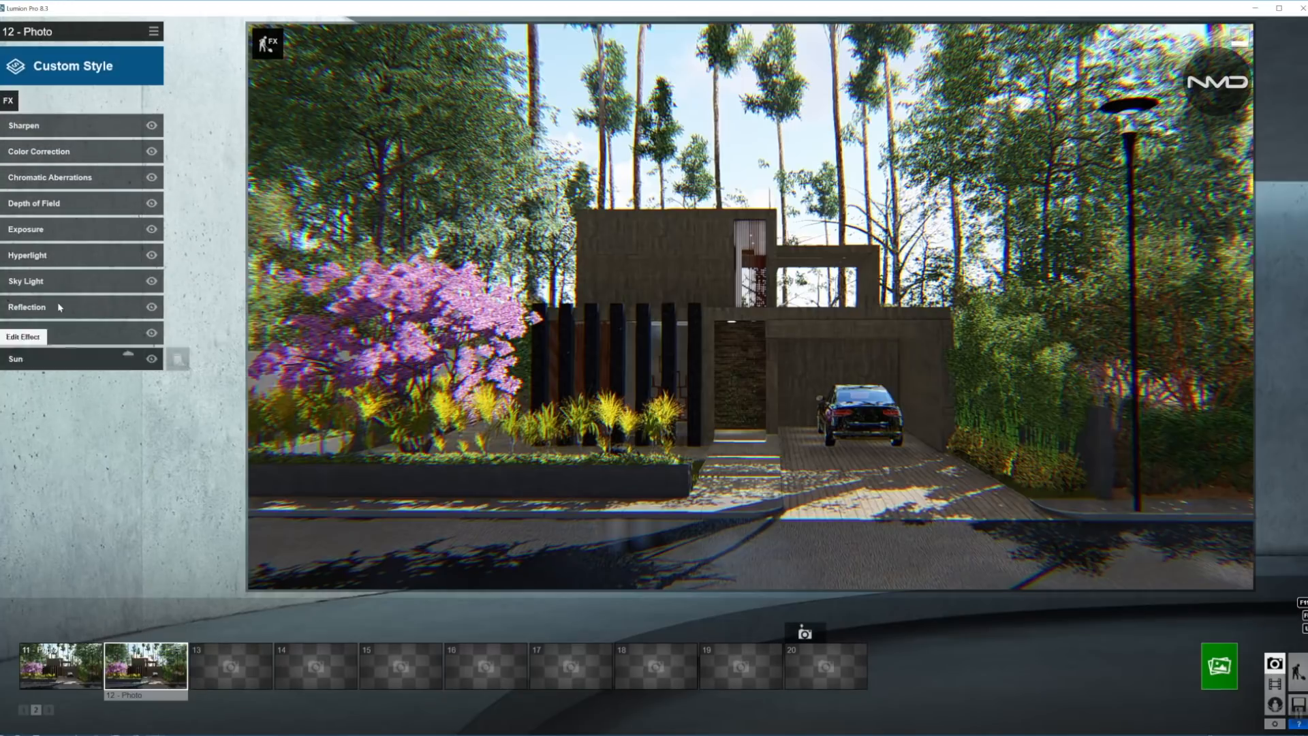
pyautogui.click(49, 177)
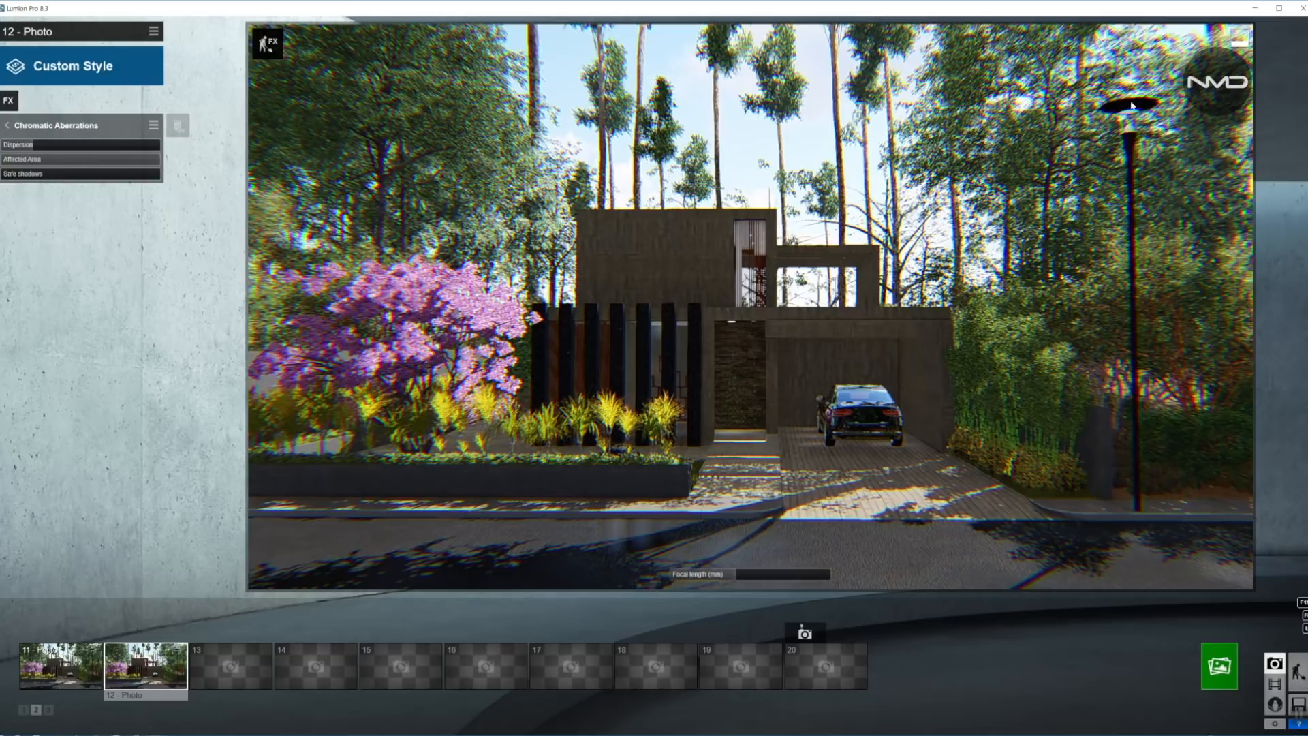
pyautogui.moveTo(286, 68)
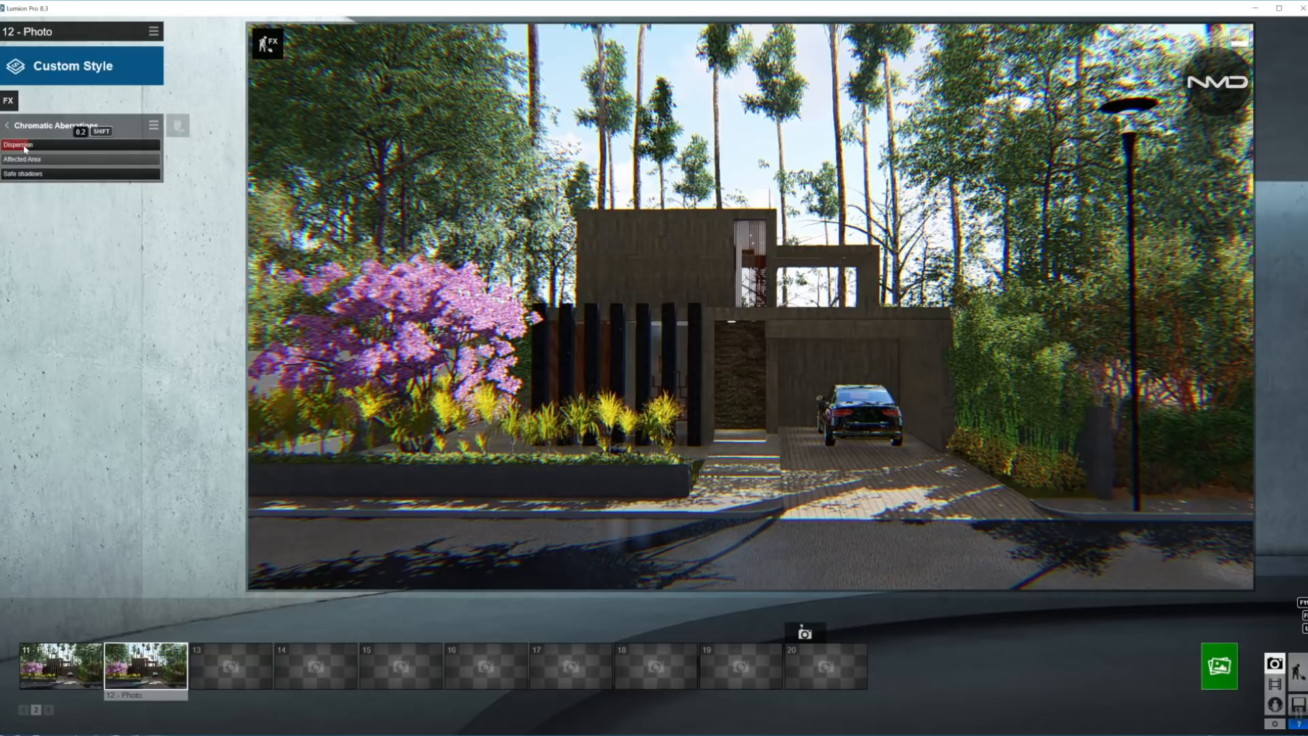
pyautogui.moveTo(79, 143); pyautogui.dragTo(4, 144)
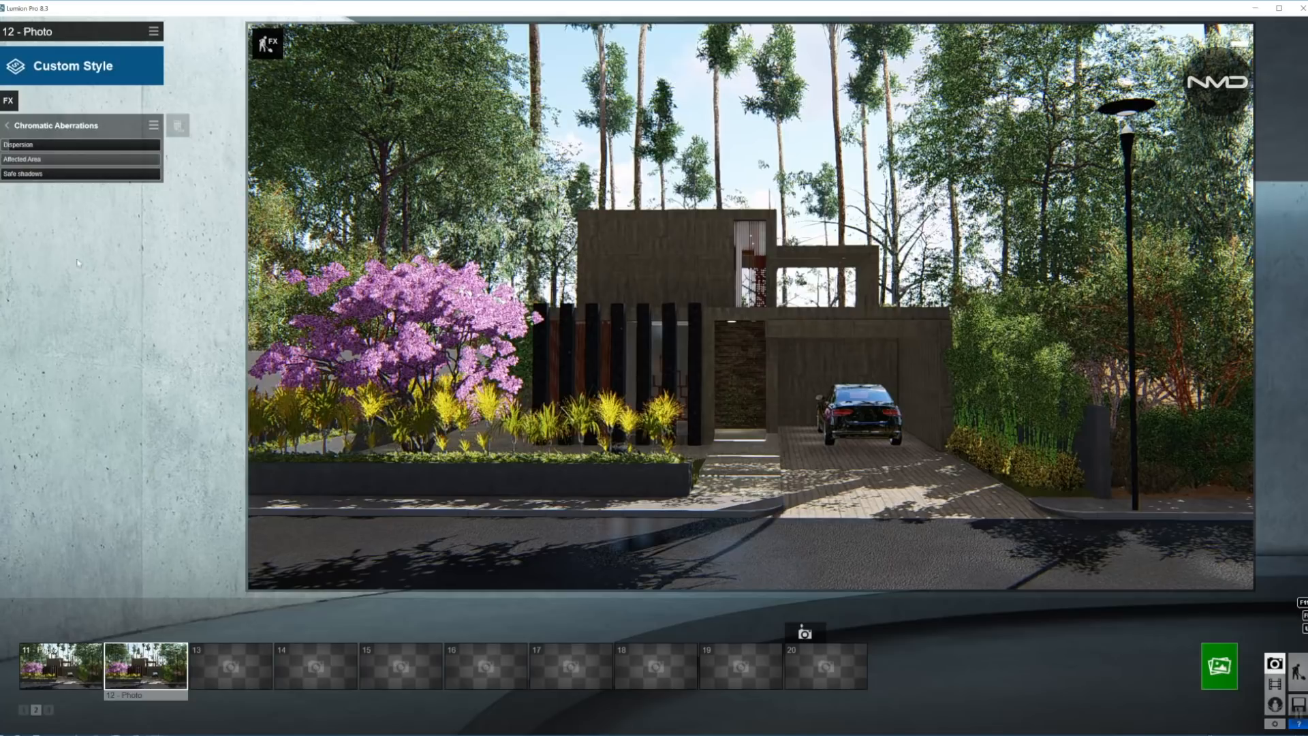
pyautogui.click(9, 125)
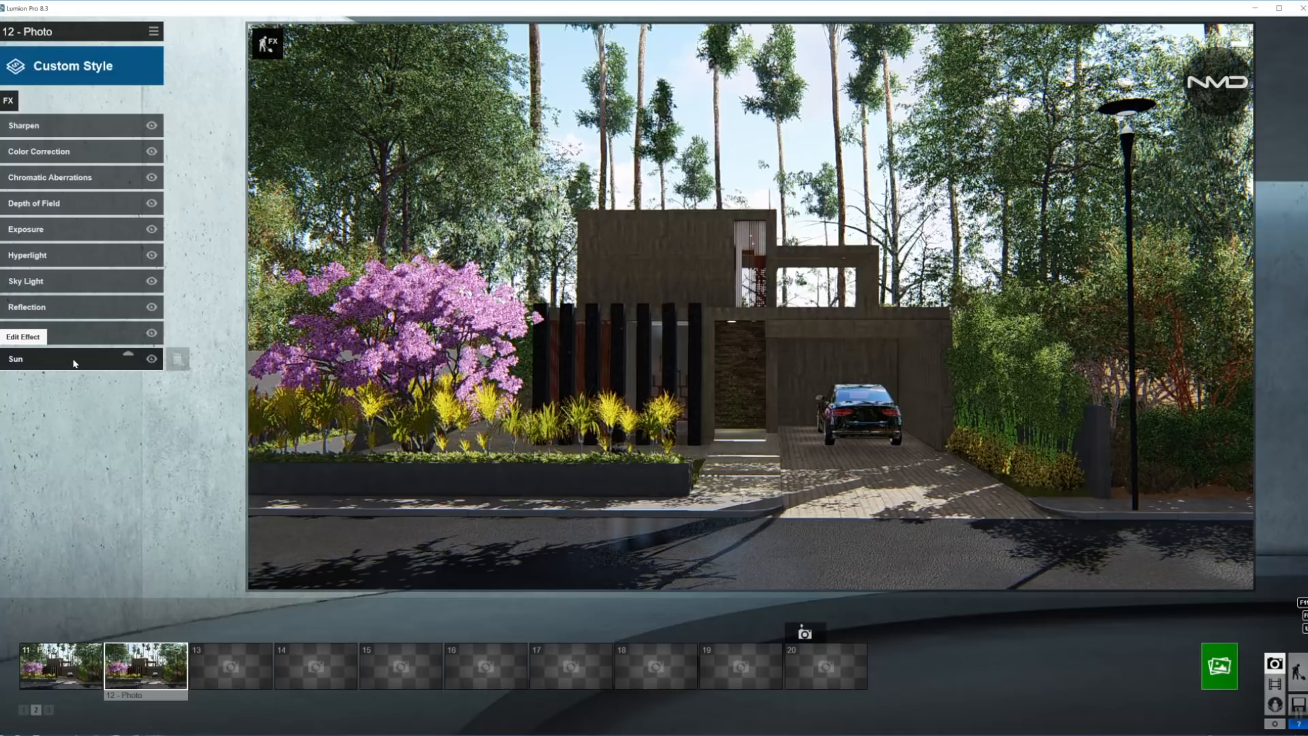
# Drop the sun height below the horizon in the Sun effect for an early-night scene
pyautogui.click(15, 358)
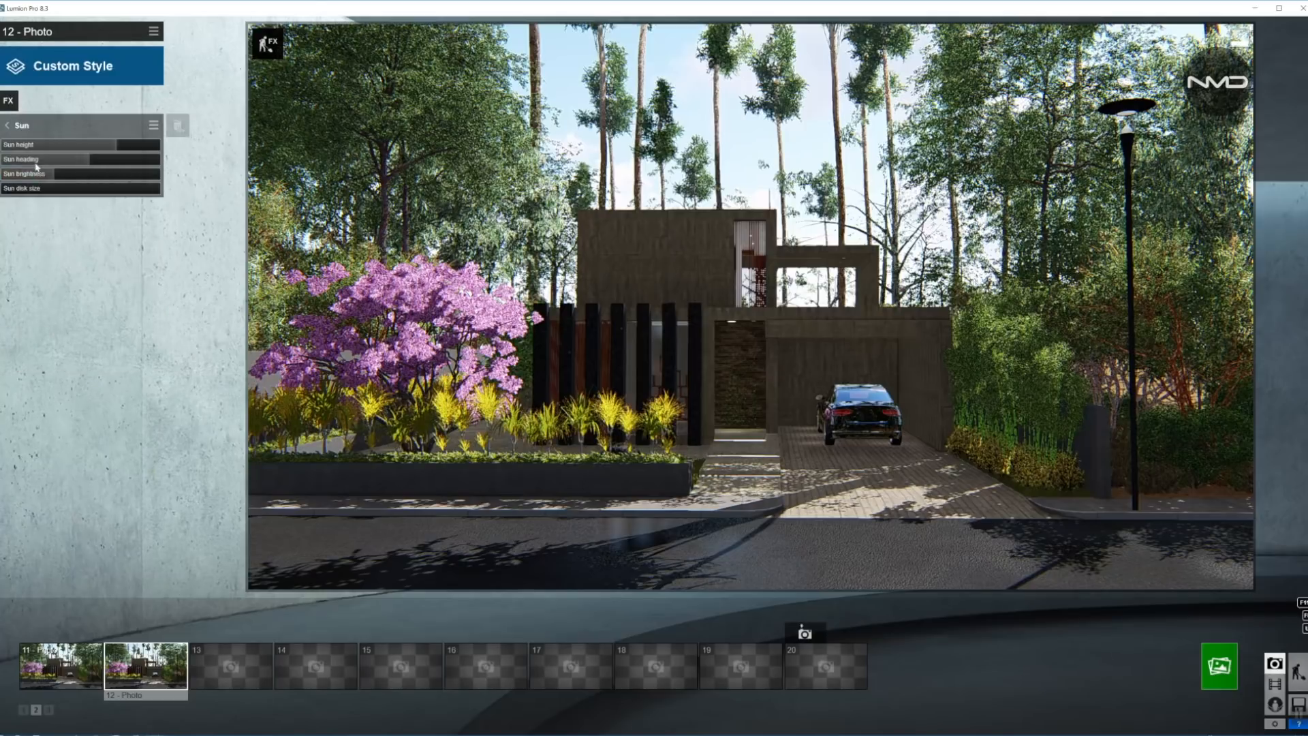
pyautogui.moveTo(799, 574)
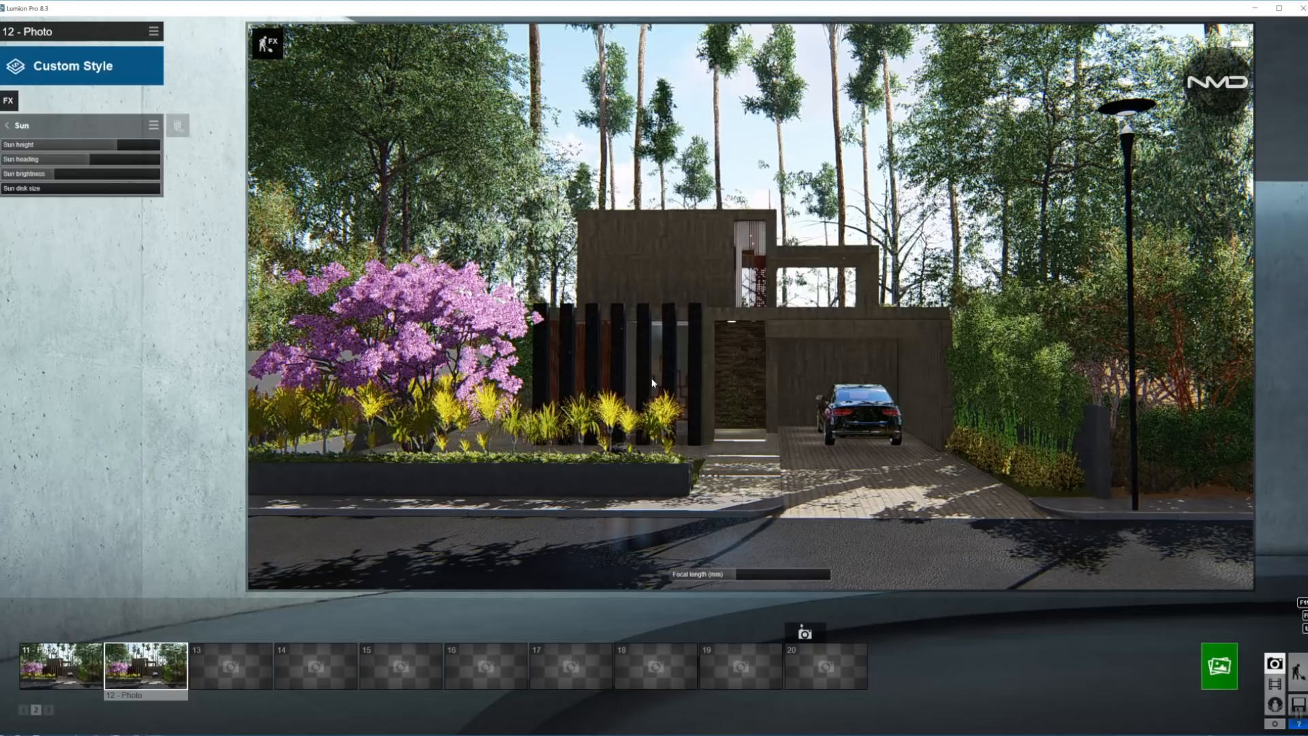
pyautogui.moveTo(839, 396)
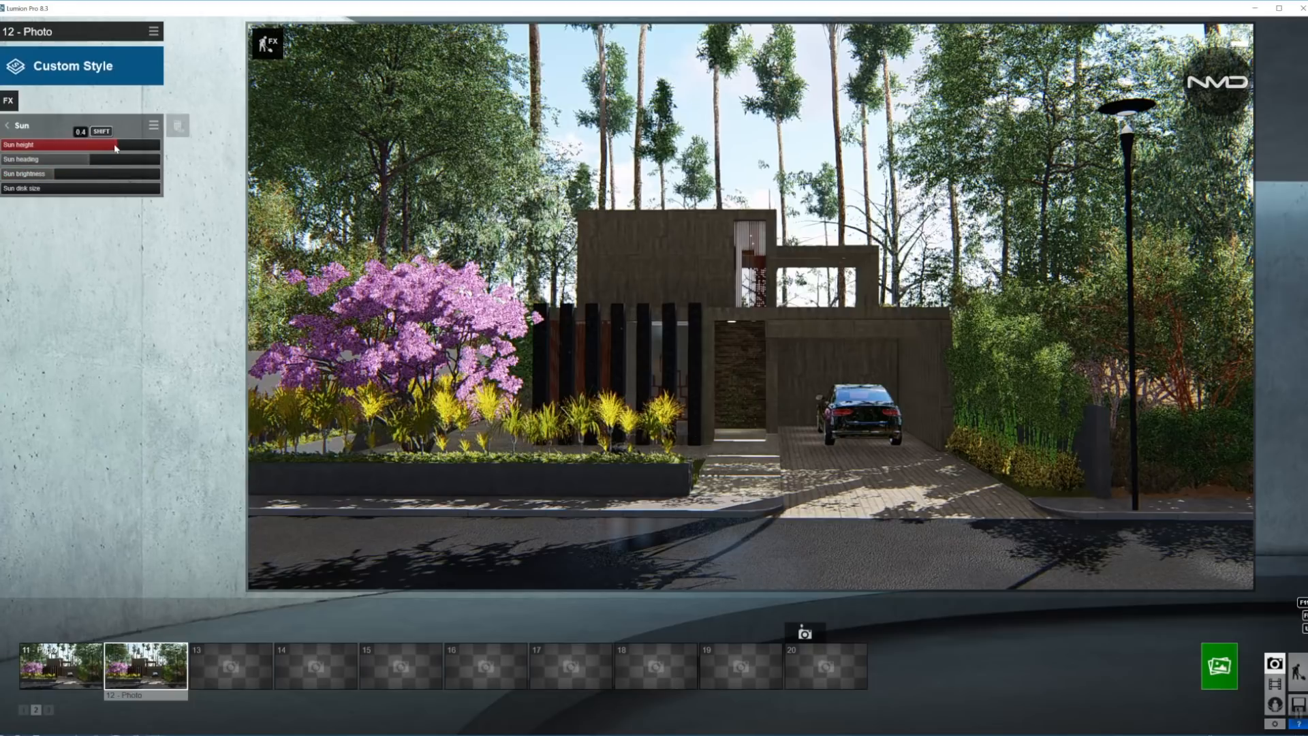
pyautogui.moveTo(109, 144); pyautogui.dragTo(83, 144)
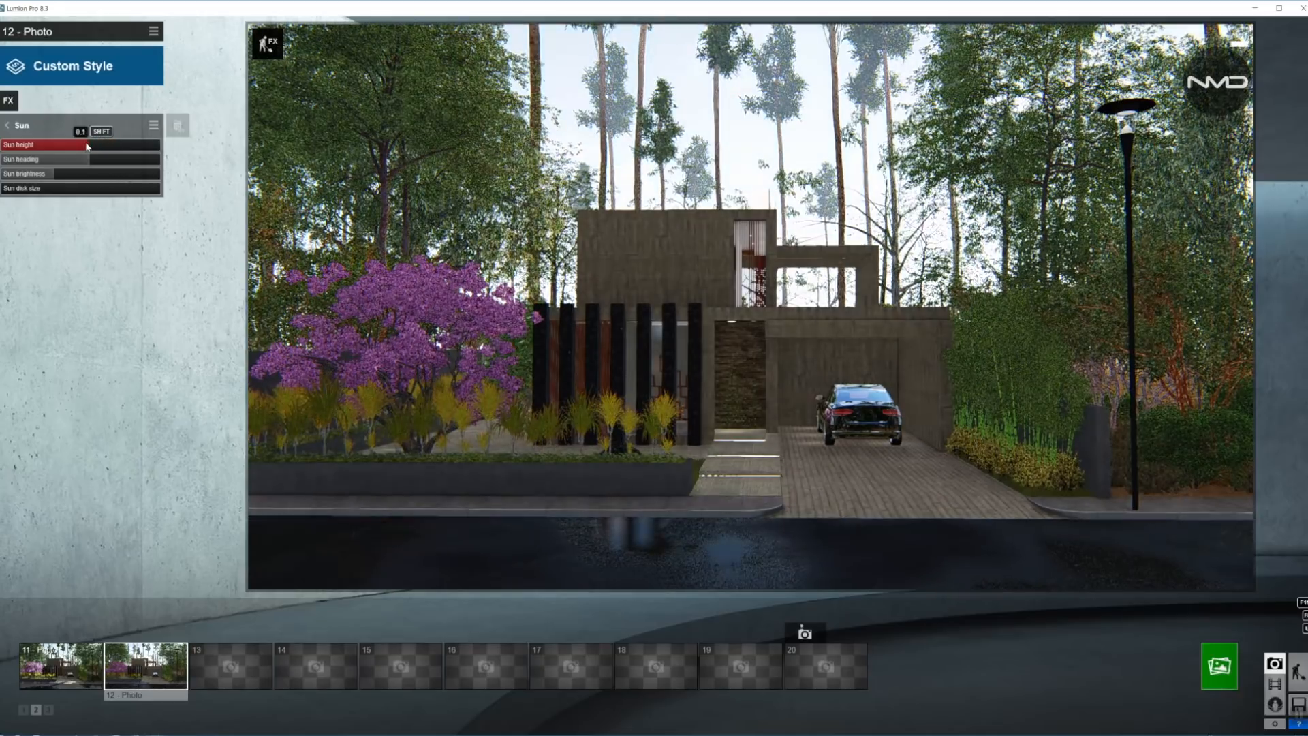
pyautogui.moveTo(83, 145); pyautogui.dragTo(70, 145)
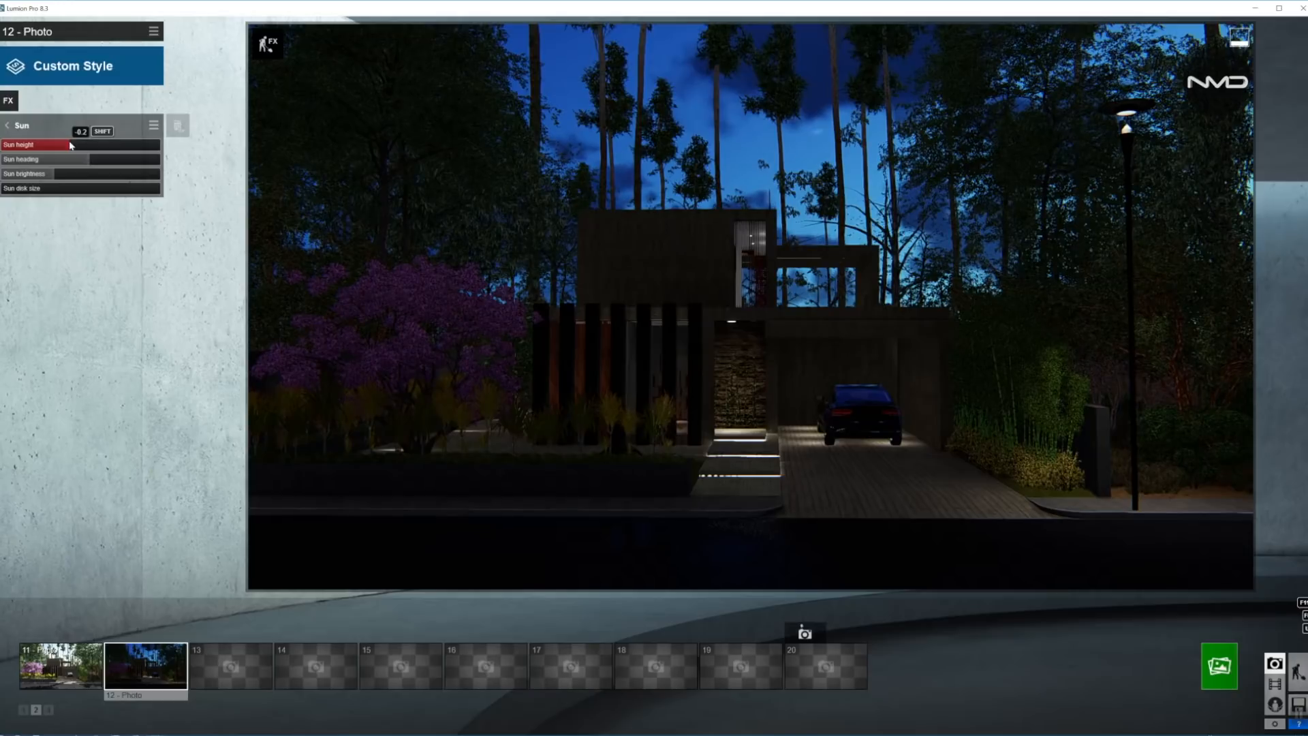
pyautogui.moveTo(59, 144); pyautogui.dragTo(75, 145)
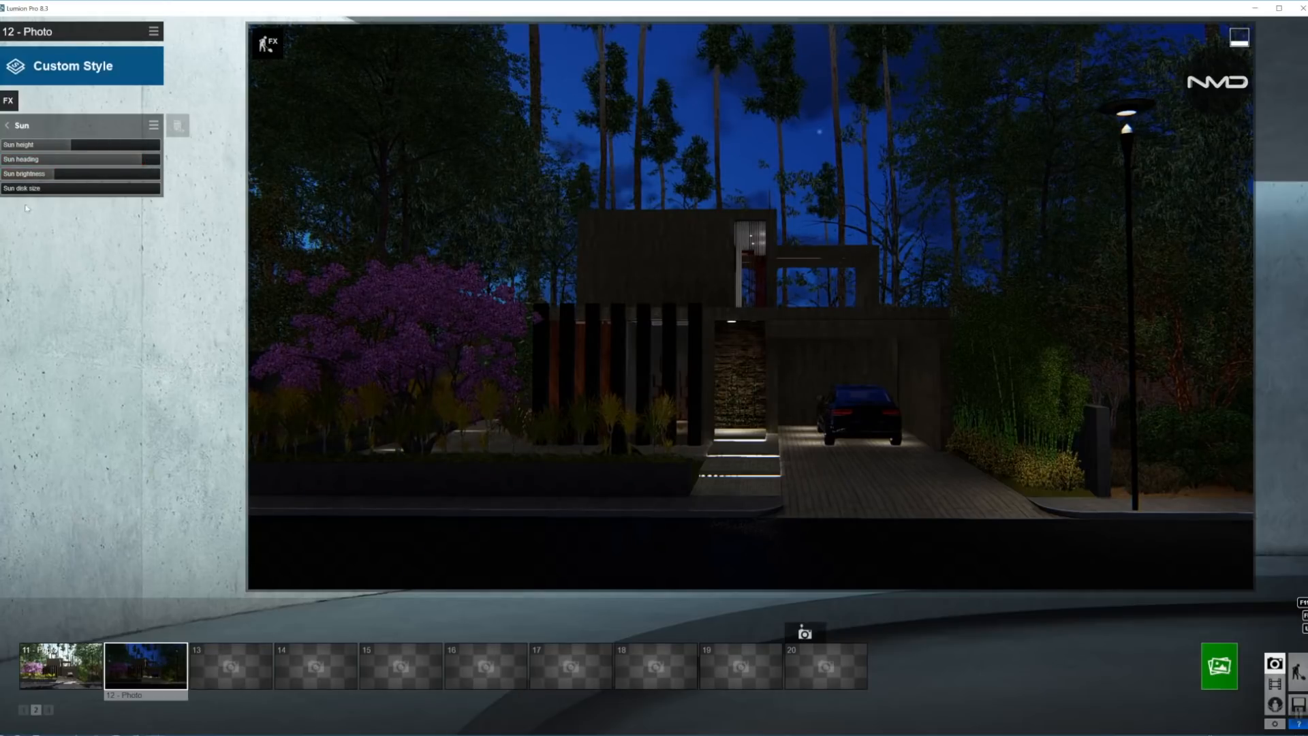
# Enable soft and fine-detail shadows, darken shadow brightness and raise shadow coloring to about 1.7
pyautogui.click(7, 126)
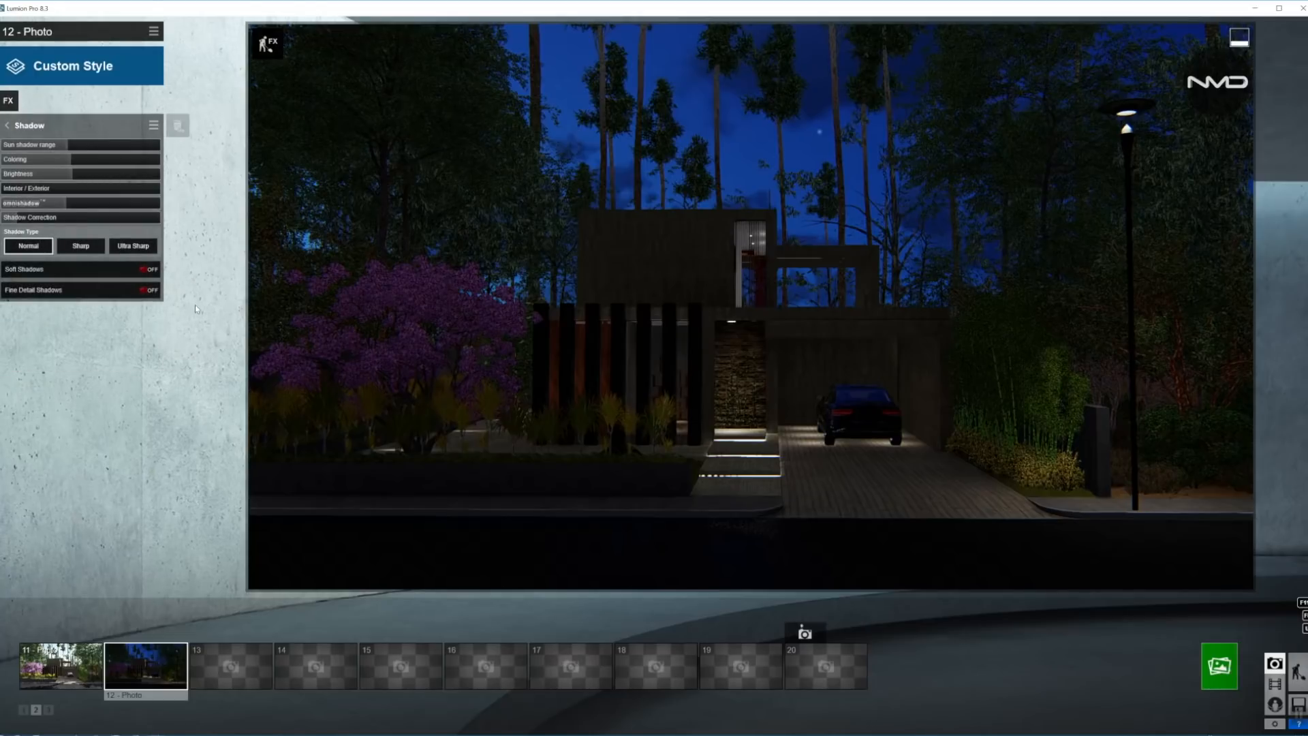
pyautogui.click(148, 268)
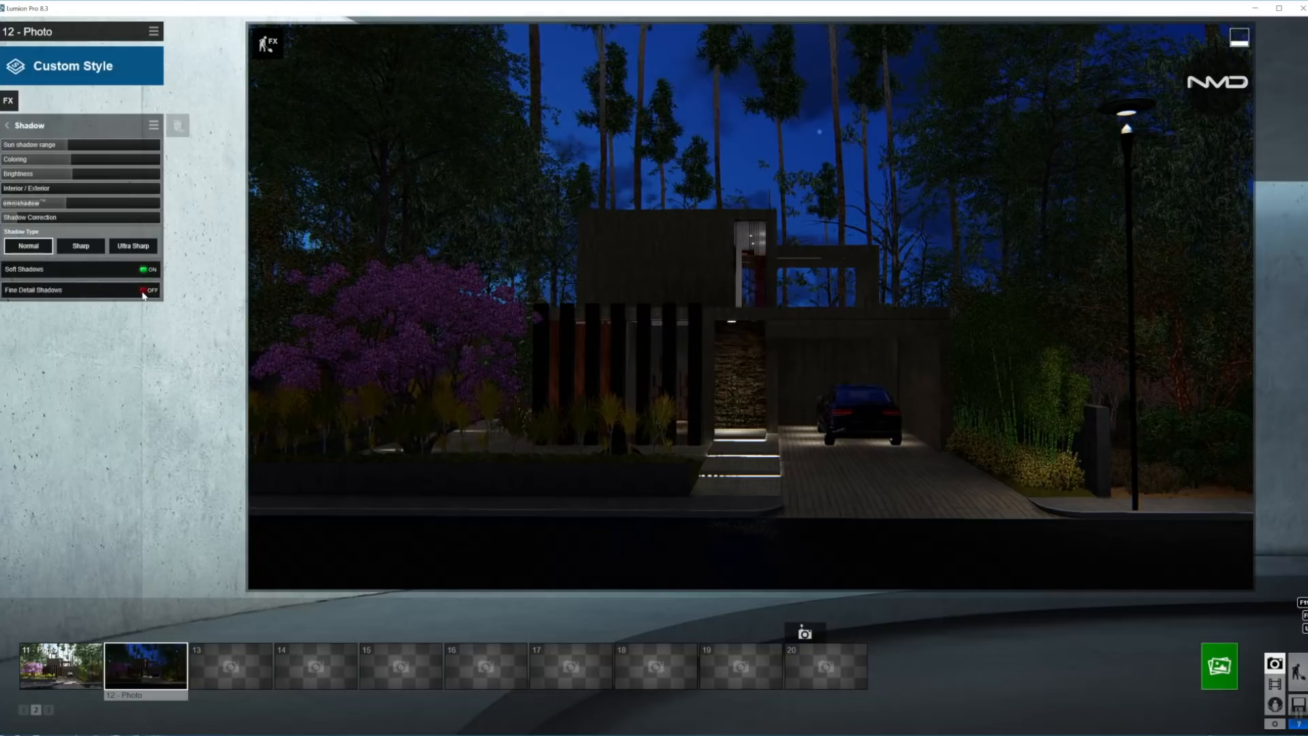
pyautogui.click(148, 289)
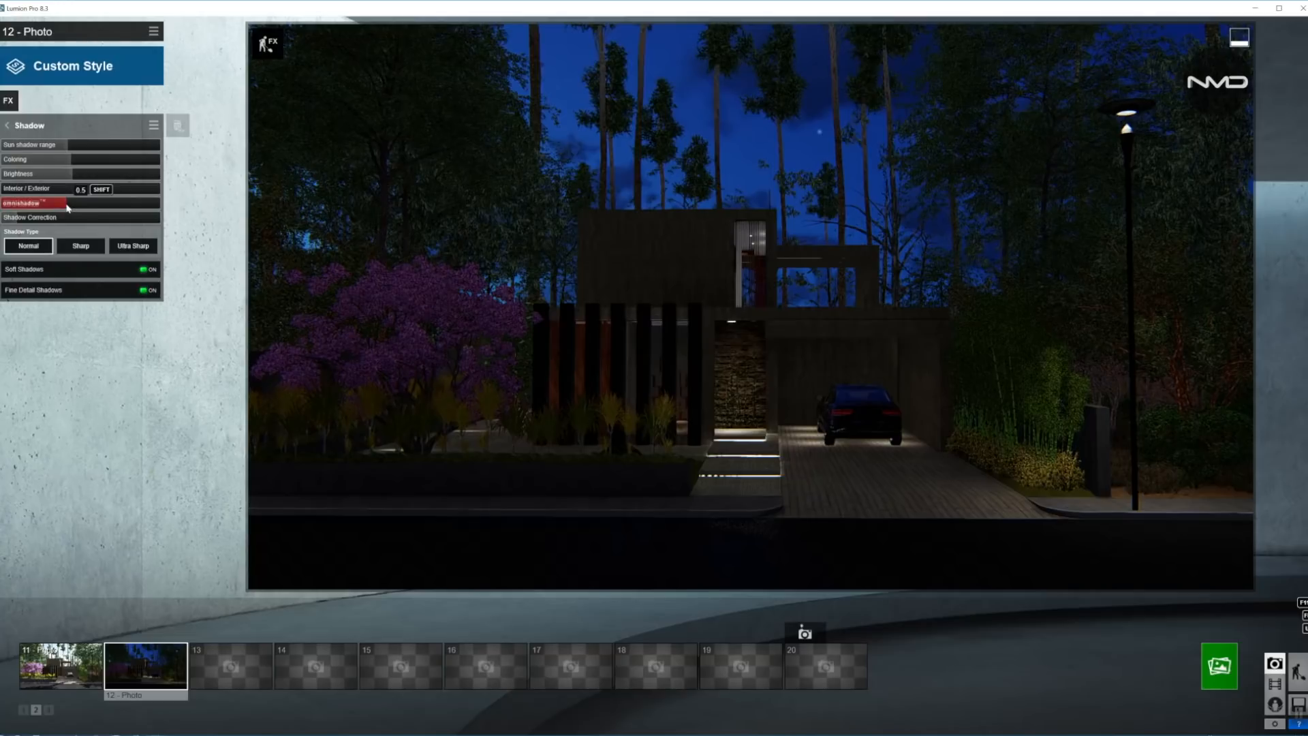
pyautogui.moveTo(66, 202); pyautogui.dragTo(50, 202)
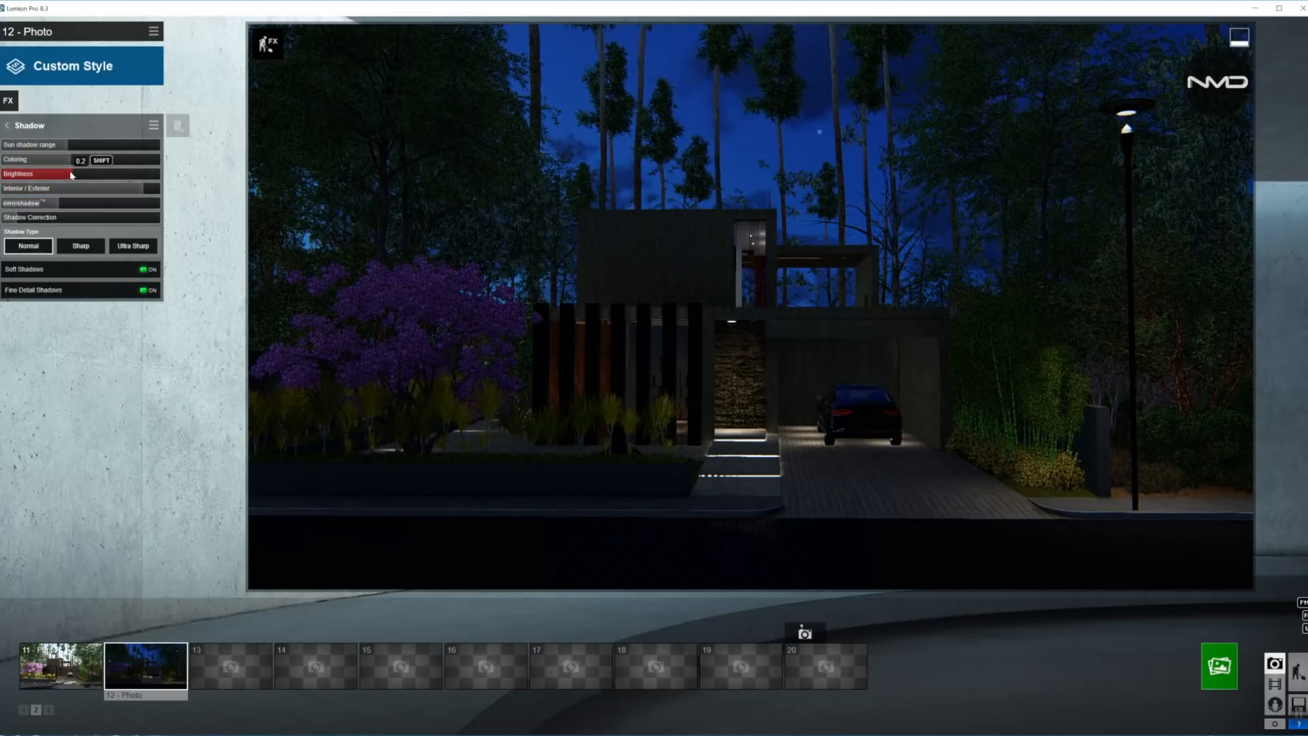
pyautogui.moveTo(75, 160); pyautogui.dragTo(4, 160)
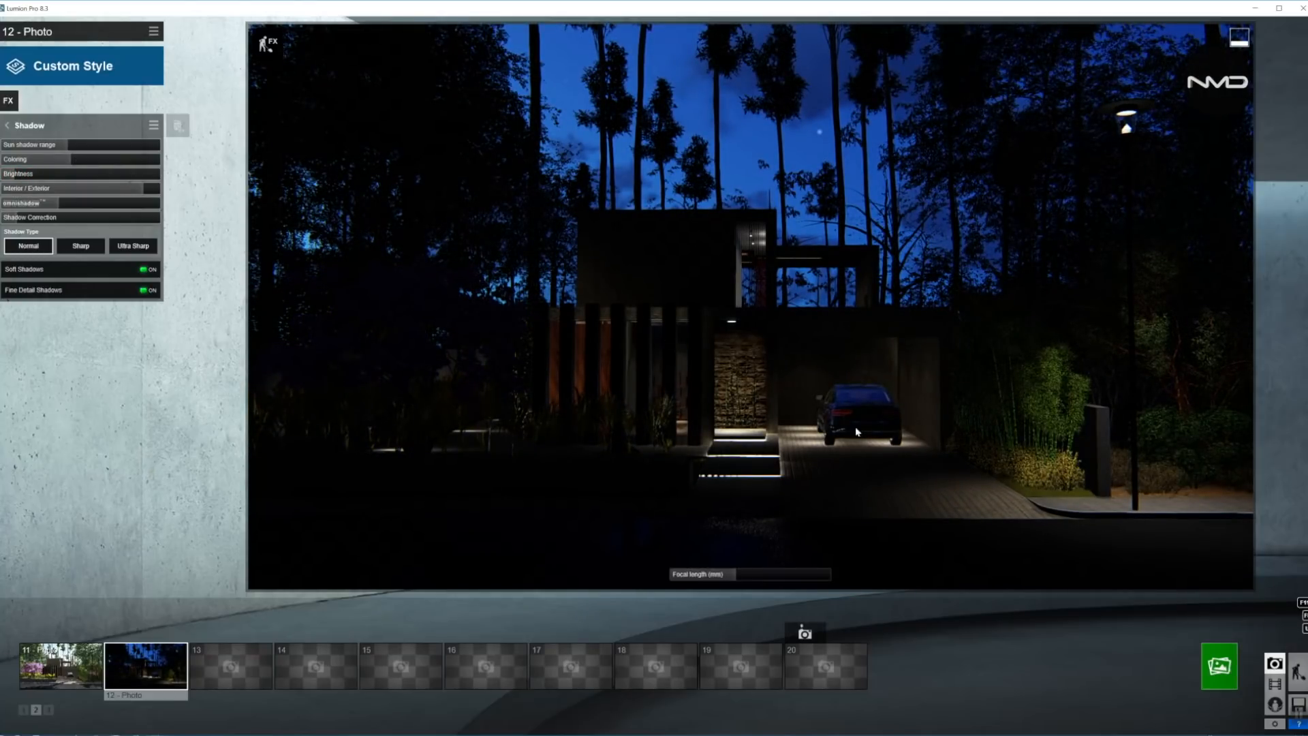
pyautogui.moveTo(1157, 399)
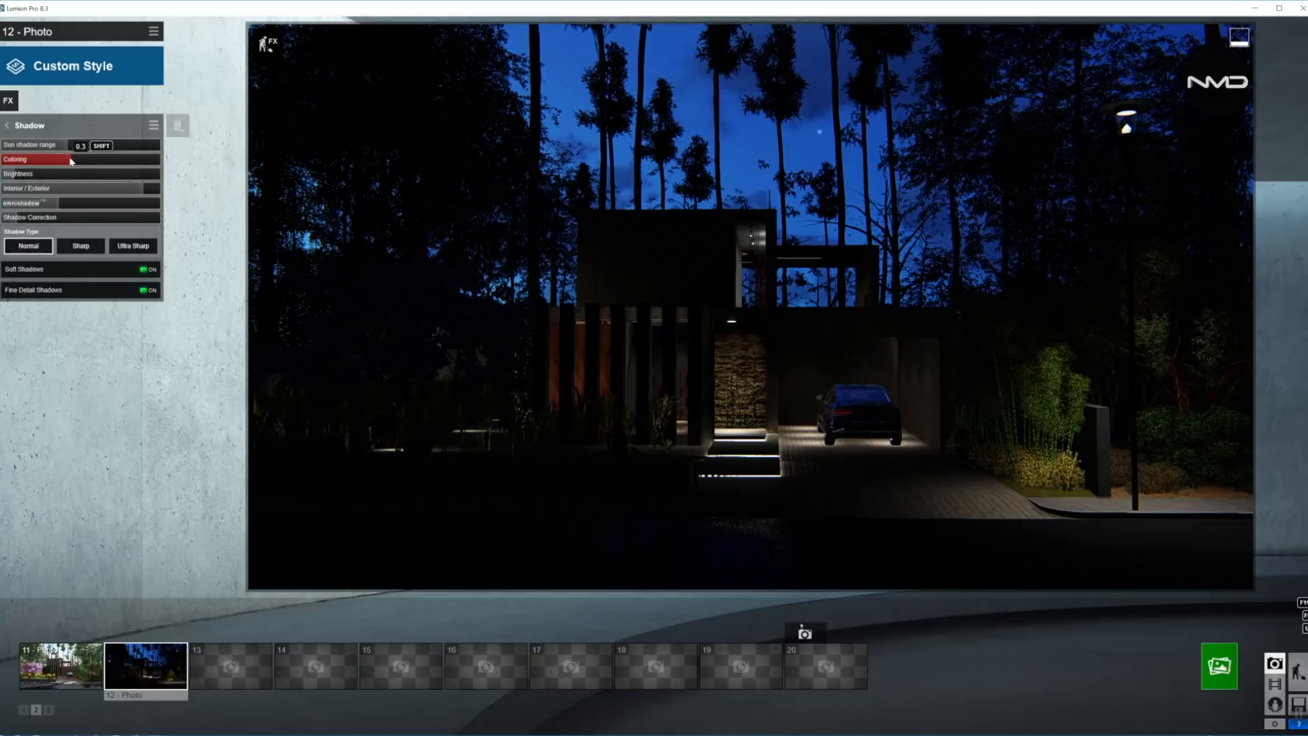
pyautogui.moveTo(71, 160); pyautogui.dragTo(134, 160)
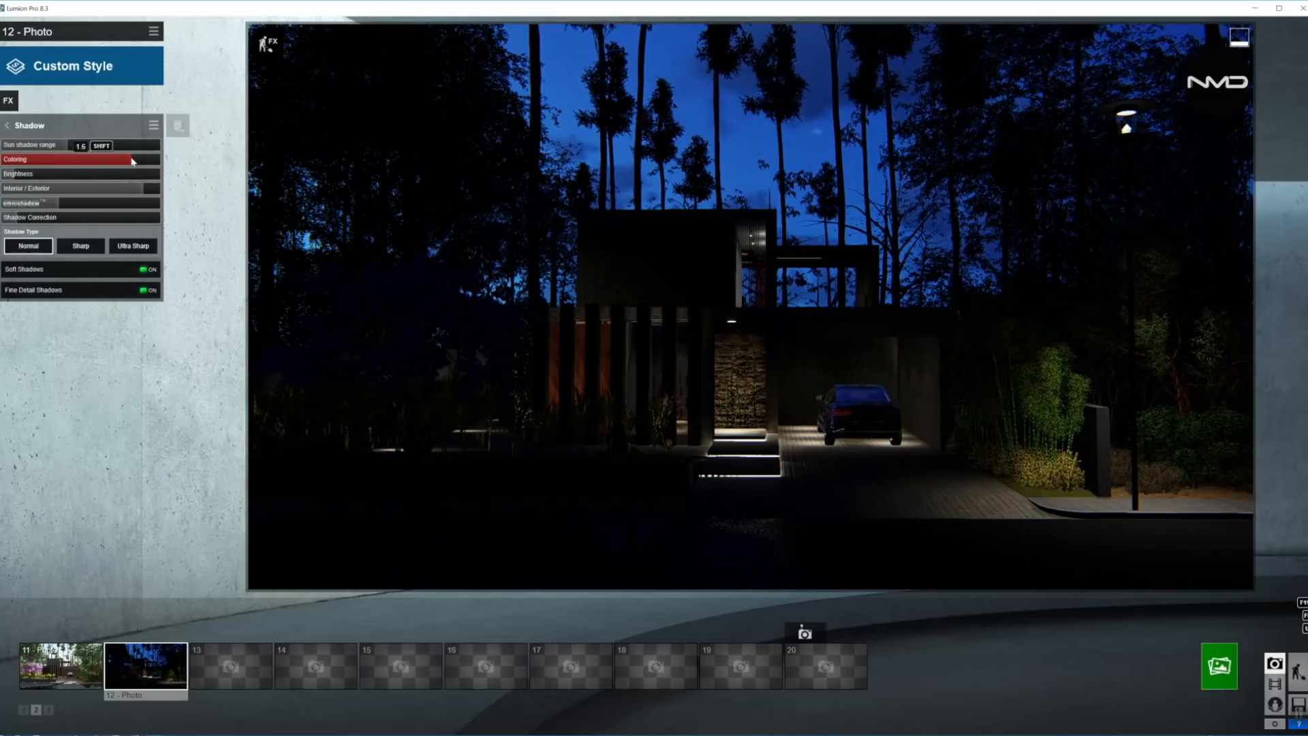
pyautogui.moveTo(126, 162); pyautogui.dragTo(138, 162)
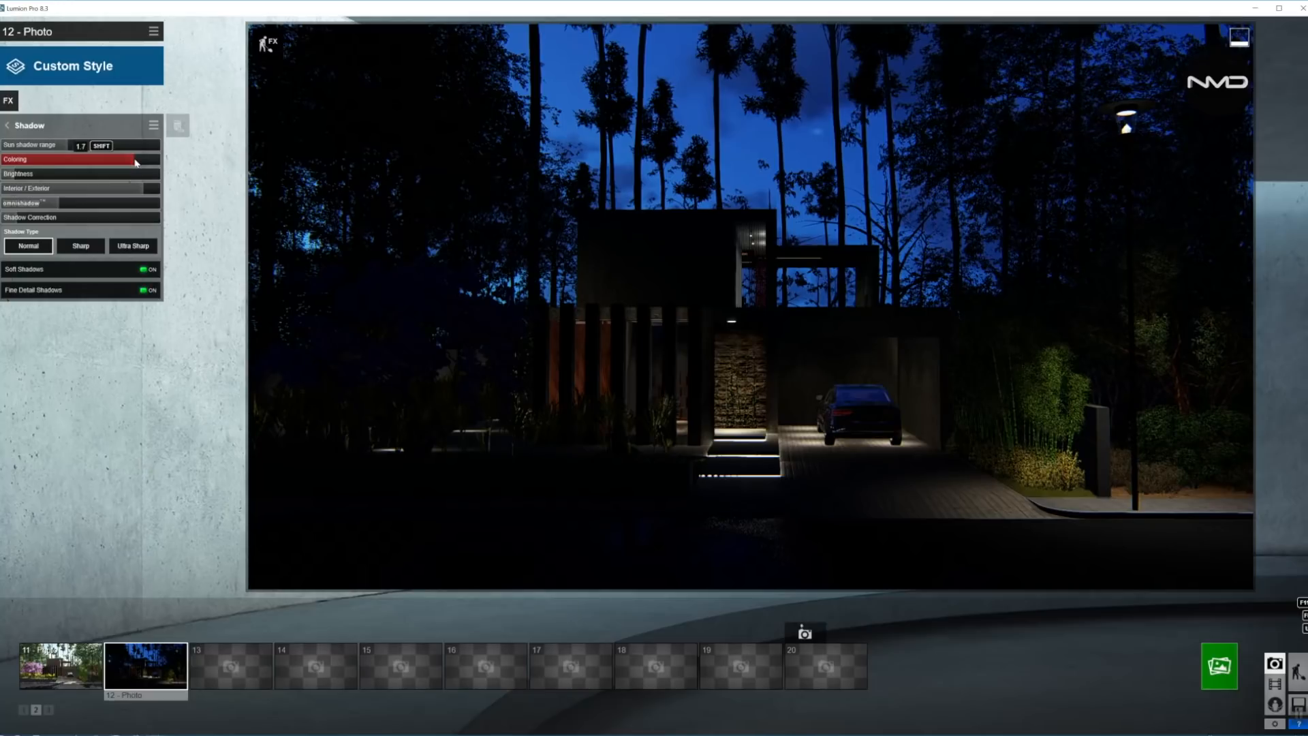
pyautogui.moveTo(133, 162); pyautogui.dragTo(117, 163)
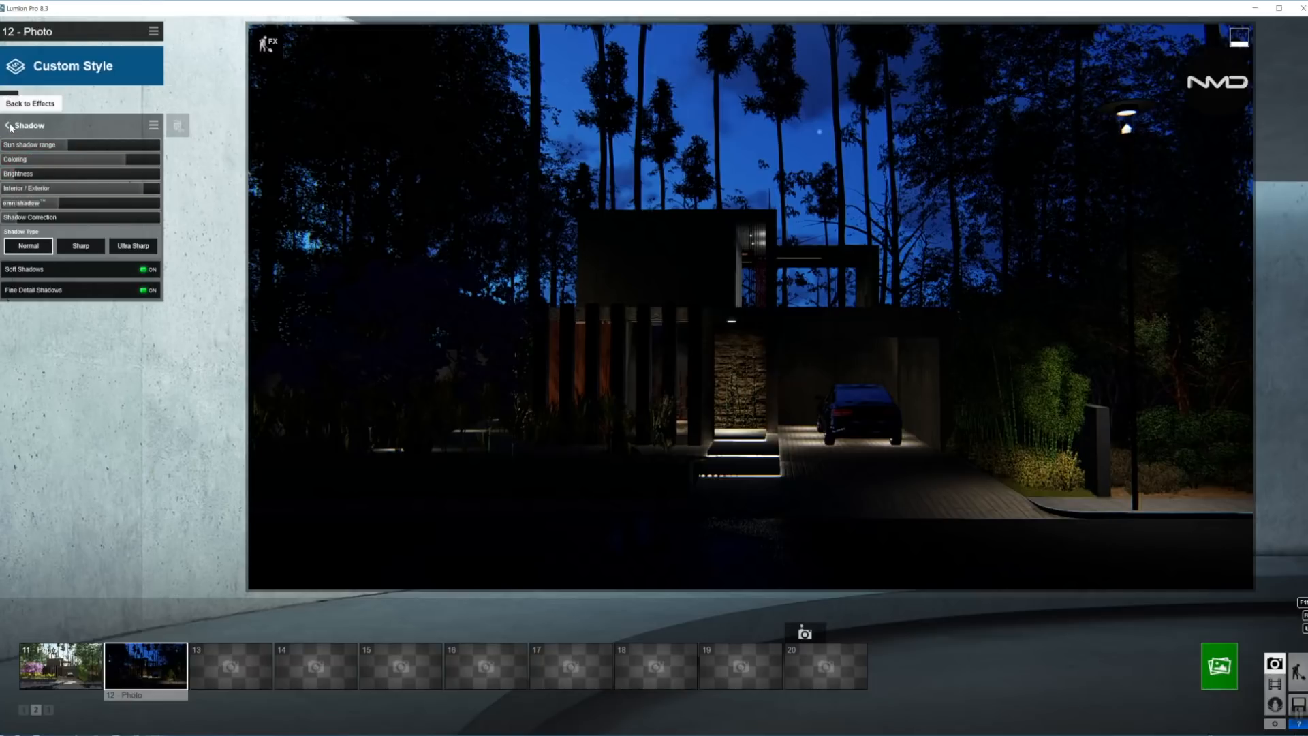
# Assign reflection planes to the slatted front wall, entrance canopy and upper window, and confirm
pyautogui.click(30, 104)
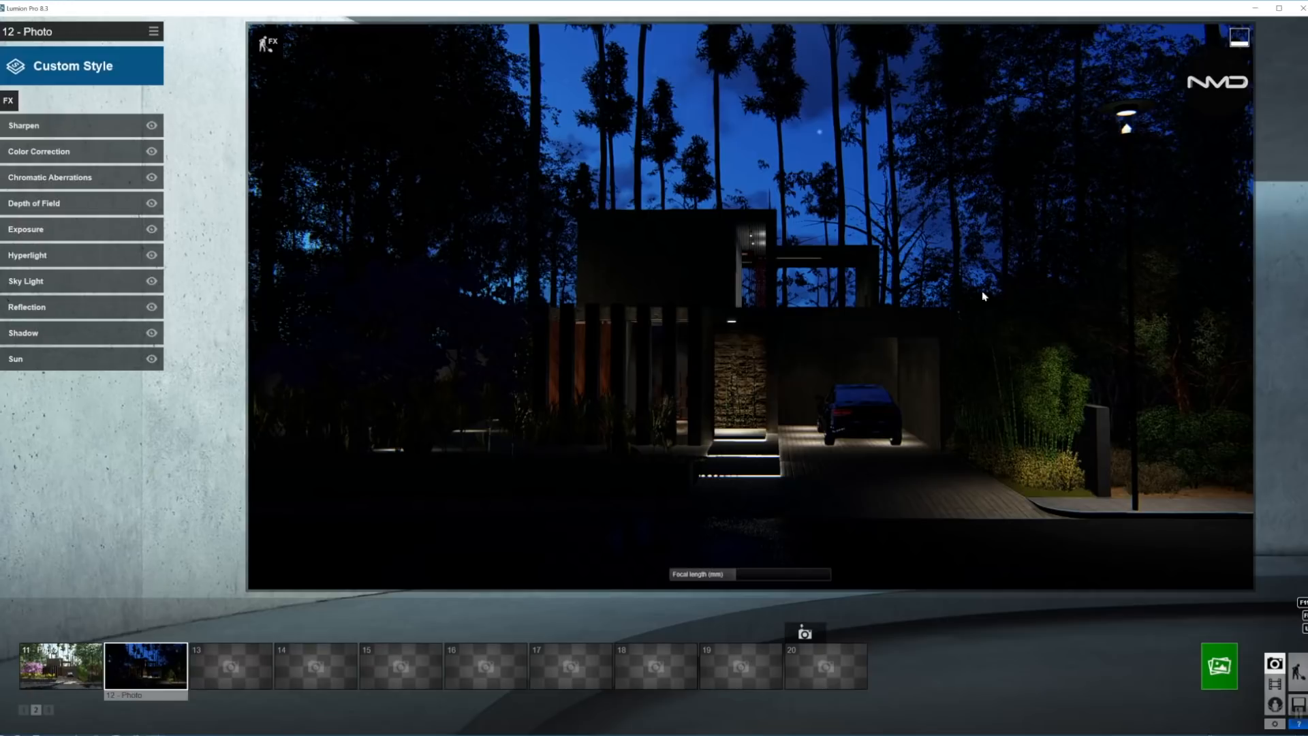
pyautogui.moveTo(151, 178)
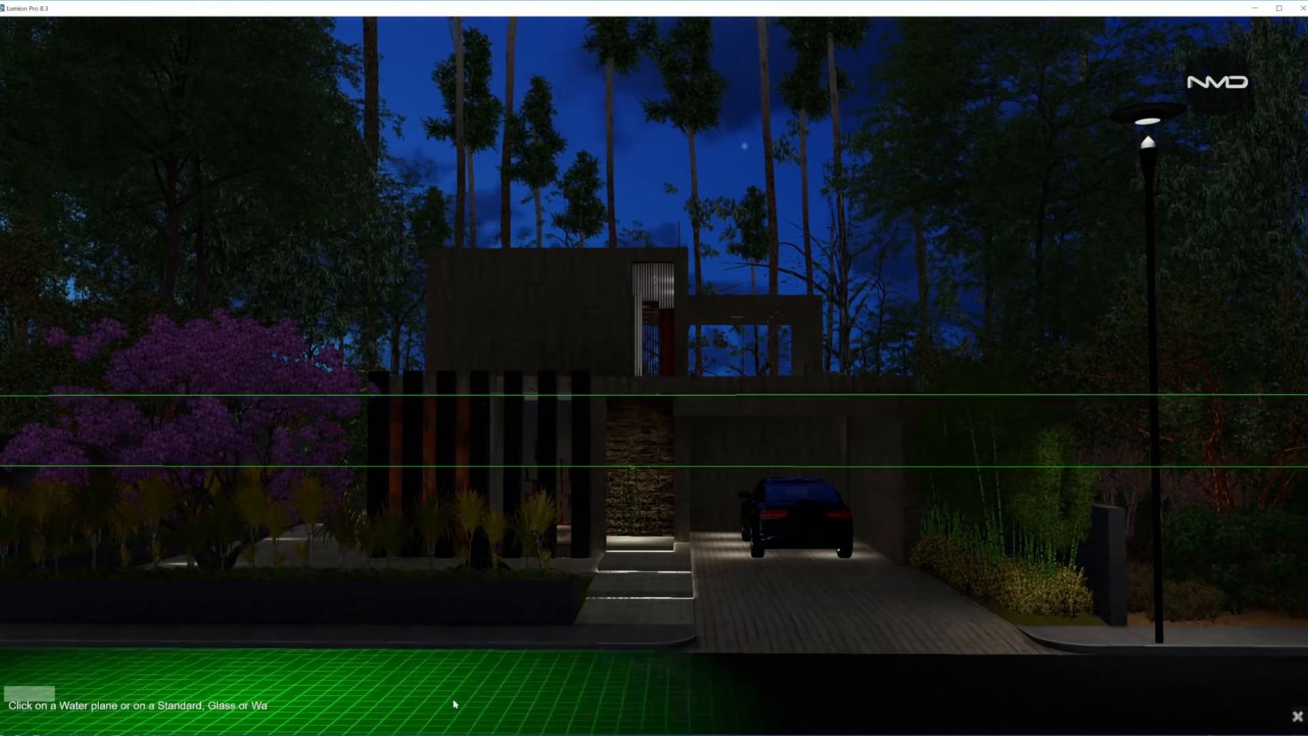
pyautogui.click(634, 488)
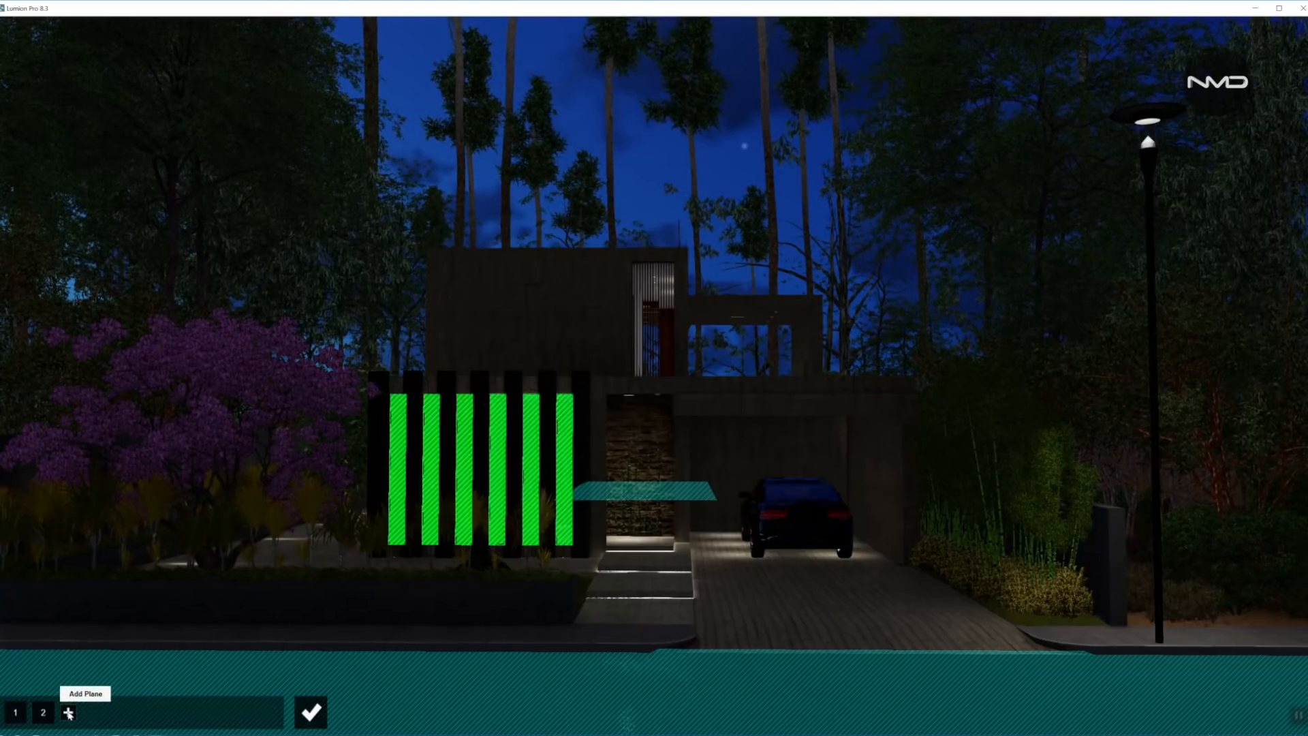
pyautogui.click(68, 713)
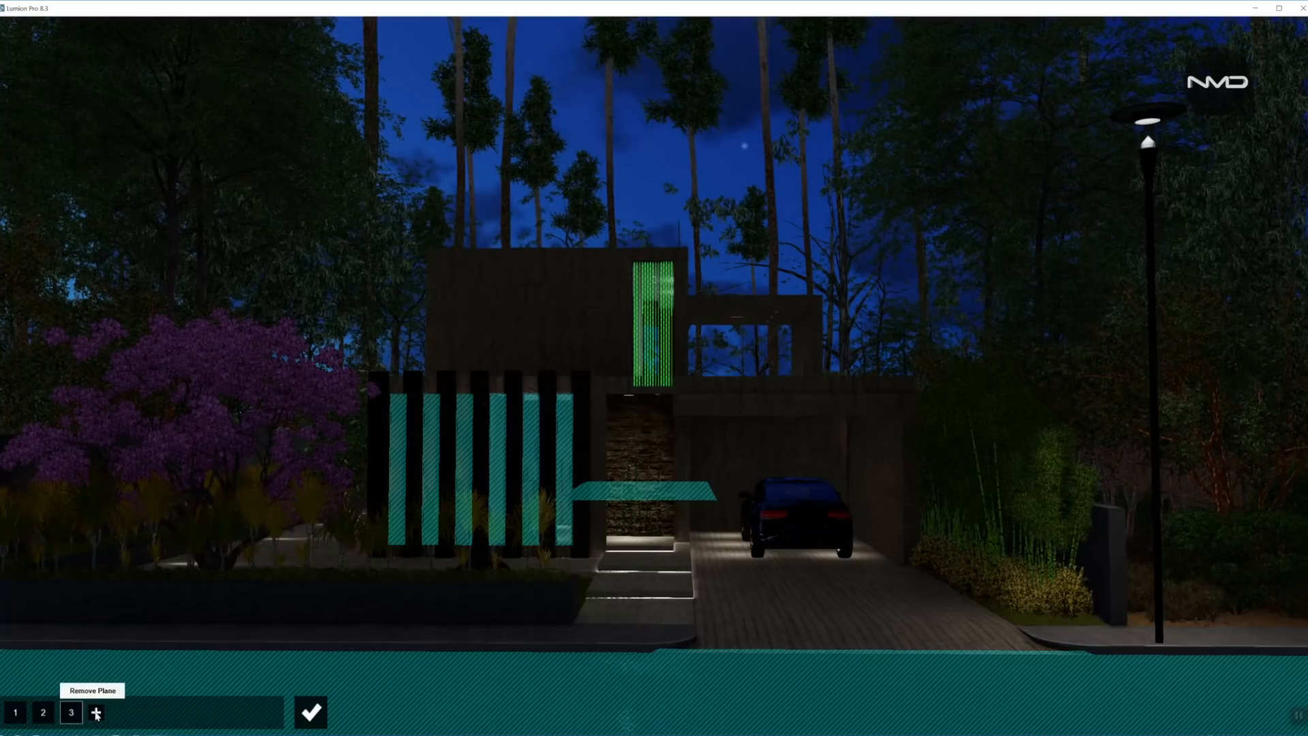
pyautogui.click(69, 713)
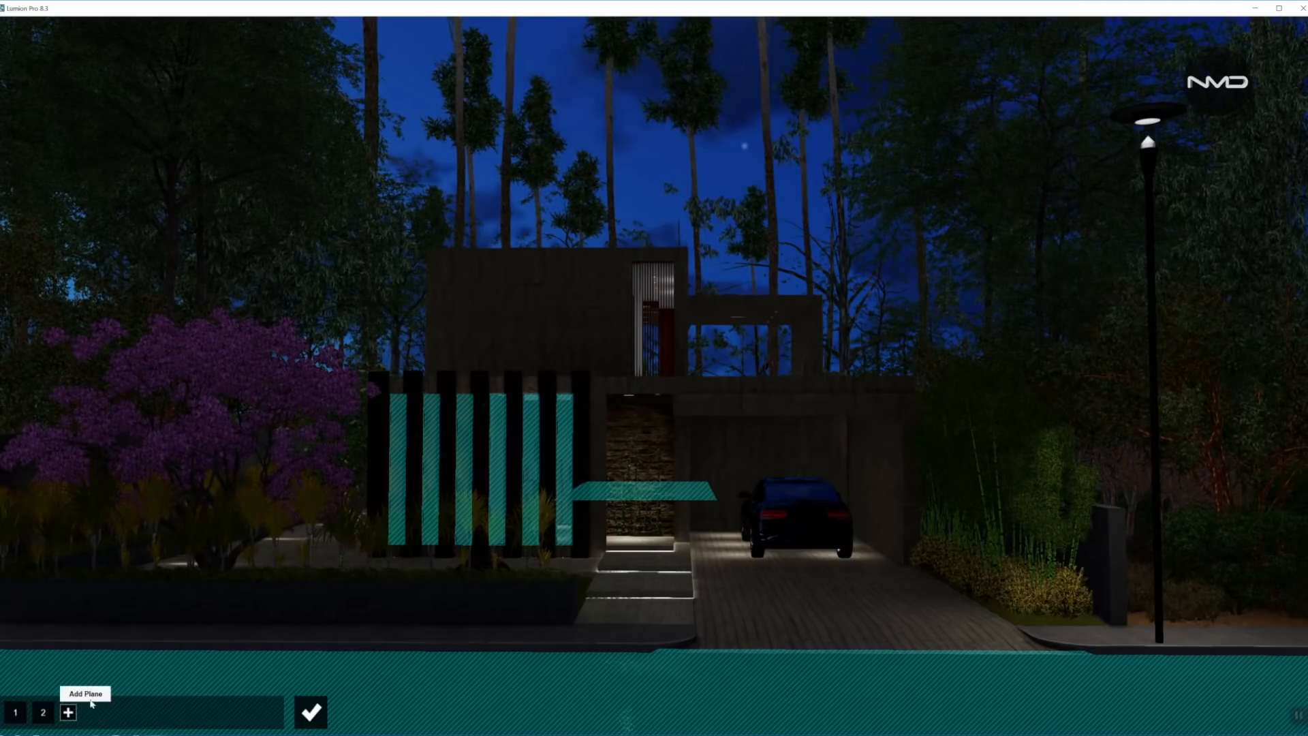
pyautogui.click(68, 711)
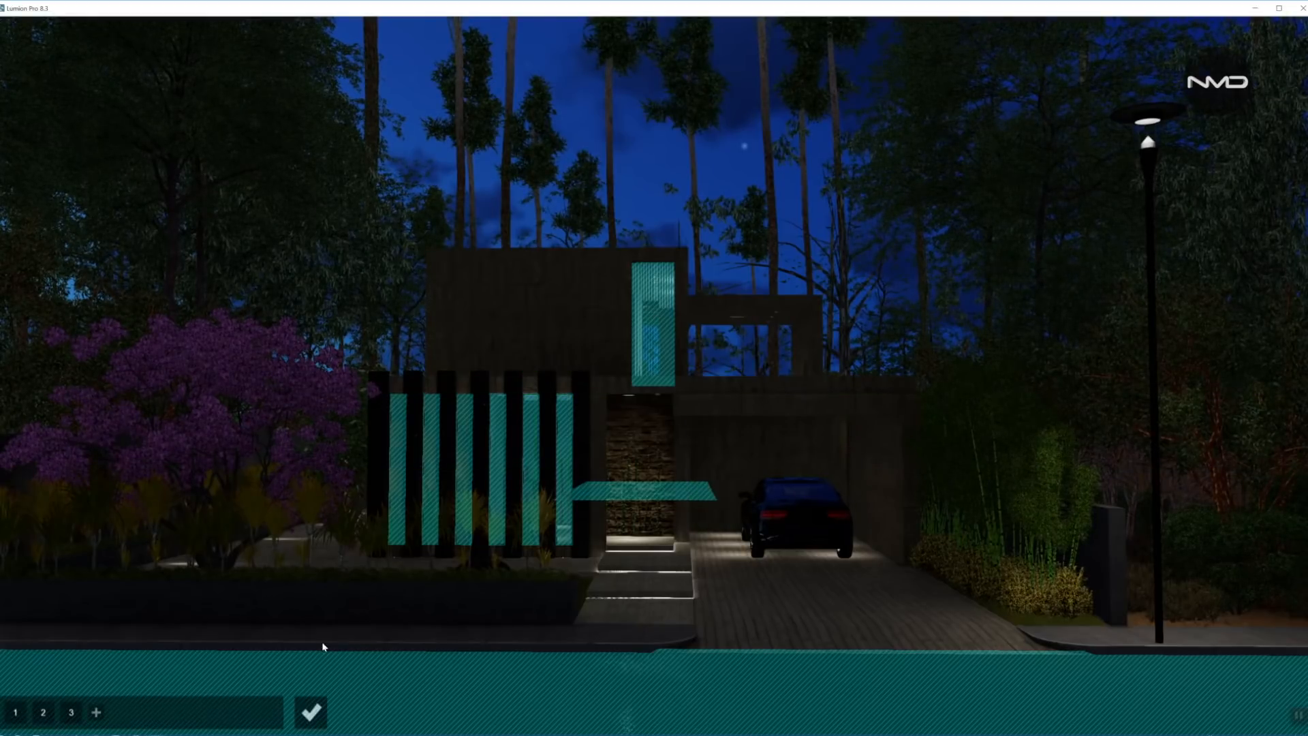
pyautogui.click(309, 712)
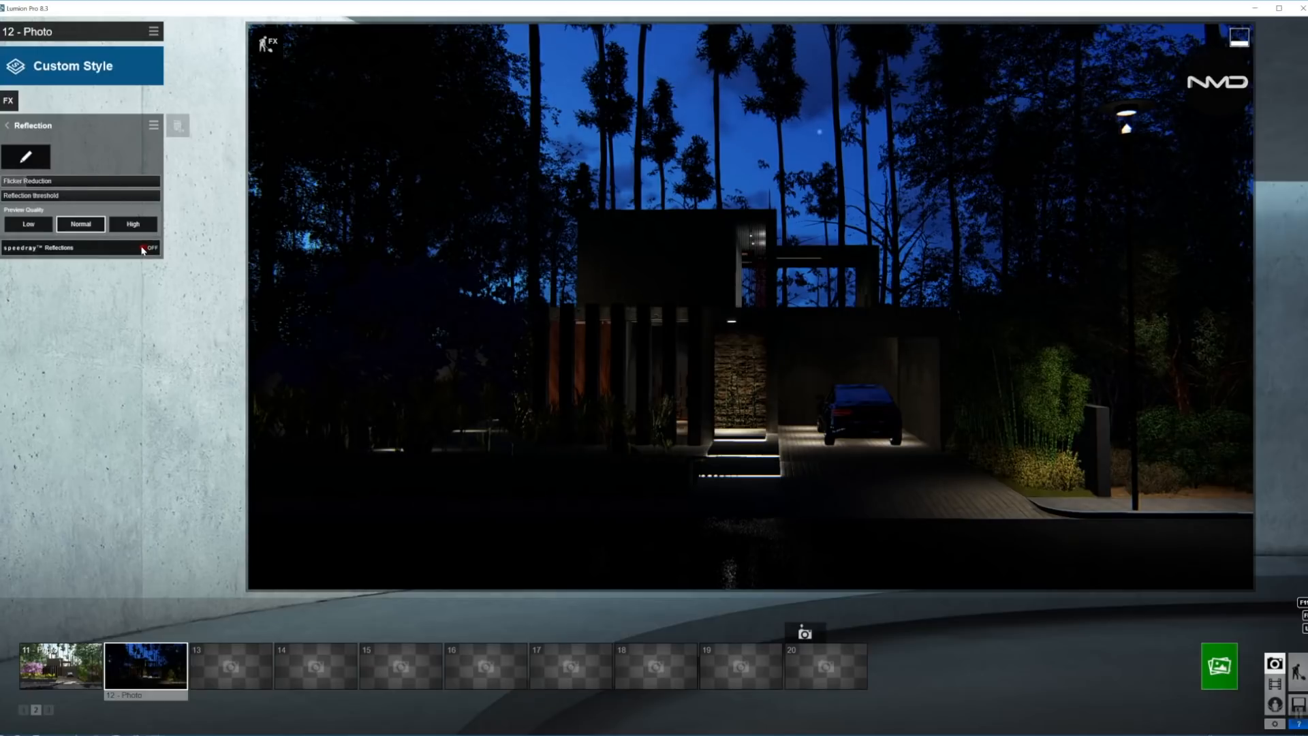
pyautogui.click(147, 248)
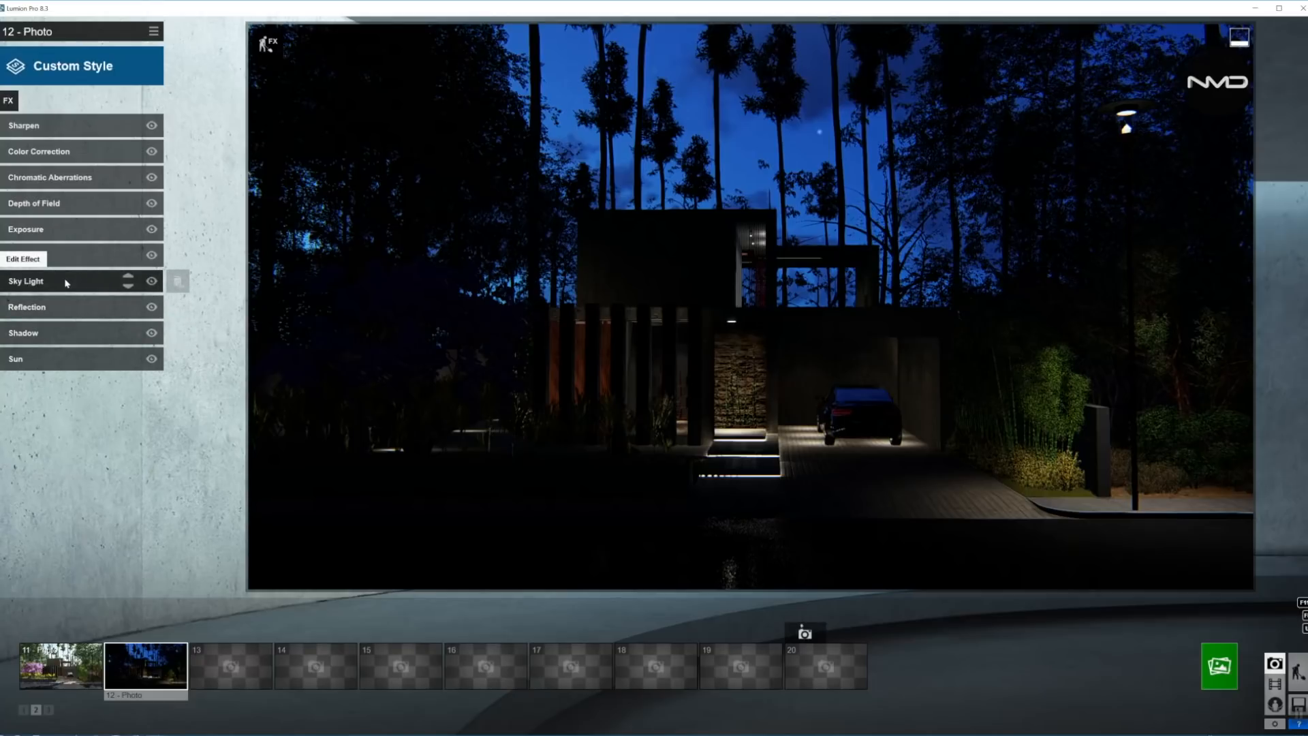
# Set Sky Light to affect planar and projected reflections at high quality, brightness about 0.8, saturation about 0.5
pyautogui.click(24, 281)
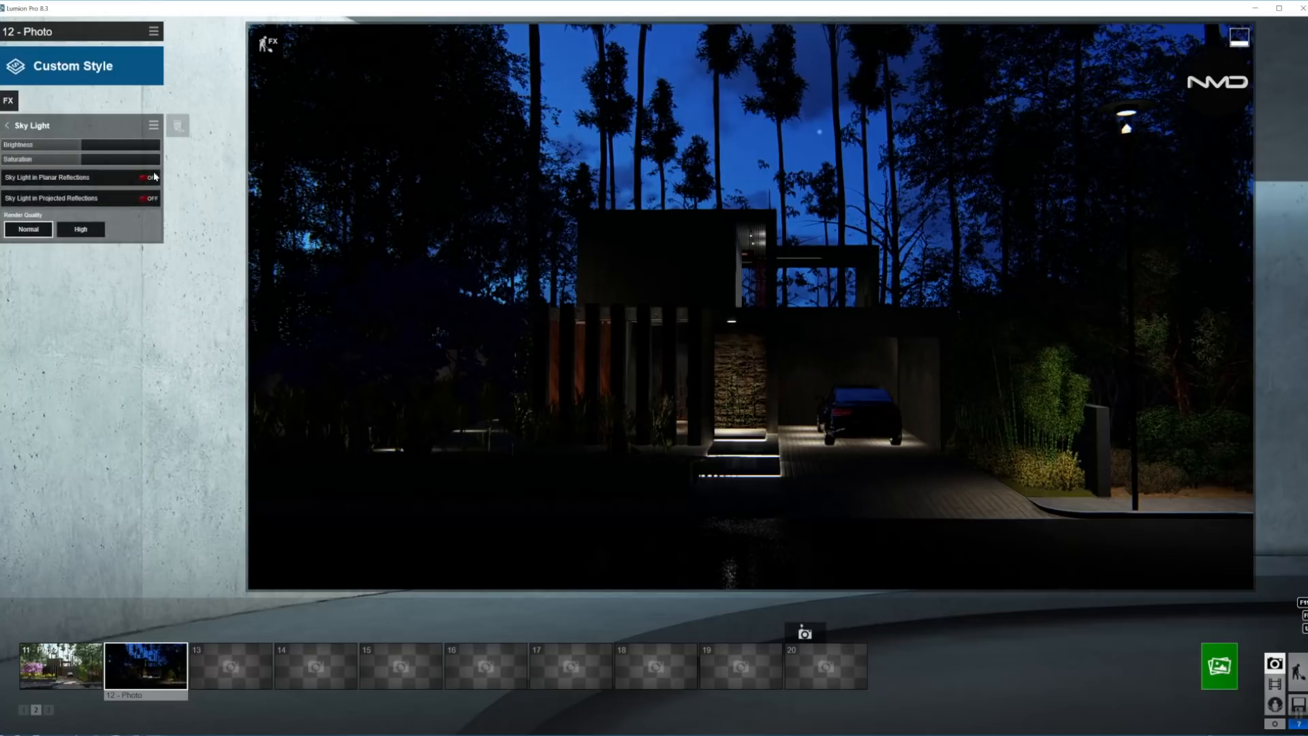
pyautogui.click(148, 177)
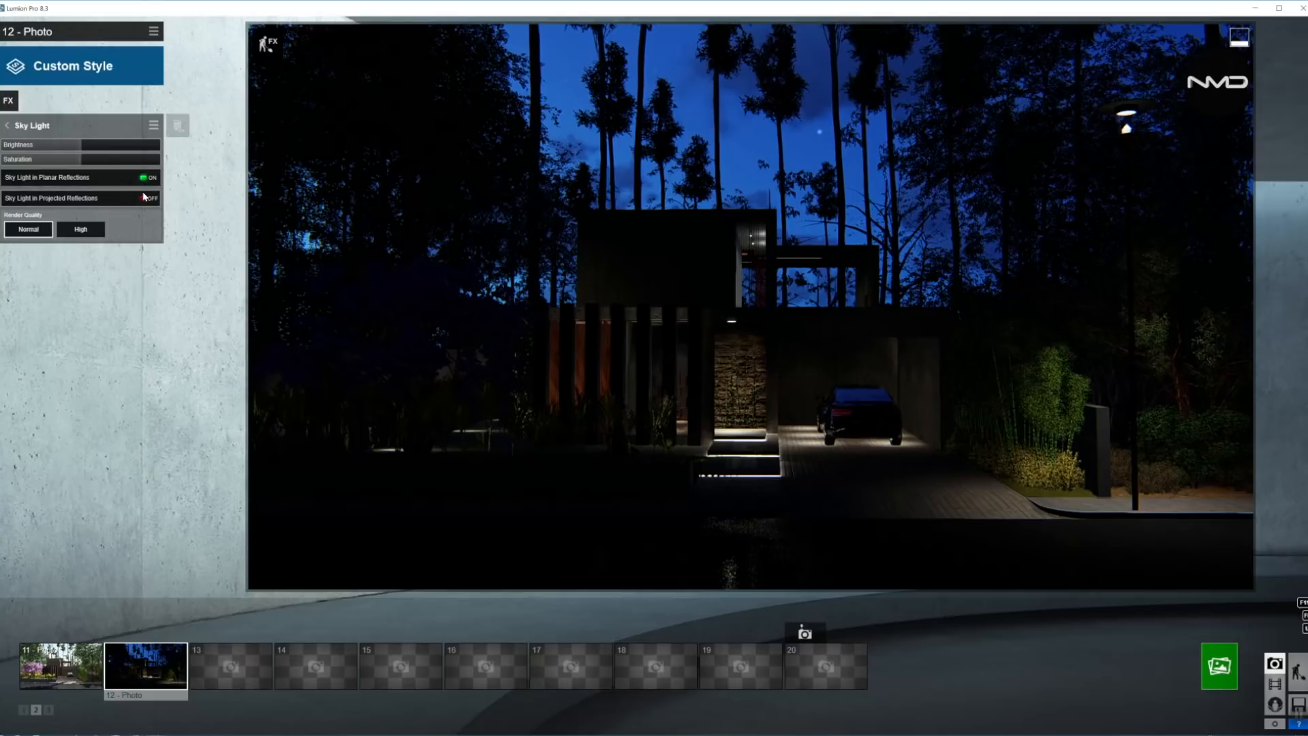
pyautogui.click(149, 197)
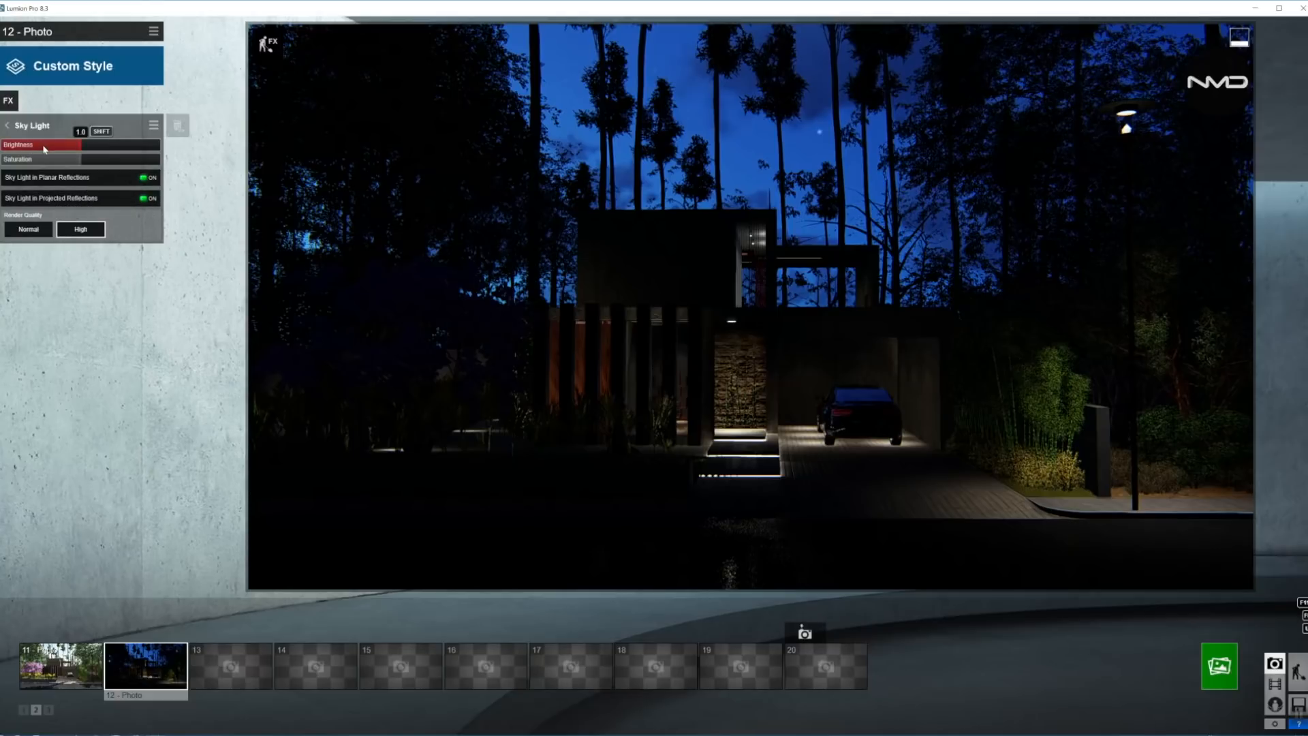
pyautogui.moveTo(71, 144); pyautogui.dragTo(59, 144)
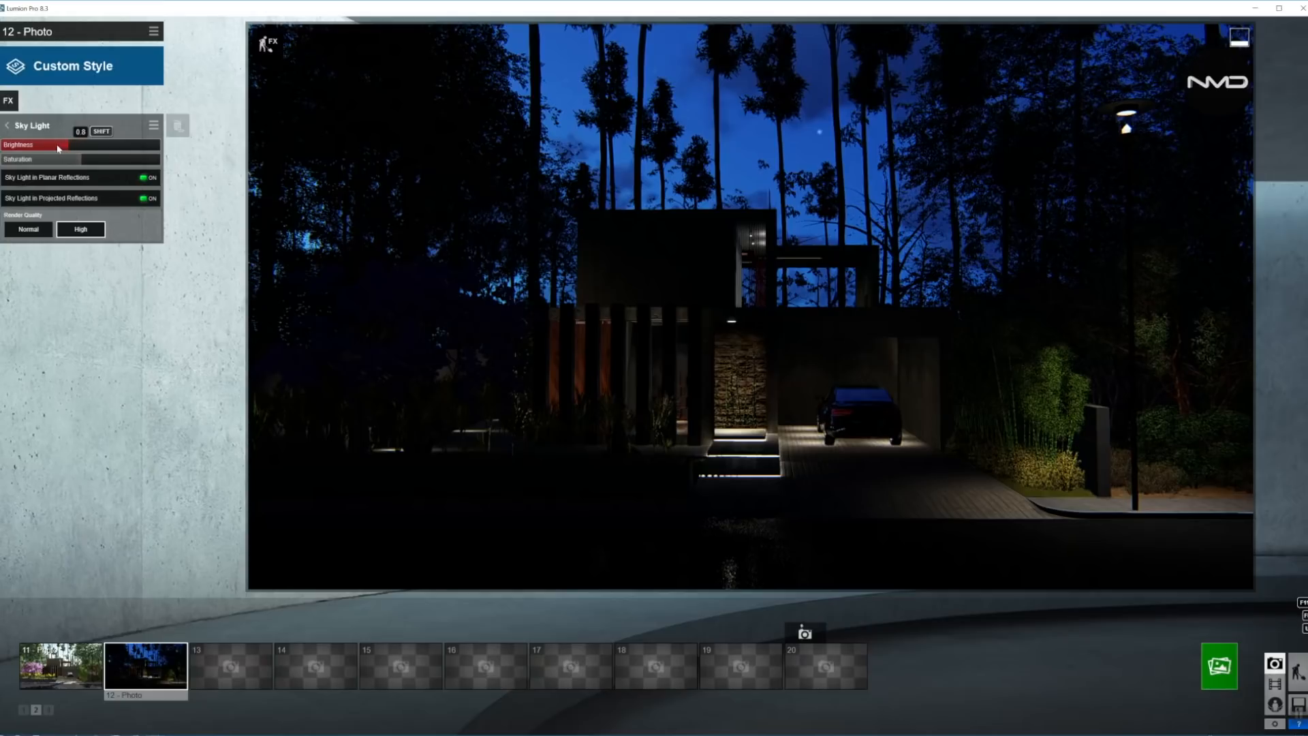
pyautogui.moveTo(50, 144); pyautogui.dragTo(24, 144)
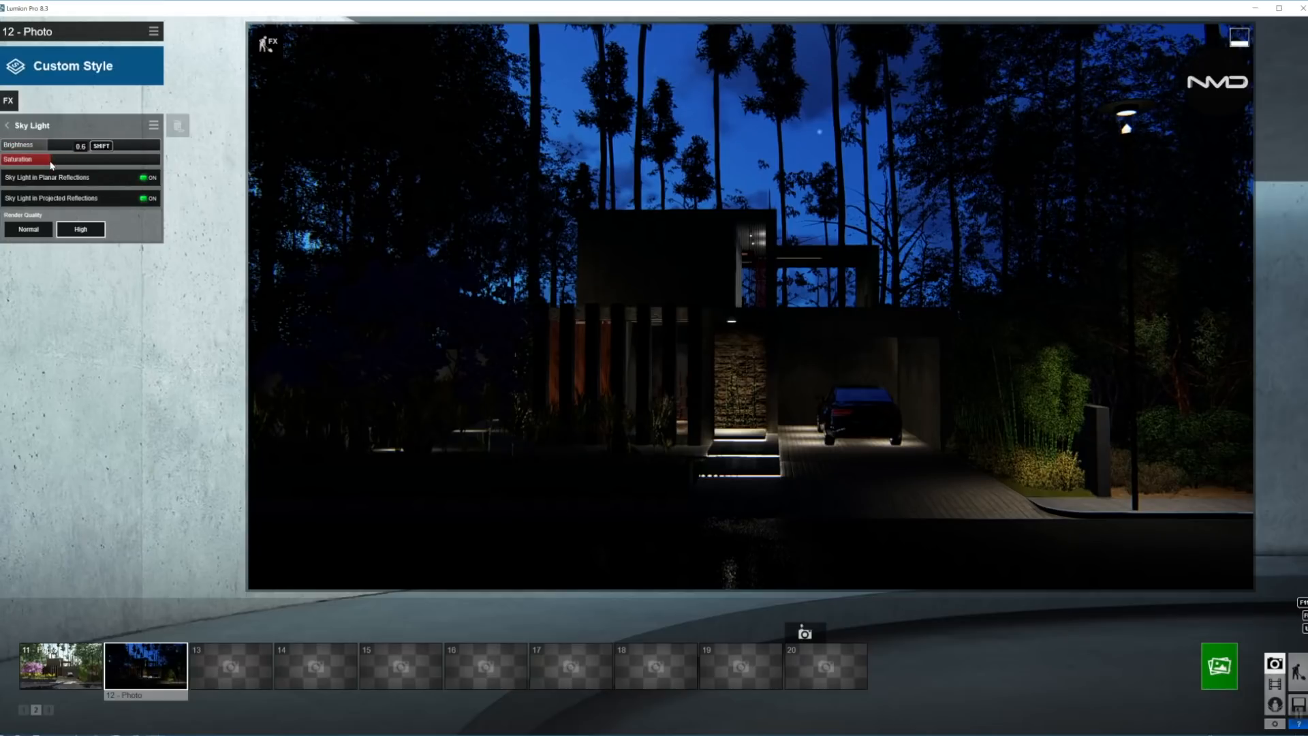
pyautogui.moveTo(50, 144); pyautogui.dragTo(42, 144)
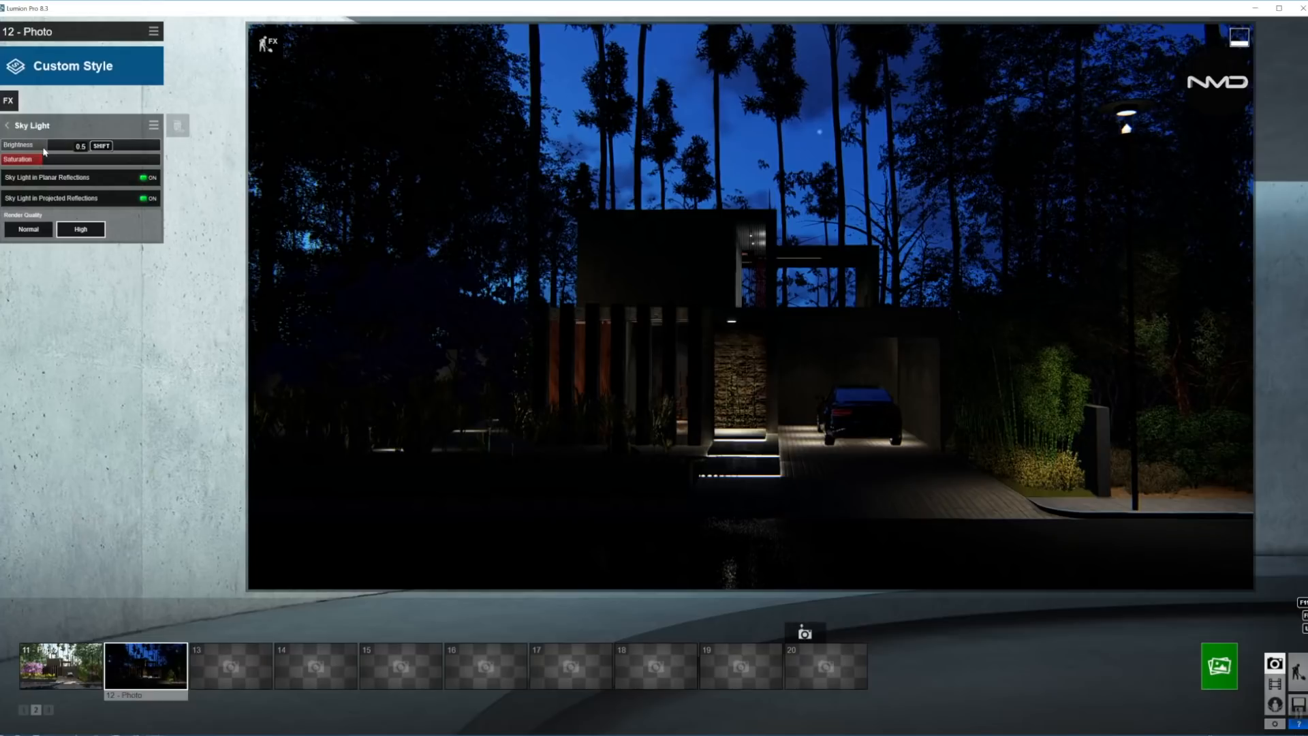
pyautogui.moveTo(46, 144); pyautogui.dragTo(52, 144)
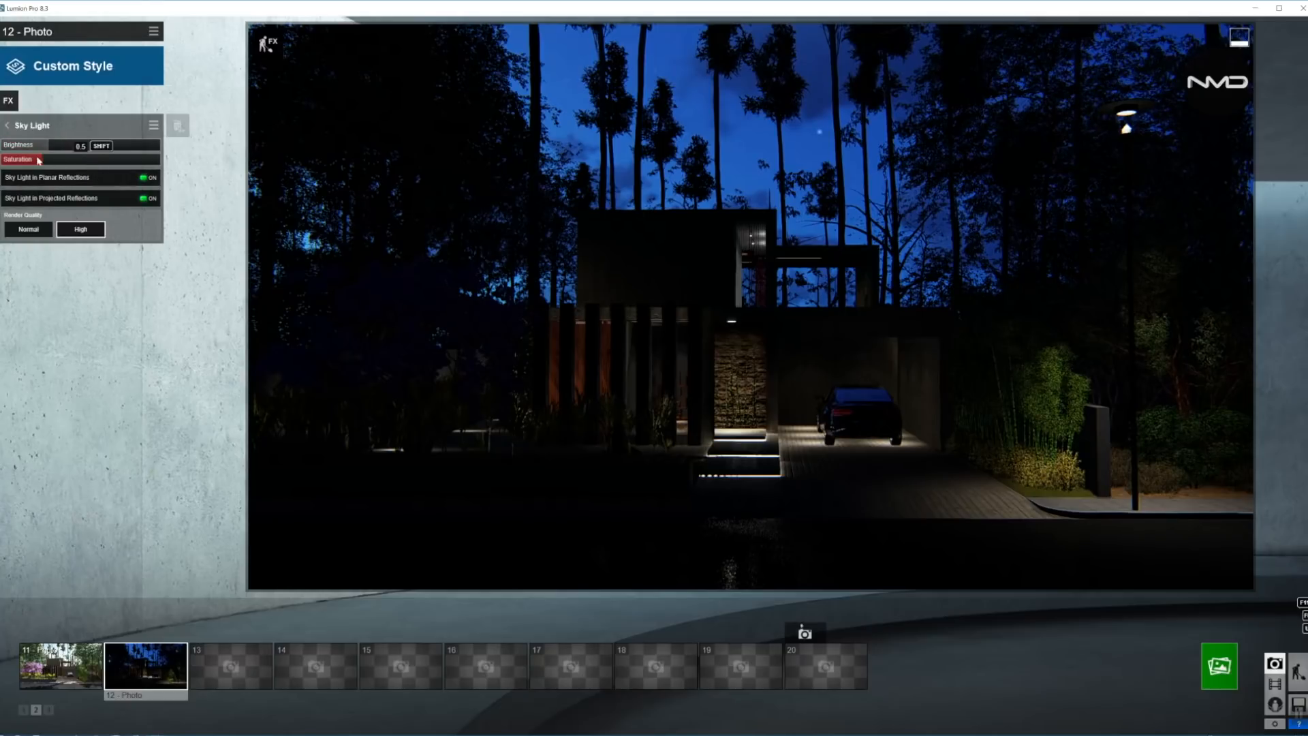
pyautogui.moveTo(39, 160); pyautogui.dragTo(67, 145)
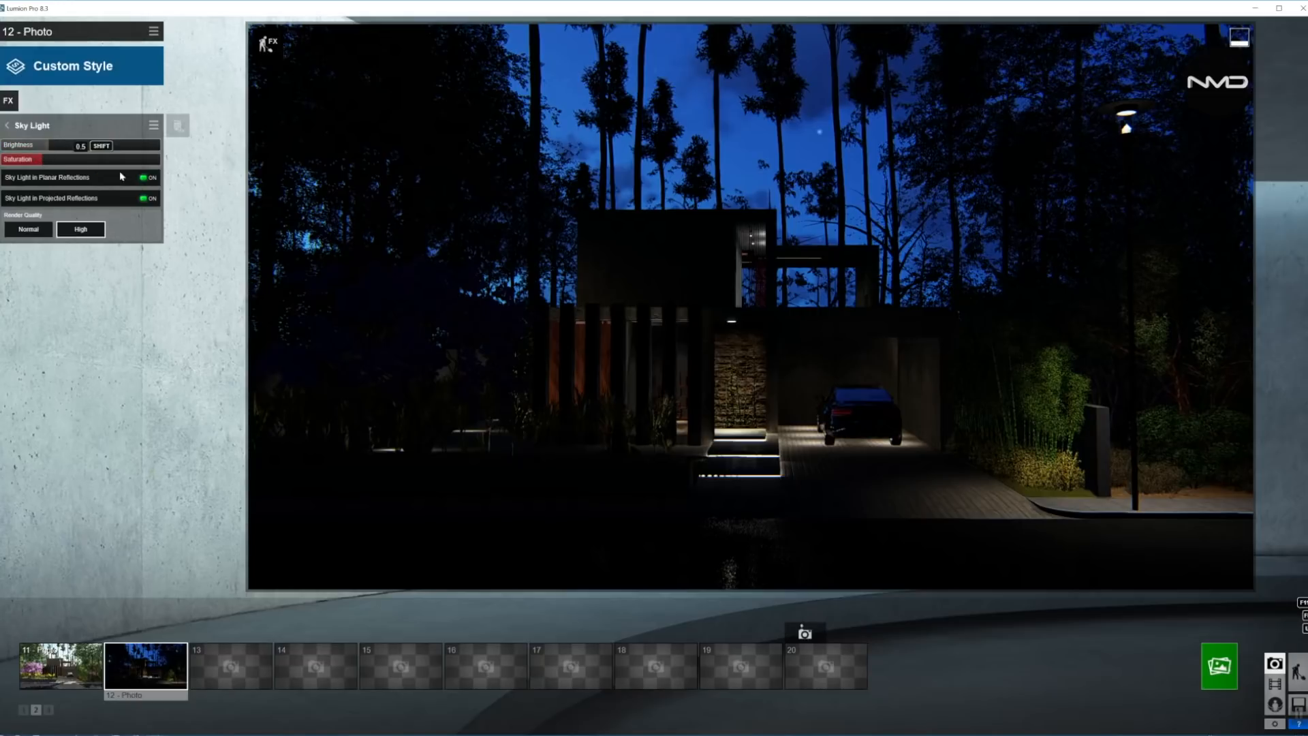
pyautogui.click(7, 126)
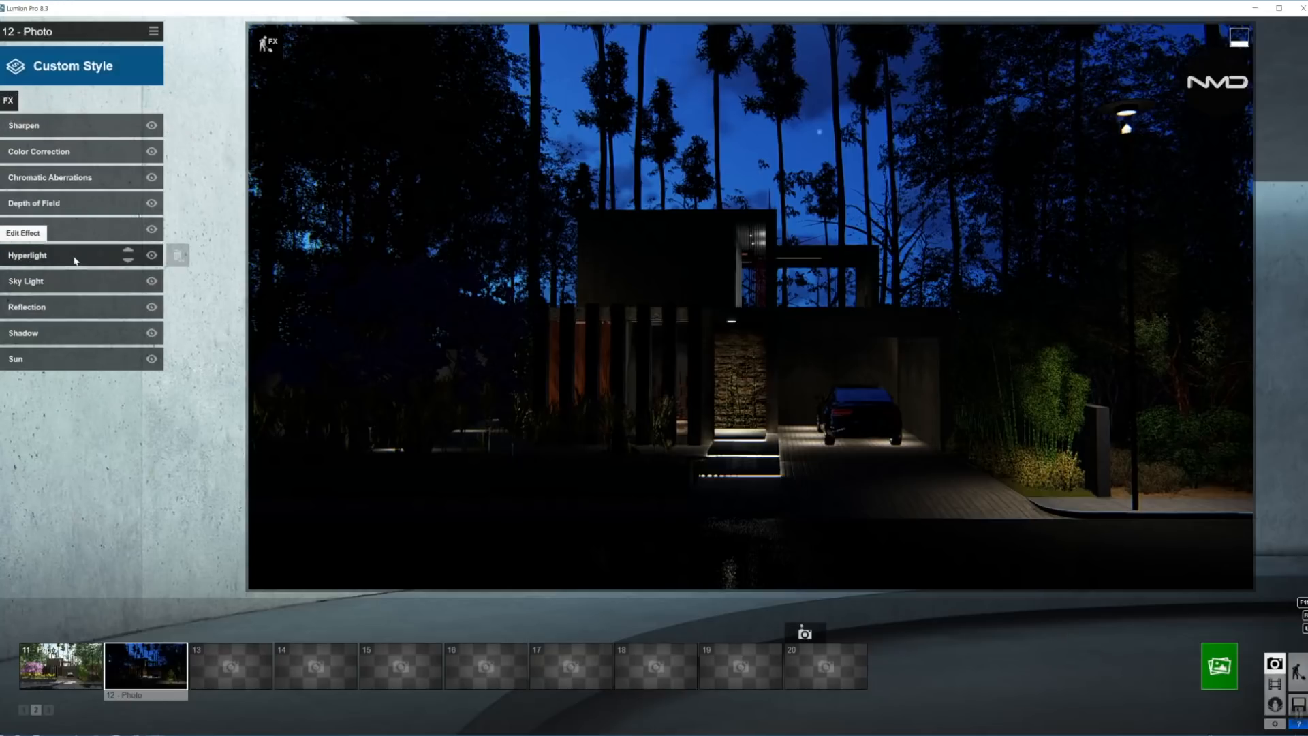
pyautogui.click(23, 233)
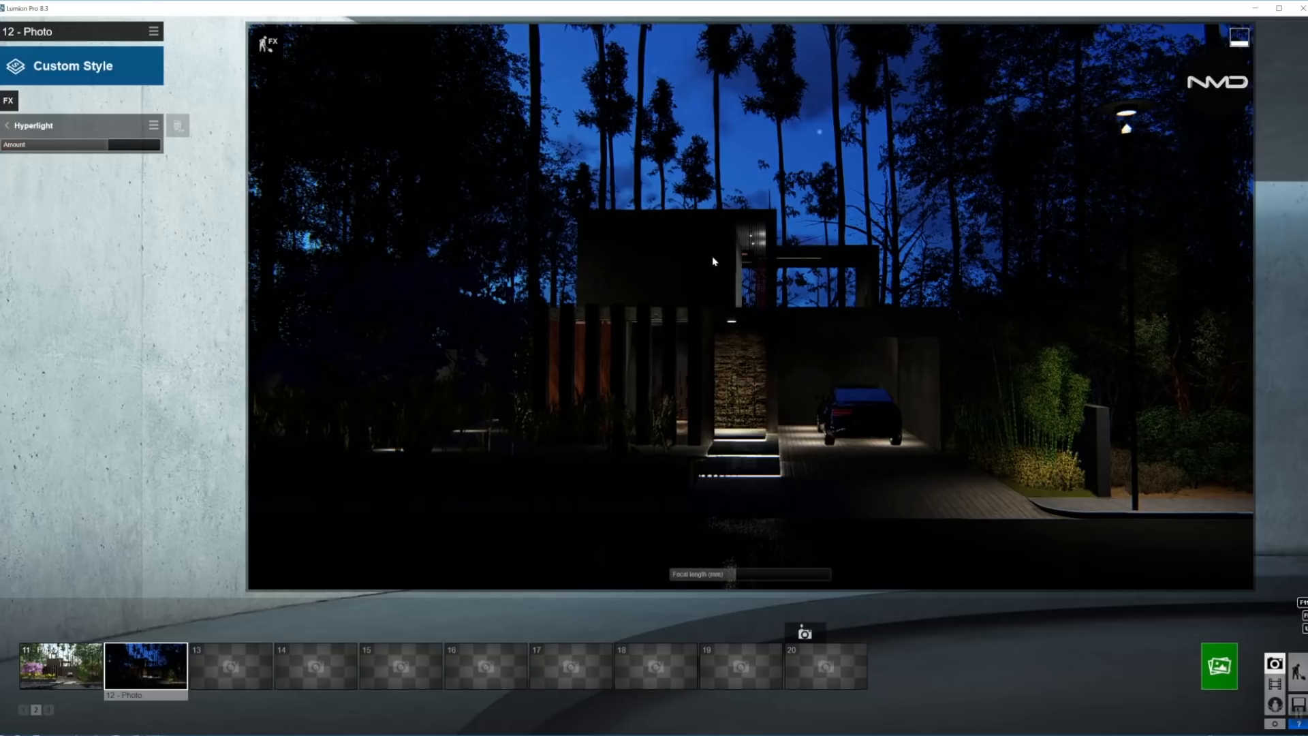
pyautogui.moveTo(634, 359)
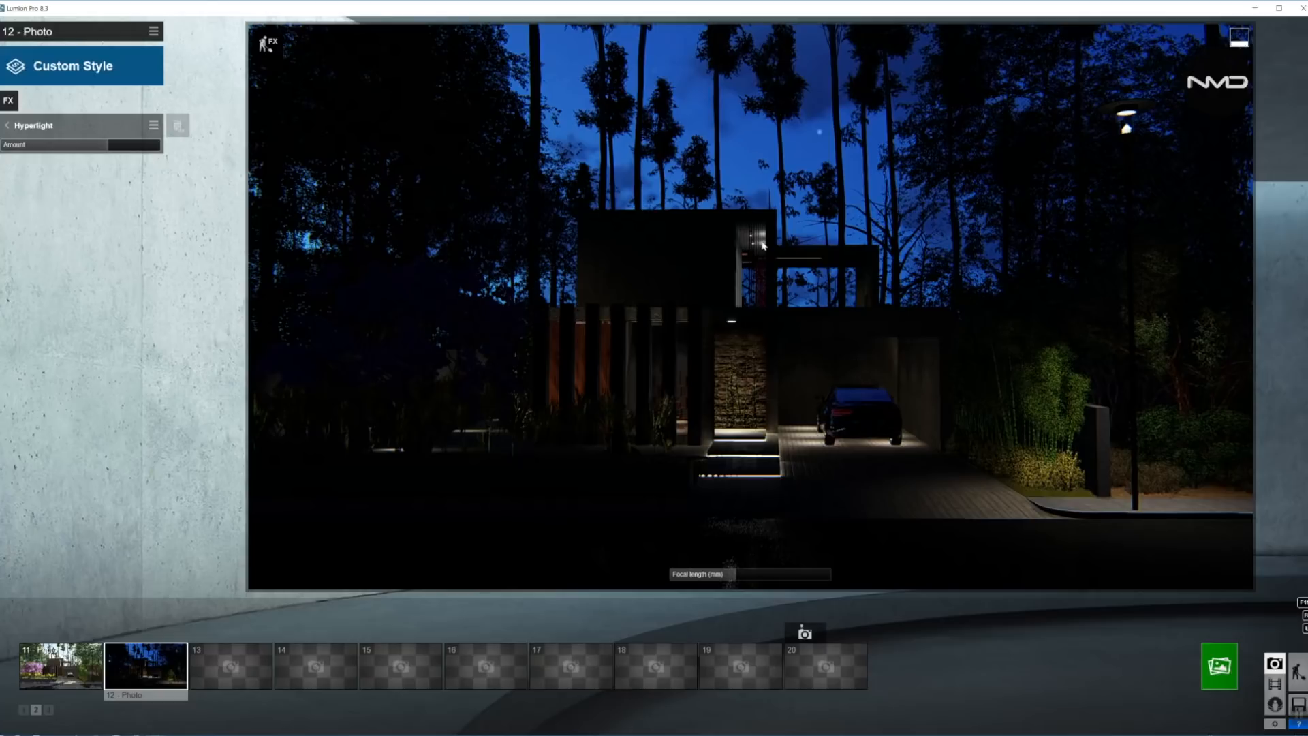
pyautogui.moveTo(843, 344)
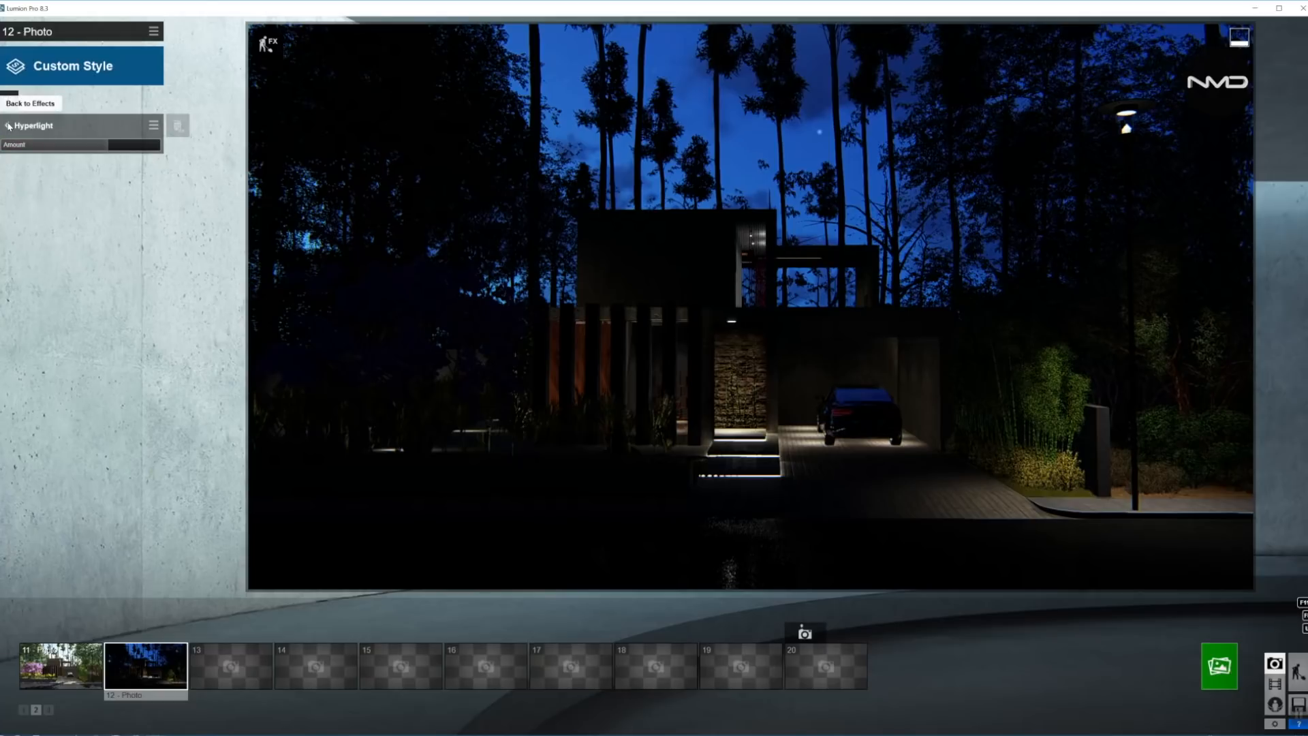
pyautogui.click(30, 102)
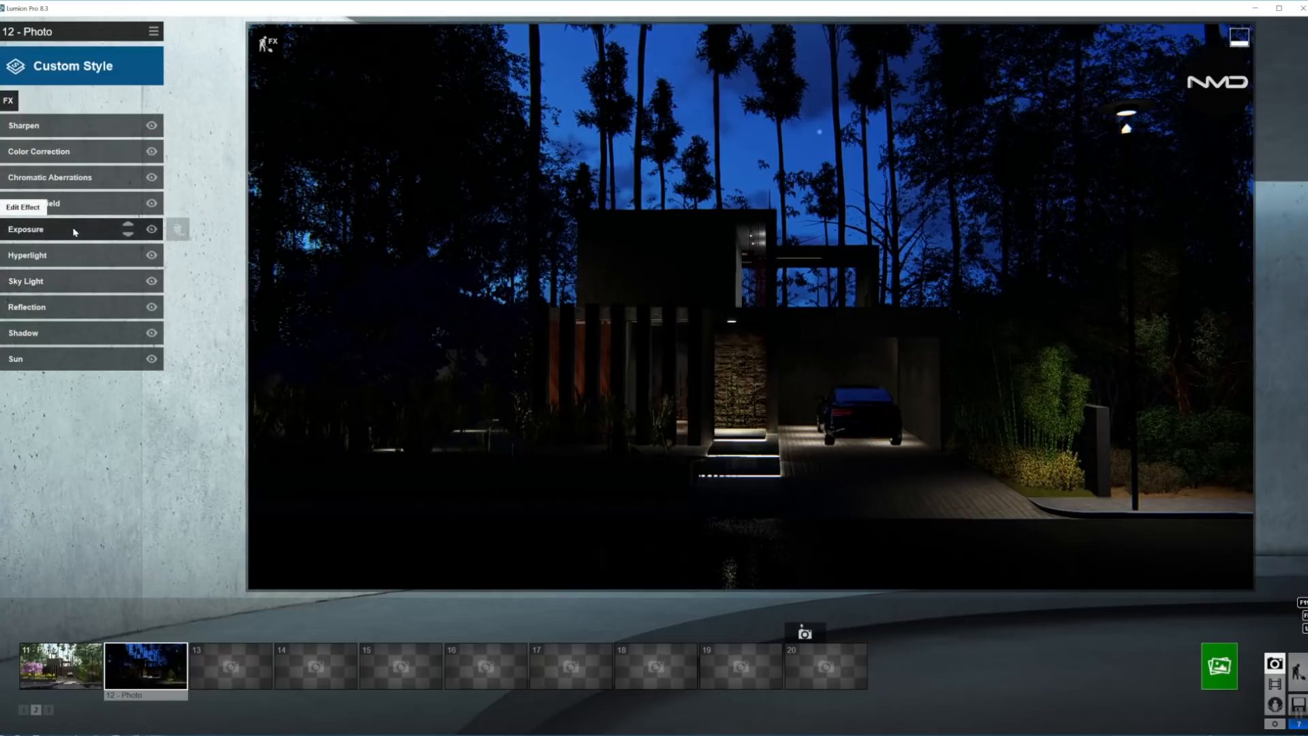
# Raise the Exposure effect to about 0.8 to brighten the night scene
pyautogui.click(26, 229)
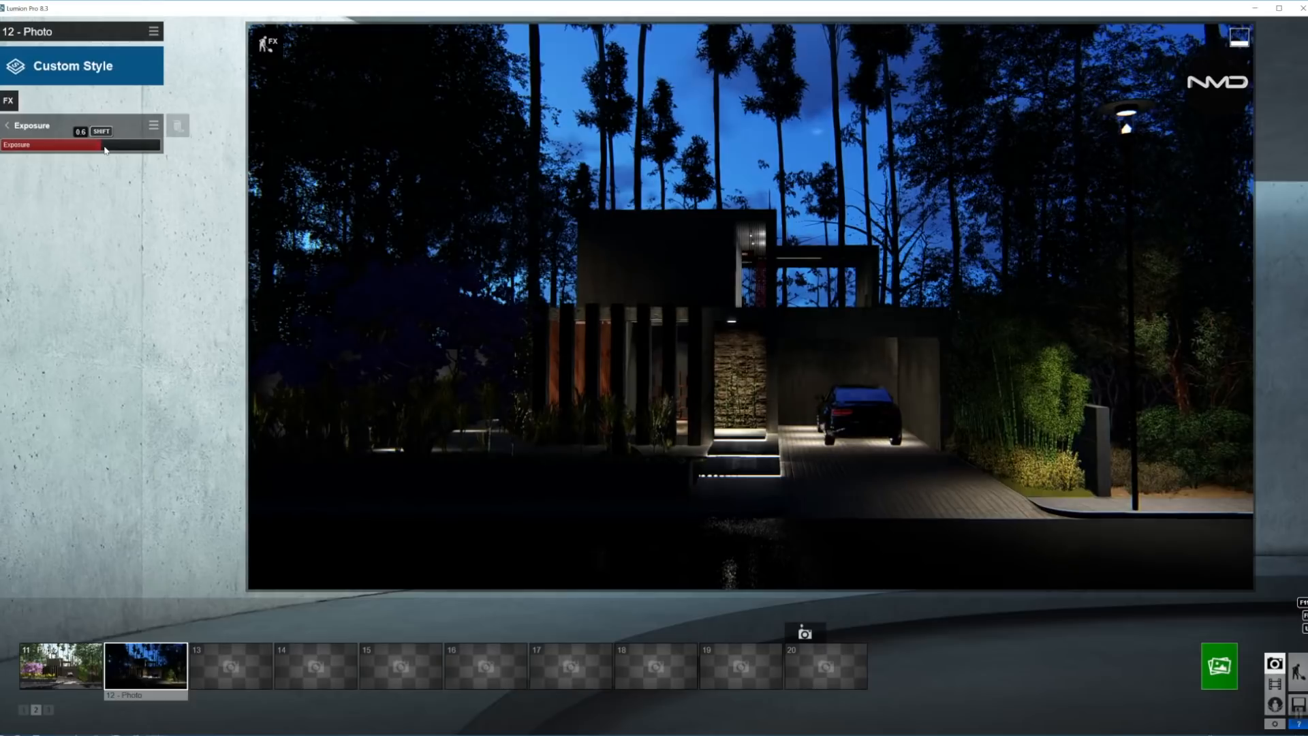
pyautogui.moveTo(107, 144); pyautogui.dragTo(125, 145)
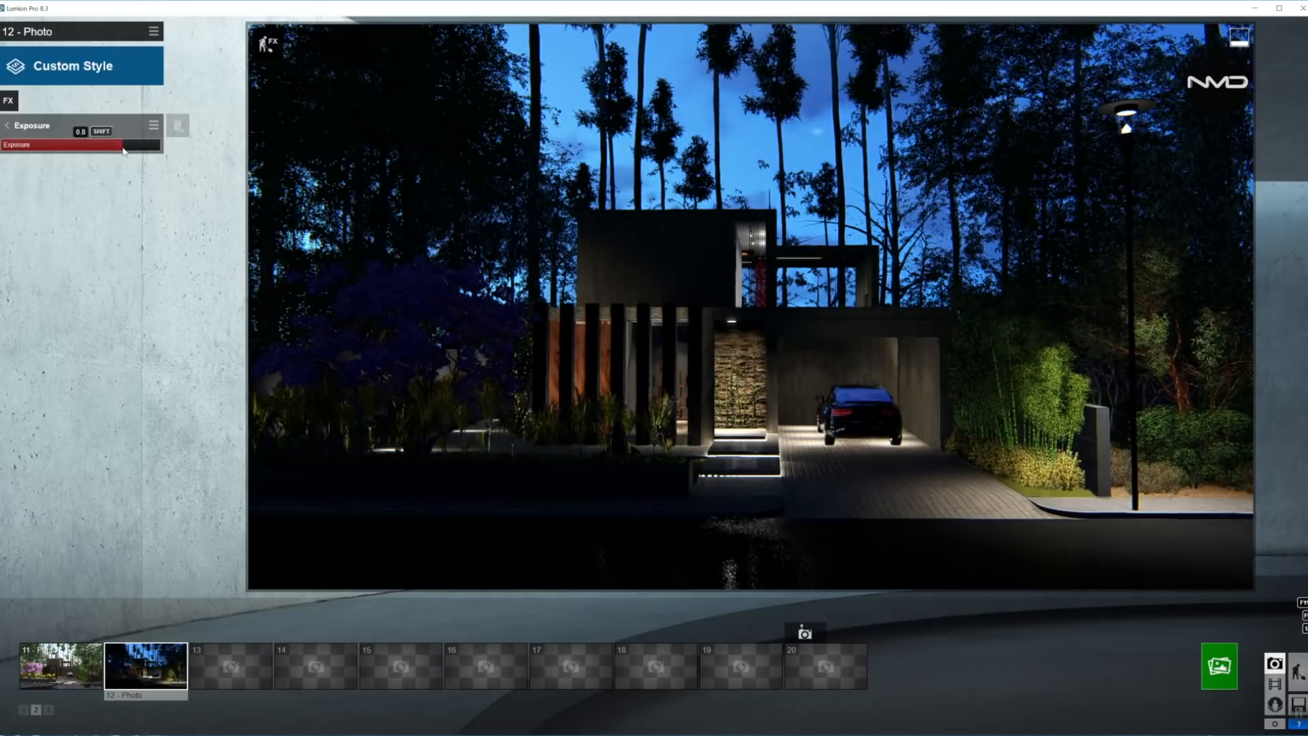
pyautogui.moveTo(126, 150); pyautogui.dragTo(109, 150)
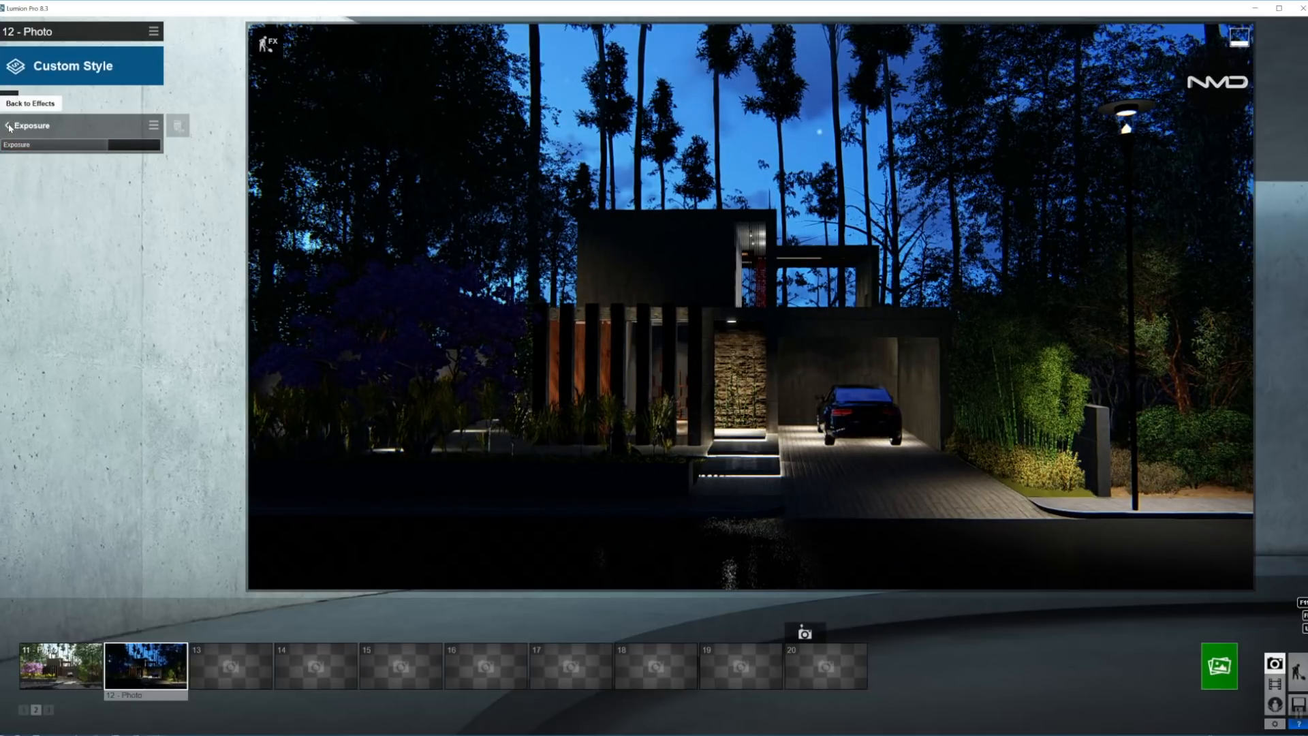
pyautogui.click(29, 103)
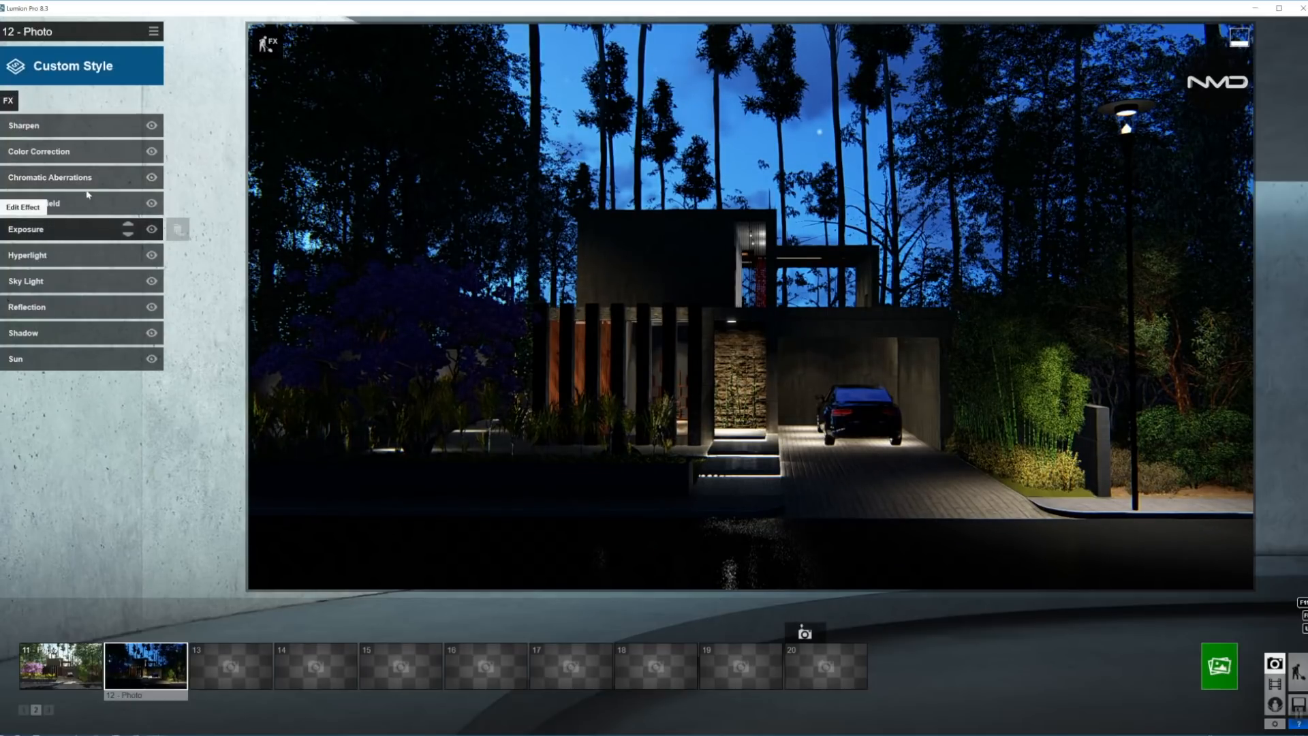
# Turn on auto focus in the Depth of Field effect
pyautogui.click(23, 207)
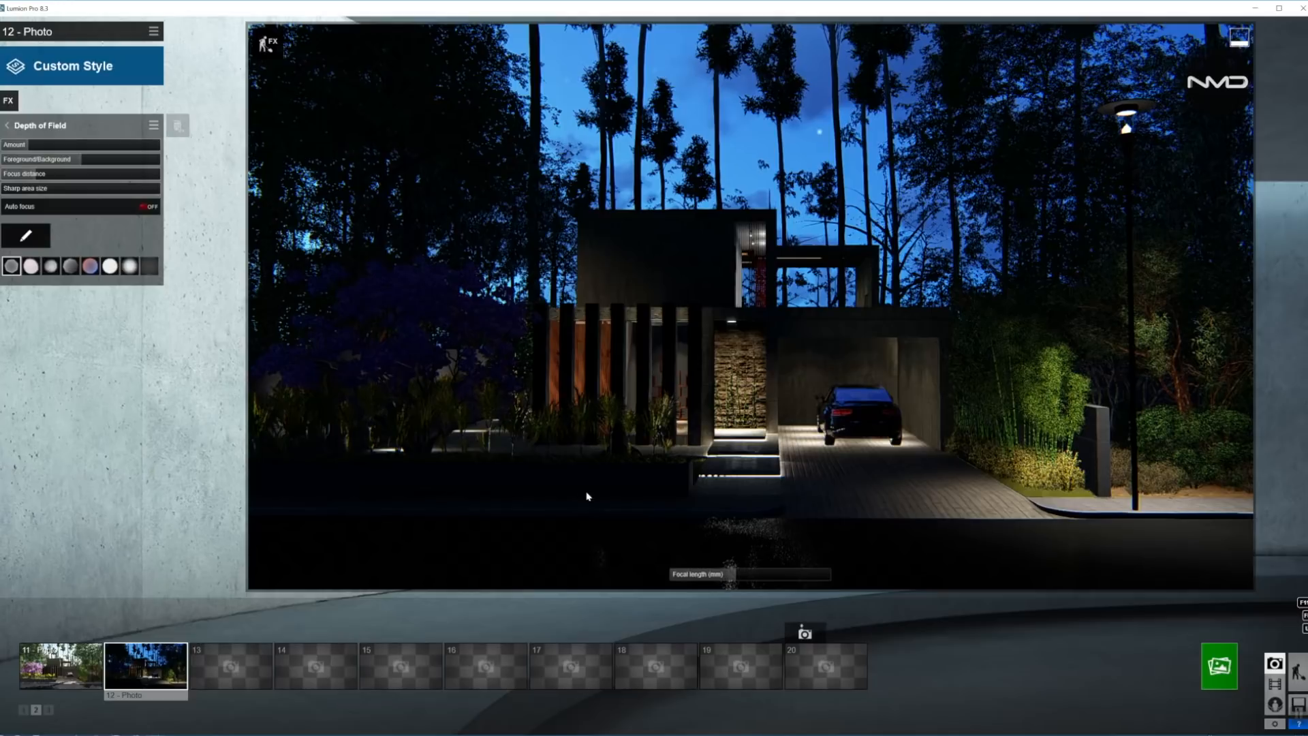
pyautogui.moveTo(691, 99)
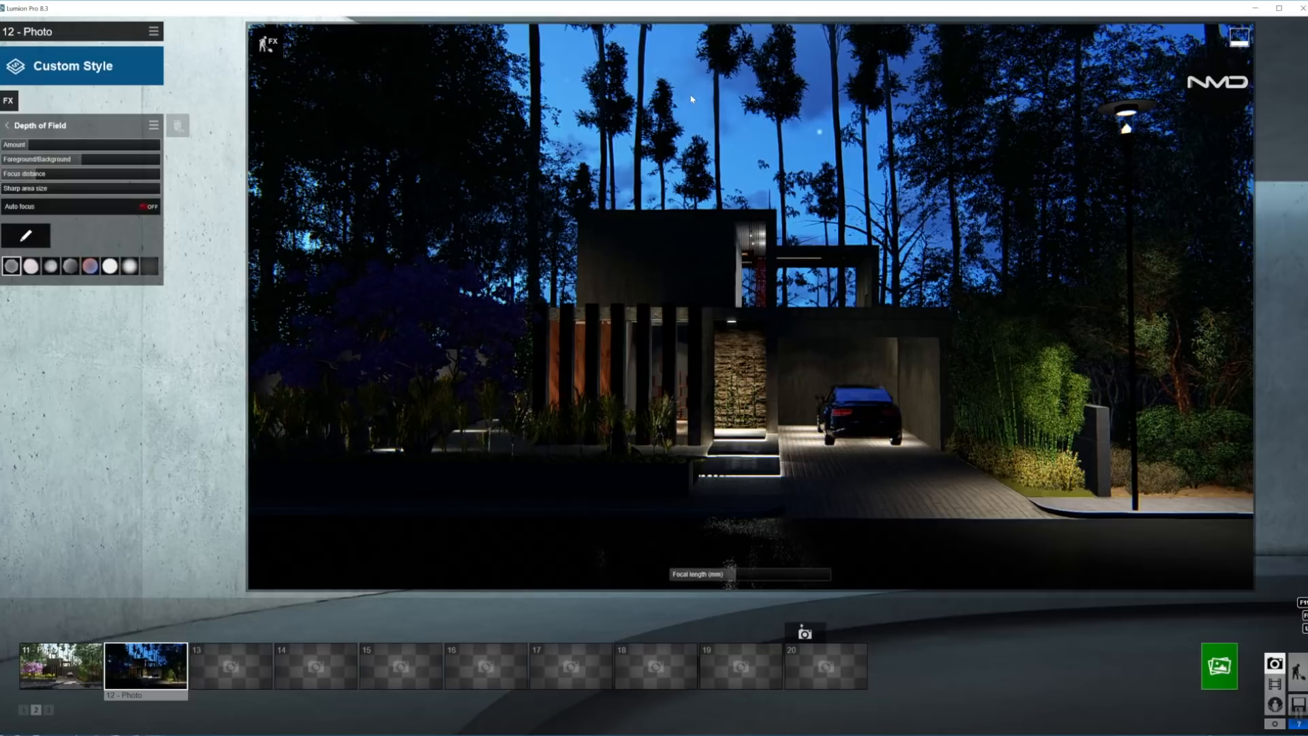
pyautogui.moveTo(823, 144)
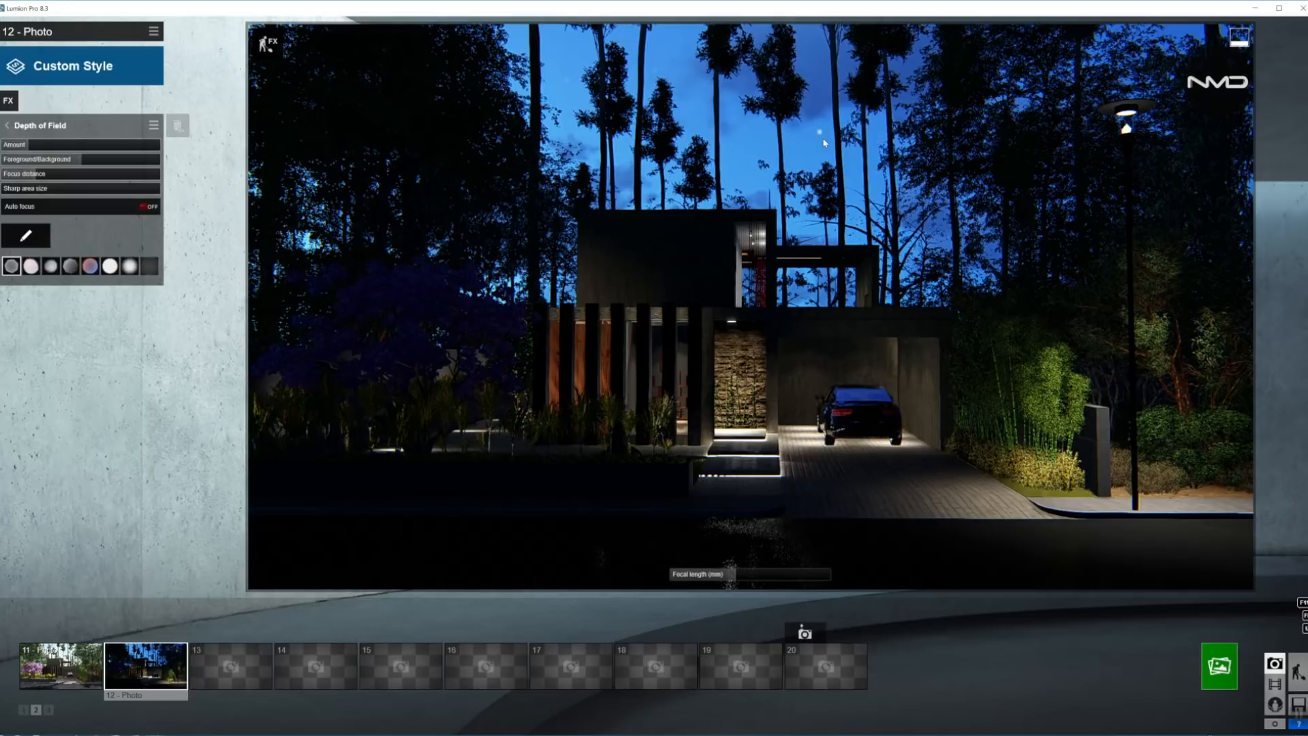
pyautogui.moveTo(467, 128)
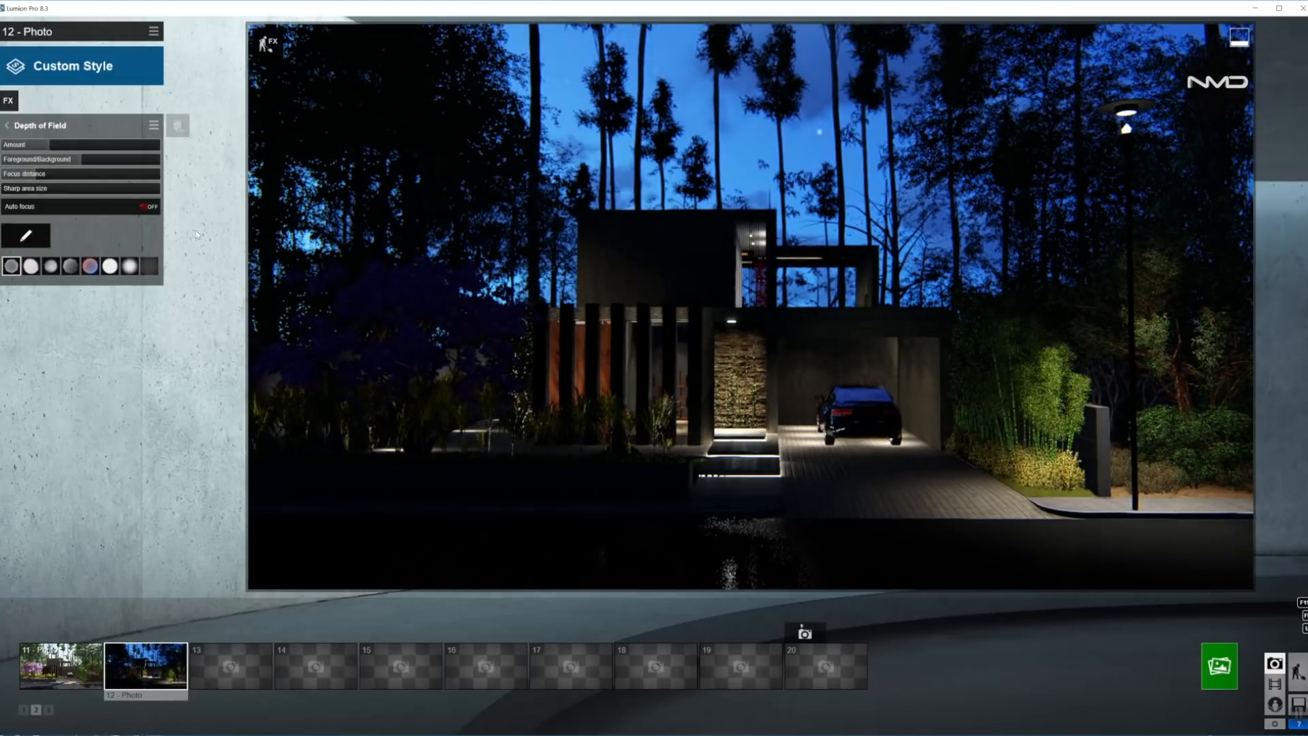
pyautogui.click(150, 206)
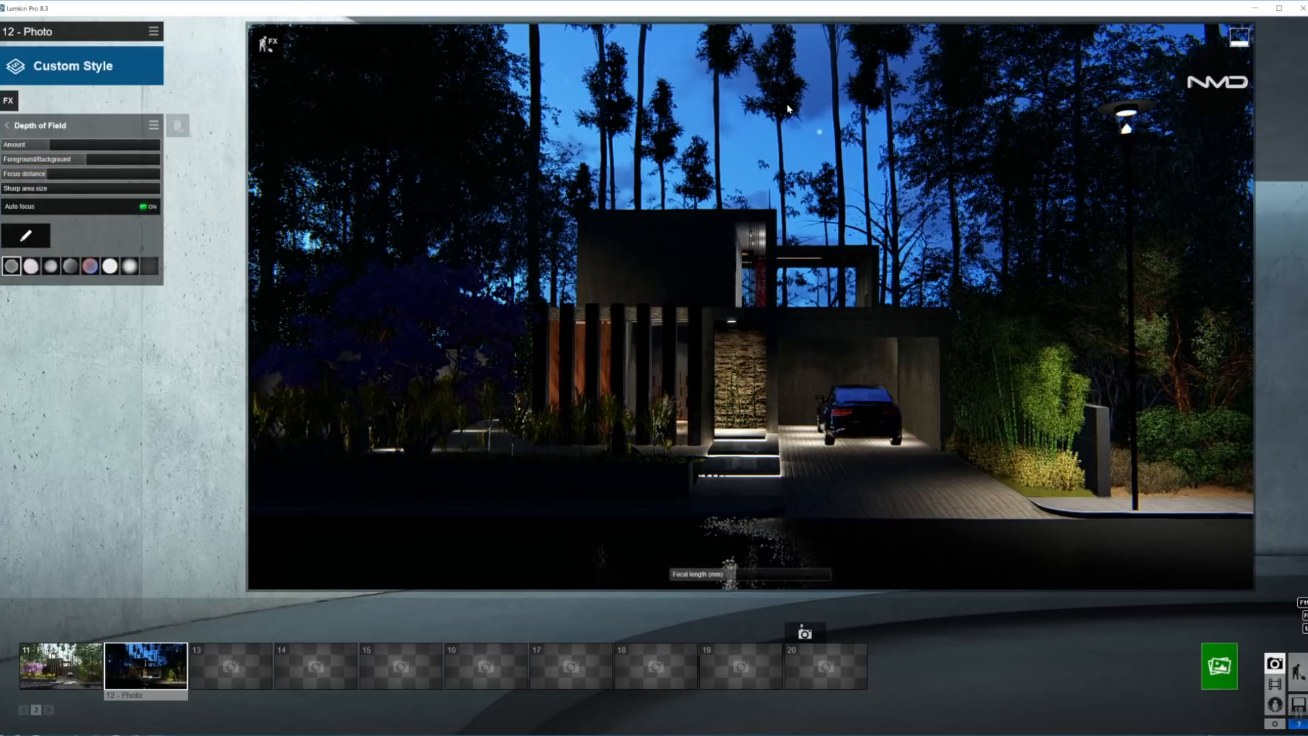
pyautogui.moveTo(553, 488)
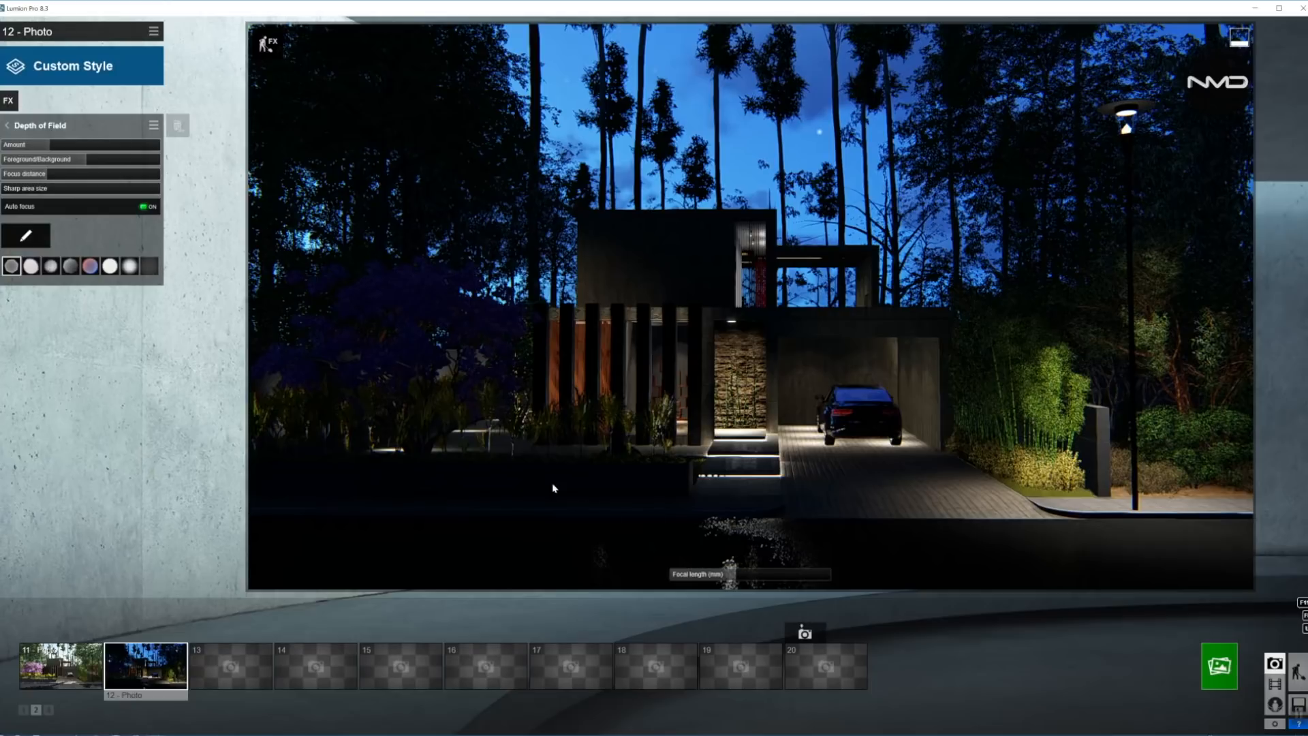
pyautogui.moveTo(824, 215)
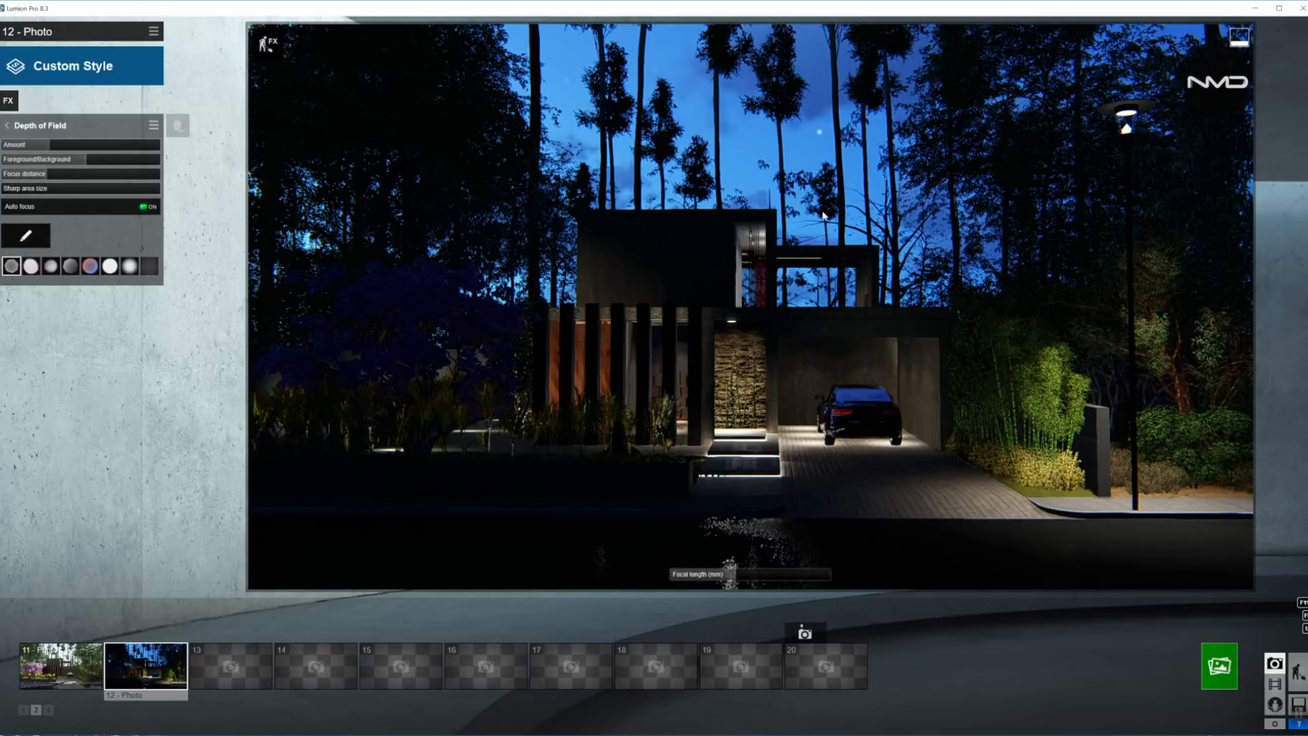
pyautogui.moveTo(178, 192)
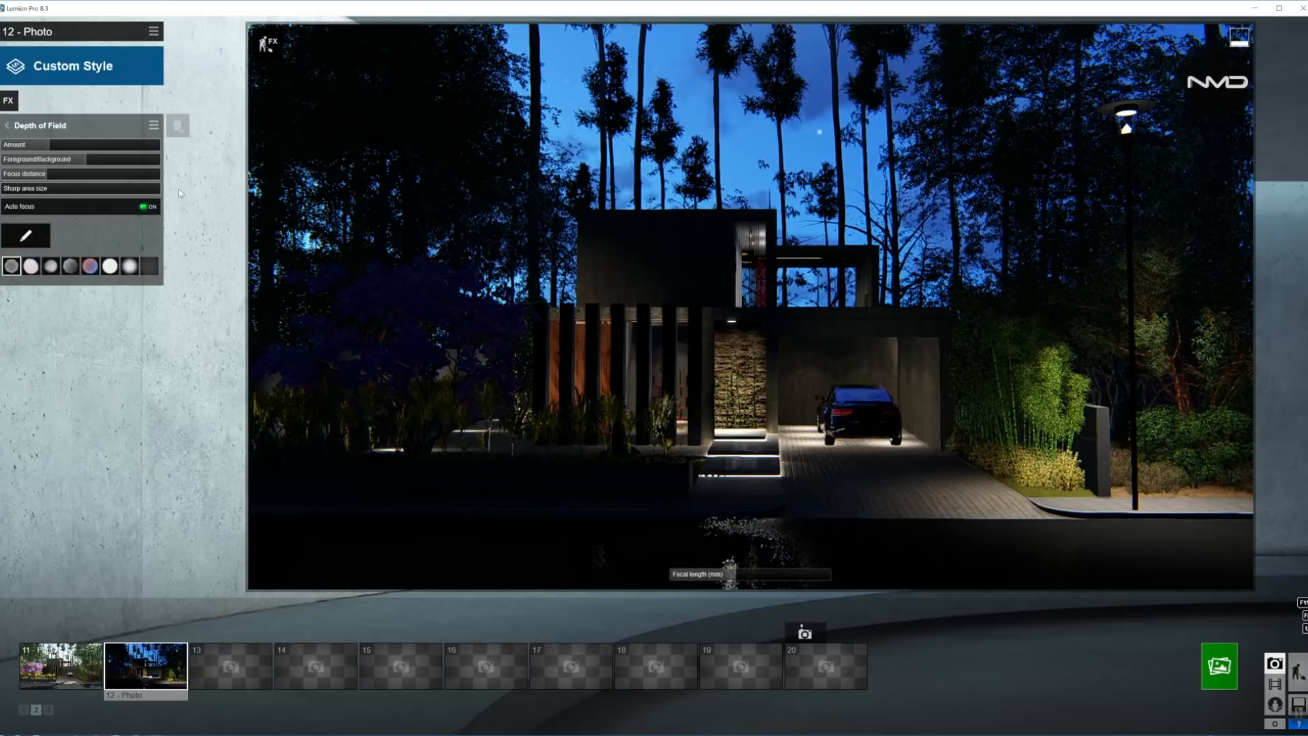
pyautogui.click(7, 125)
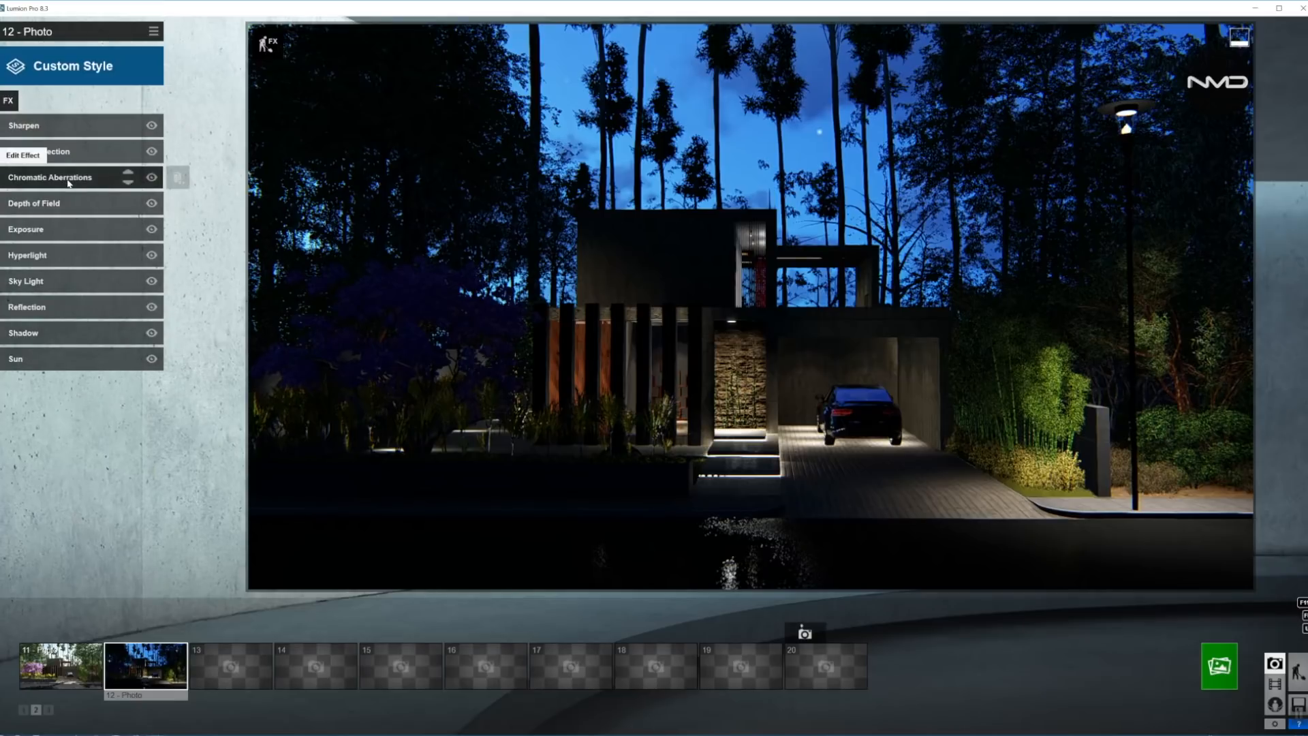
# Warm the colour temperature, shift the tint slightly and boost vibrance in Color Correction
pyautogui.click(67, 151)
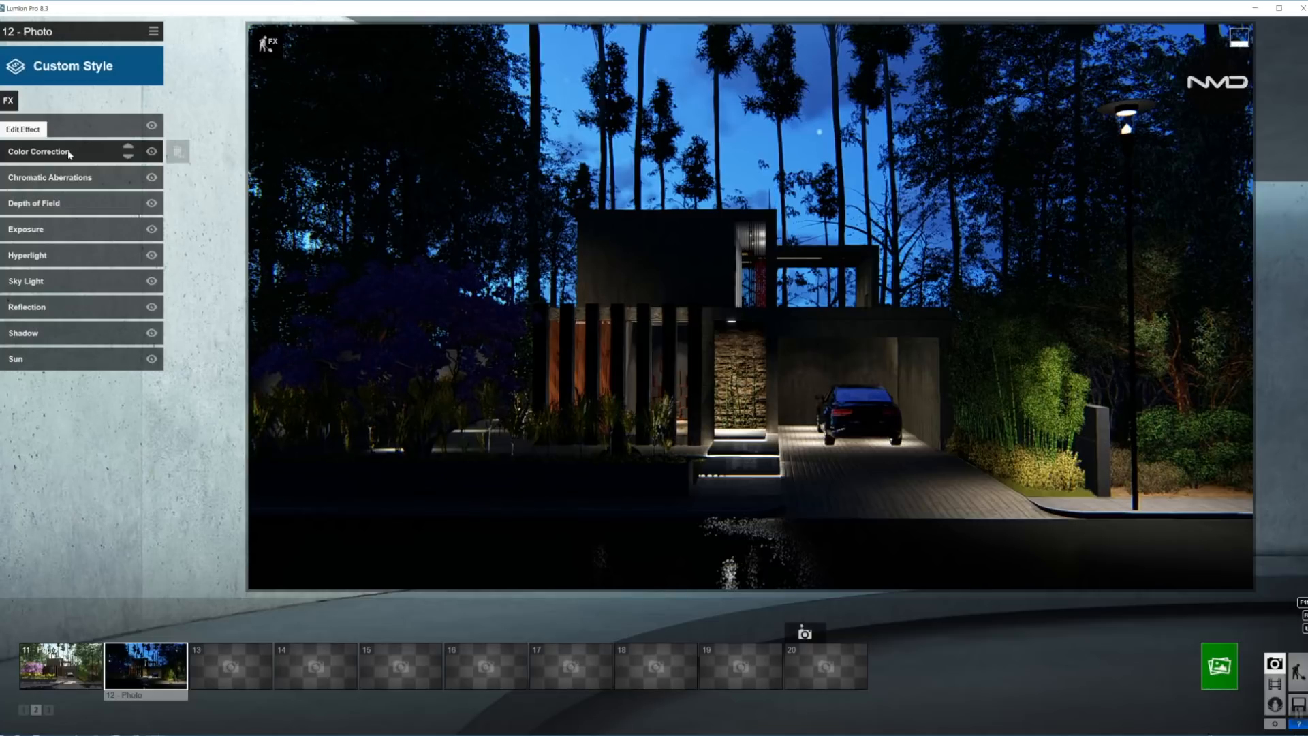
pyautogui.click(40, 152)
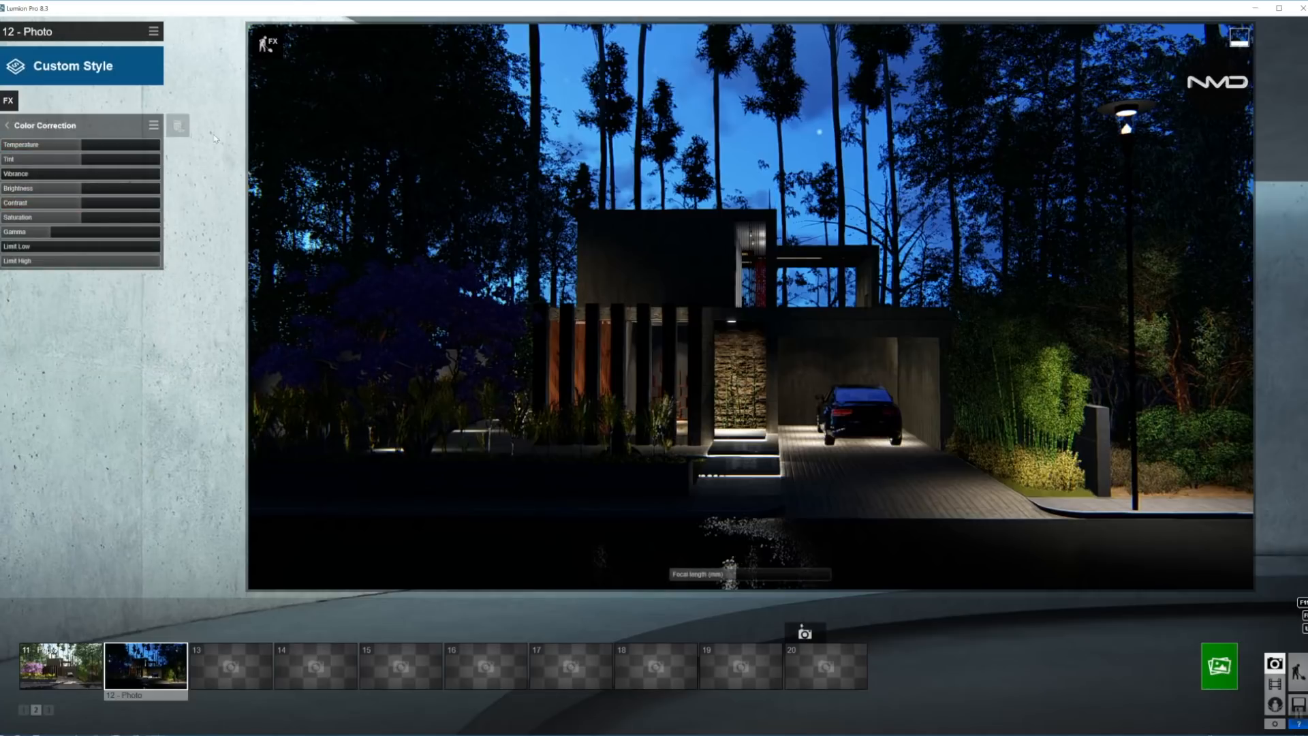
pyautogui.moveTo(24, 144); pyautogui.dragTo(125, 144)
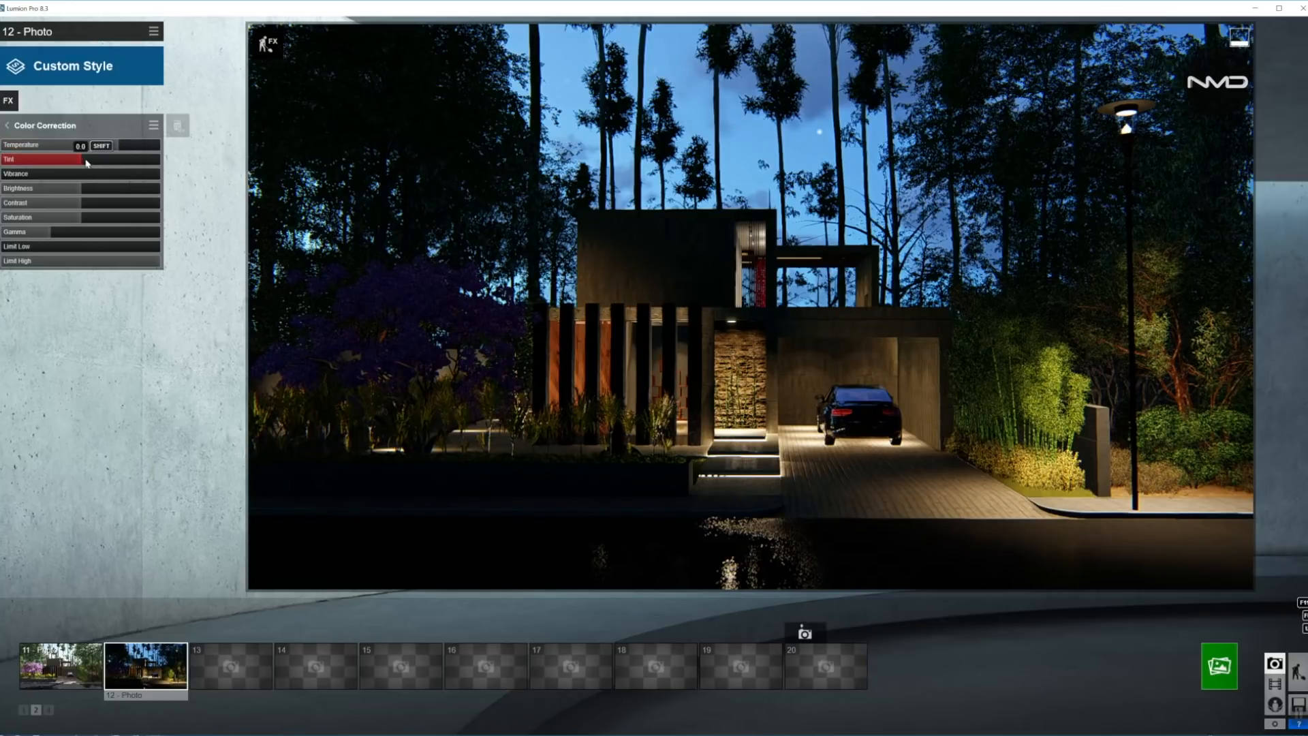
pyautogui.moveTo(83, 160); pyautogui.dragTo(91, 159)
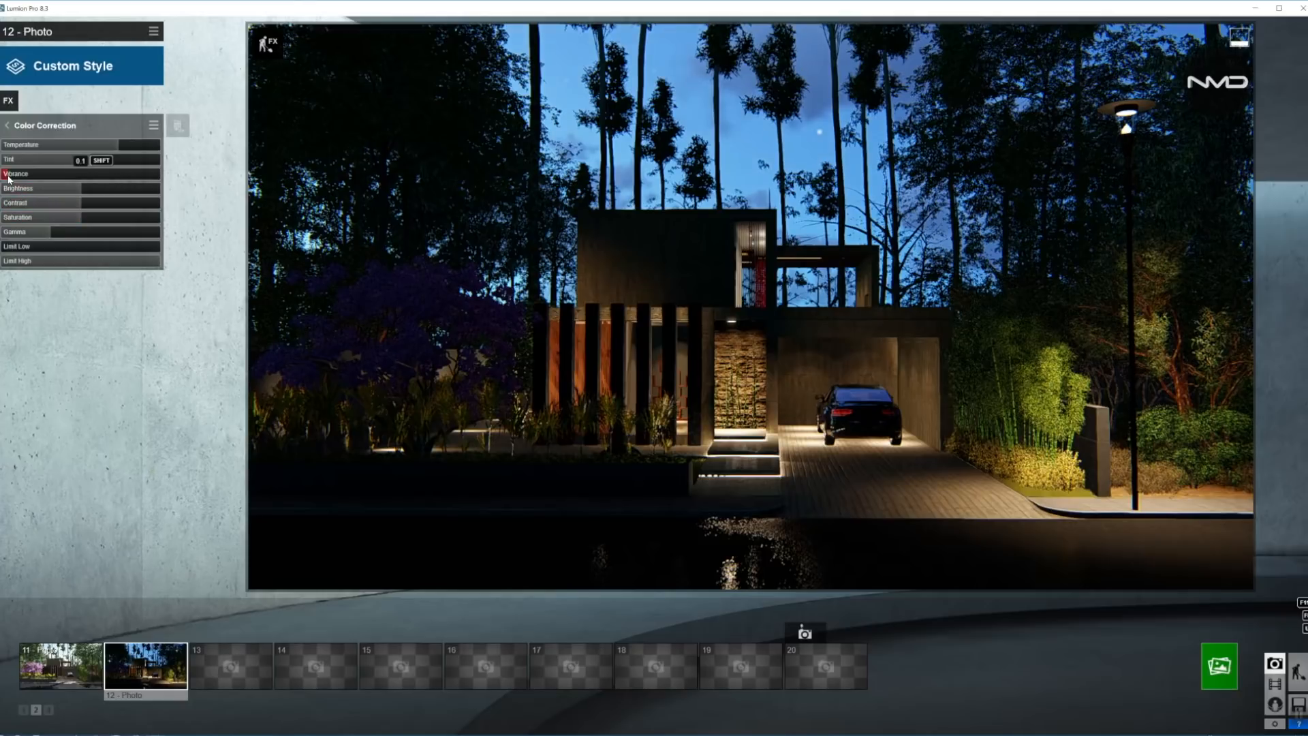
pyautogui.moveTo(25, 173); pyautogui.dragTo(92, 173)
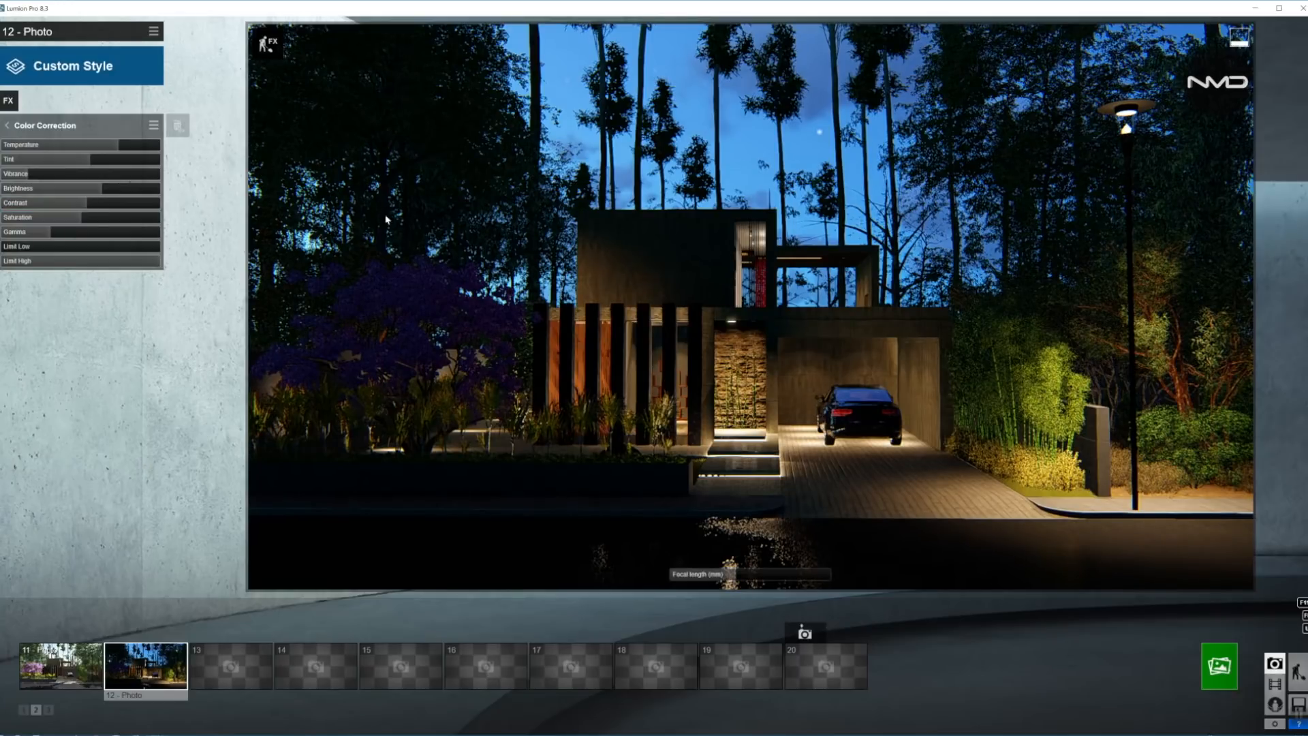
pyautogui.moveTo(614, 360)
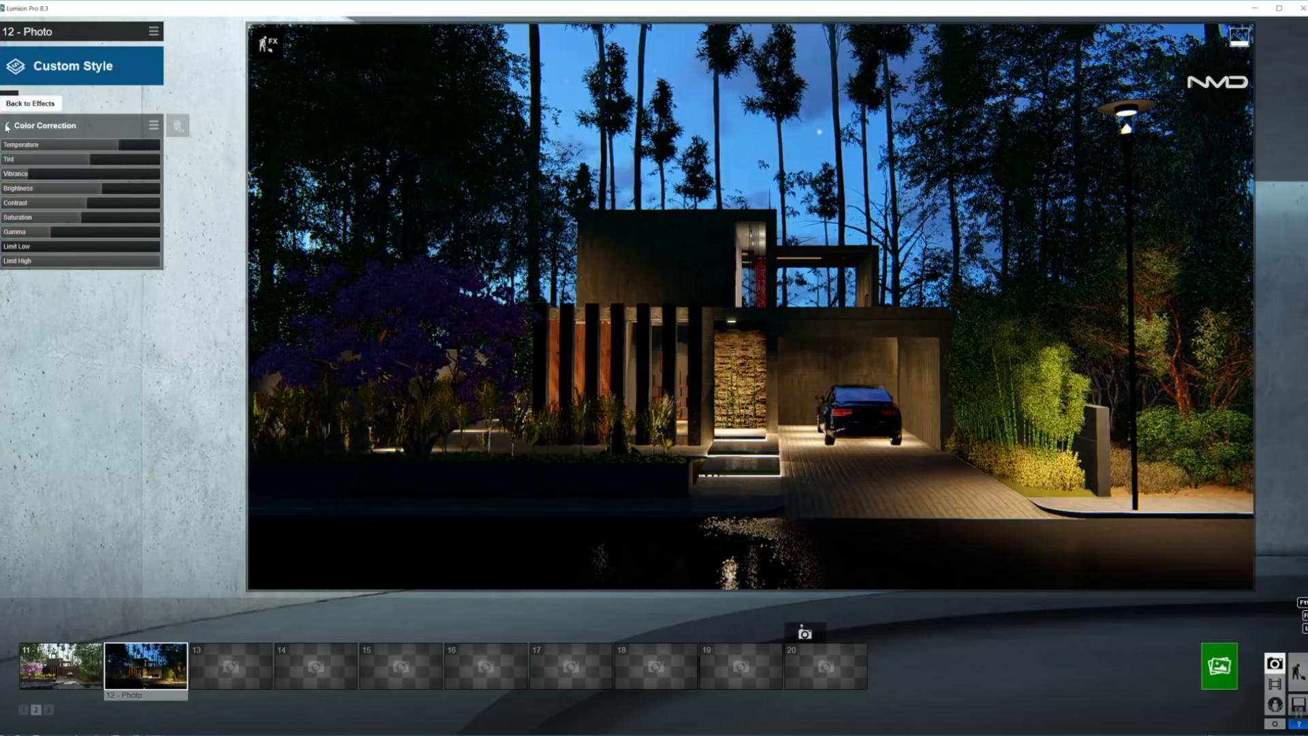
# Apply a light Sharpen effect with intensity about 0.2 and return to the effects list
pyautogui.click(30, 102)
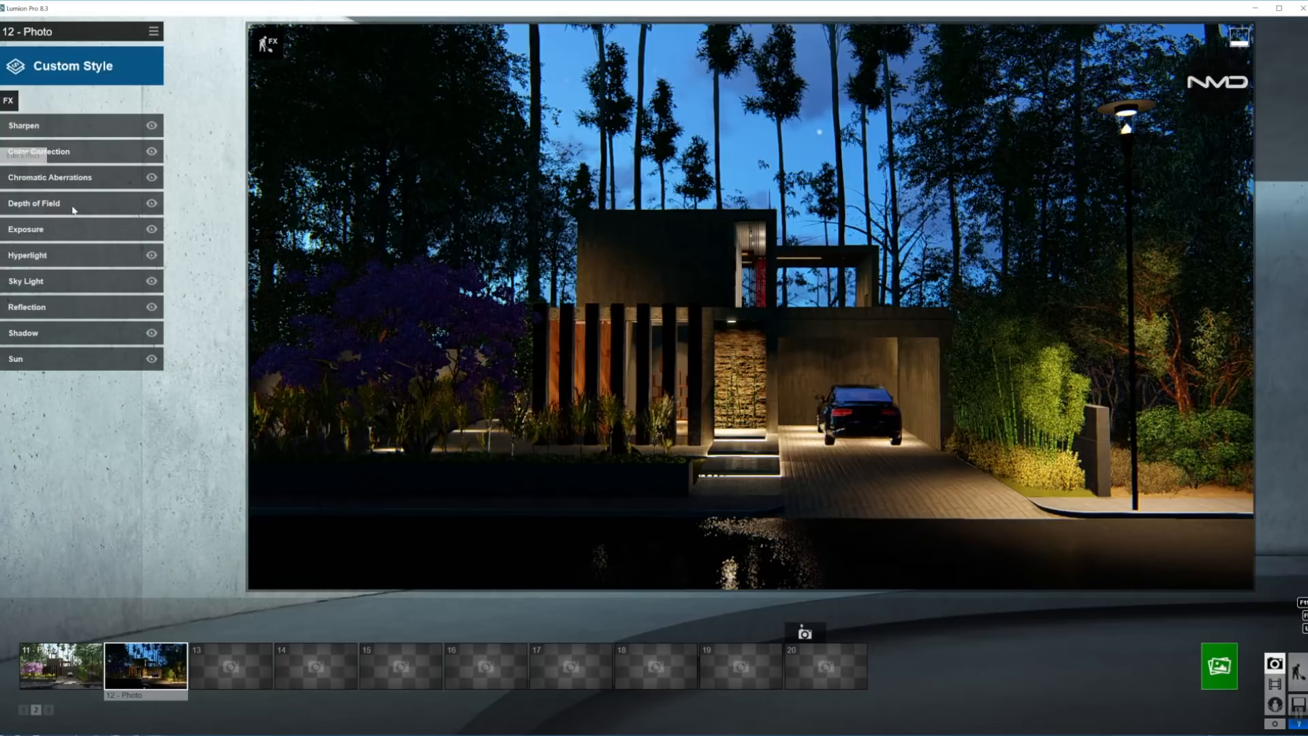
pyautogui.click(25, 125)
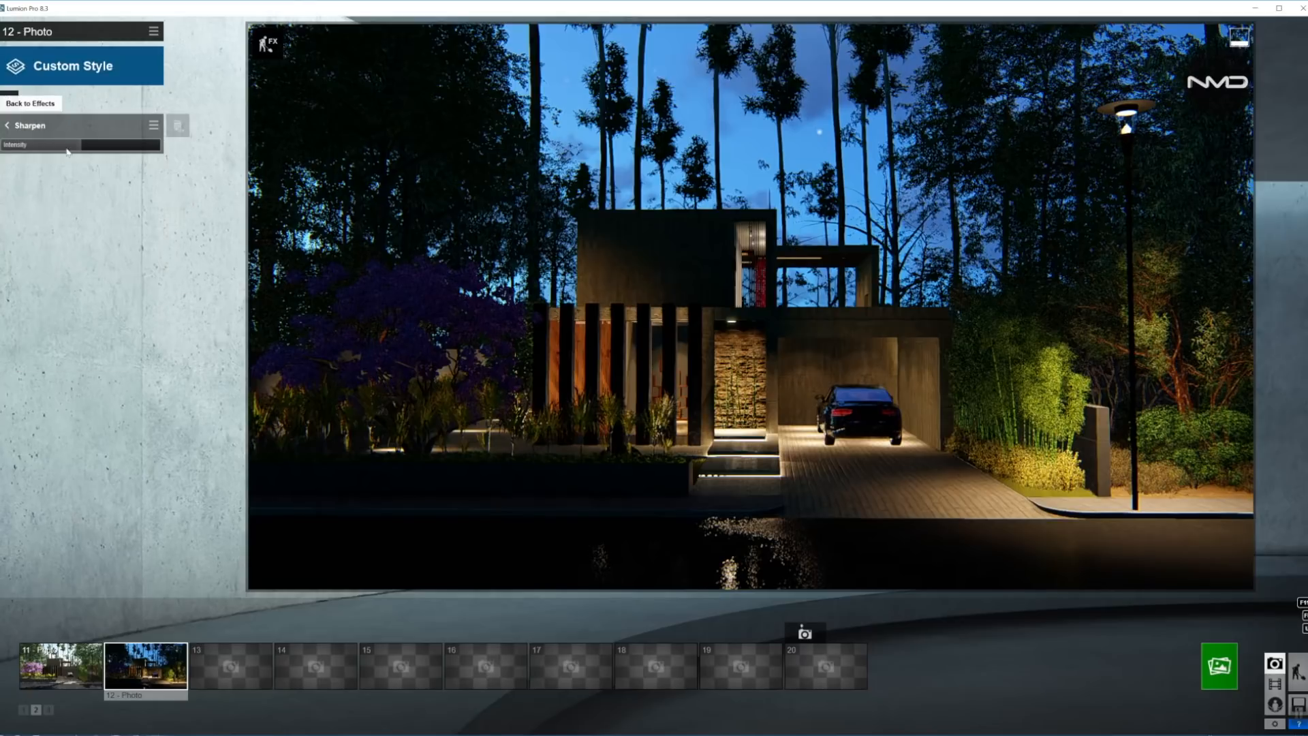
pyautogui.click(24, 144)
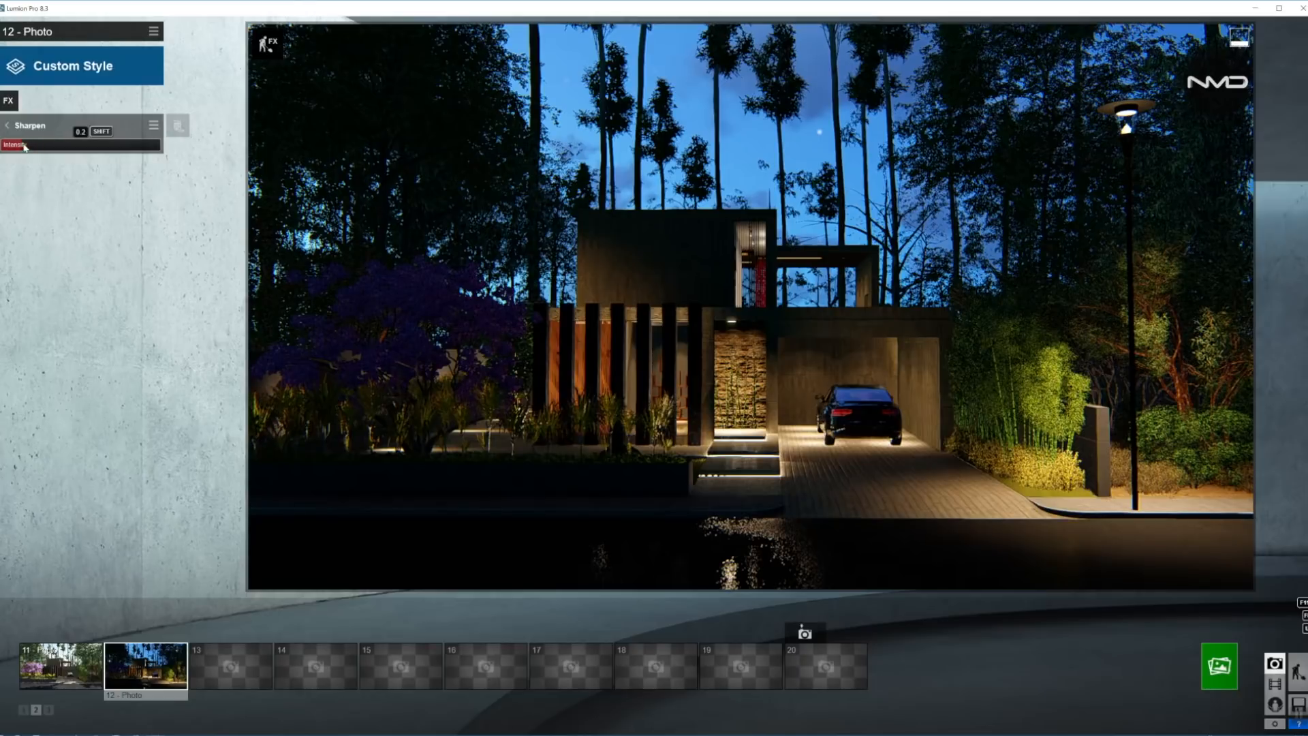
pyautogui.moveTo(16, 144); pyautogui.dragTo(33, 144)
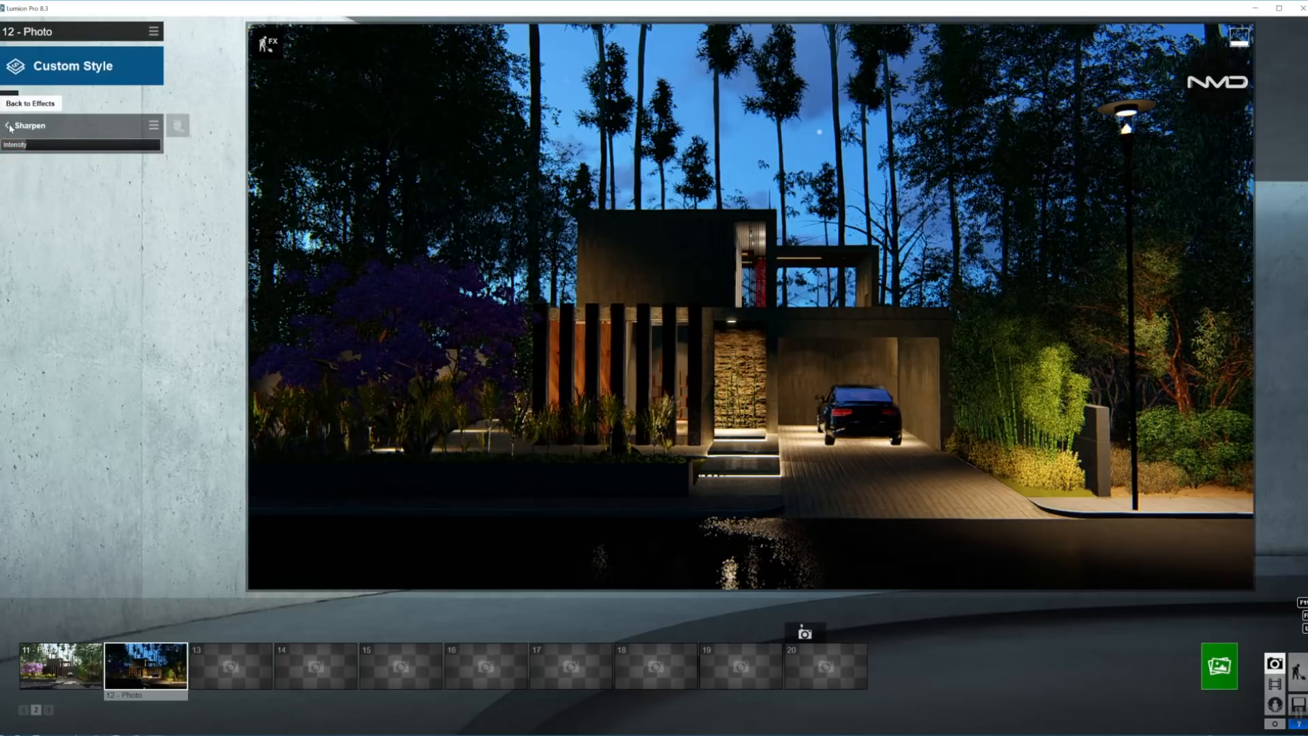
pyautogui.click(31, 104)
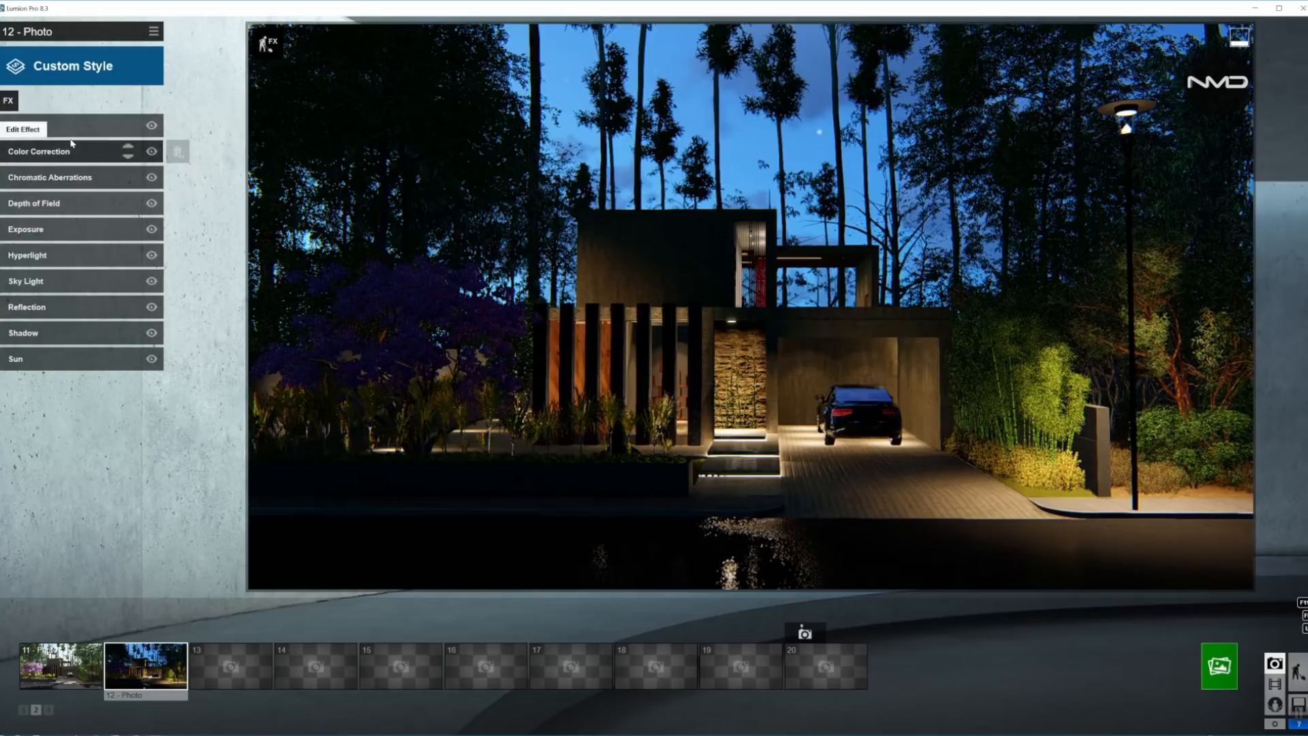
# Review the Shadow effect settings with soft and fine-detail shadows enabled
pyautogui.click(23, 332)
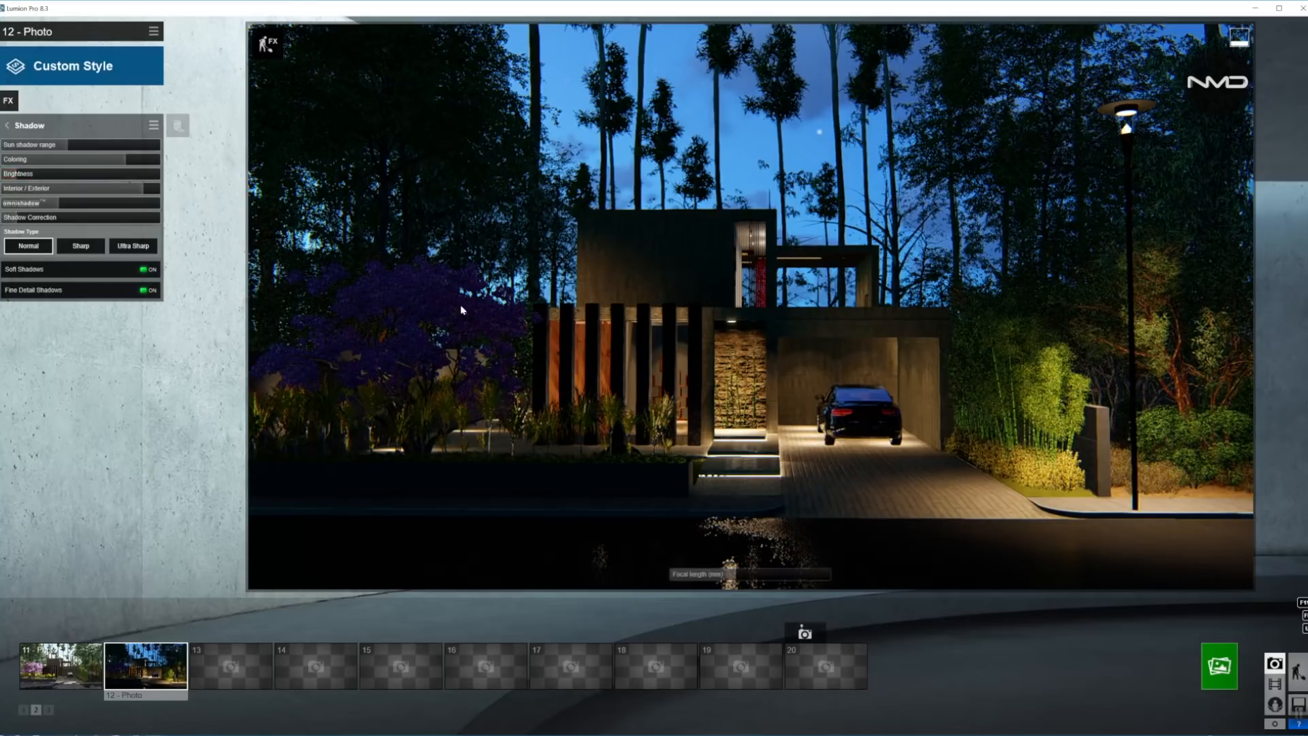
pyautogui.moveTo(619, 317)
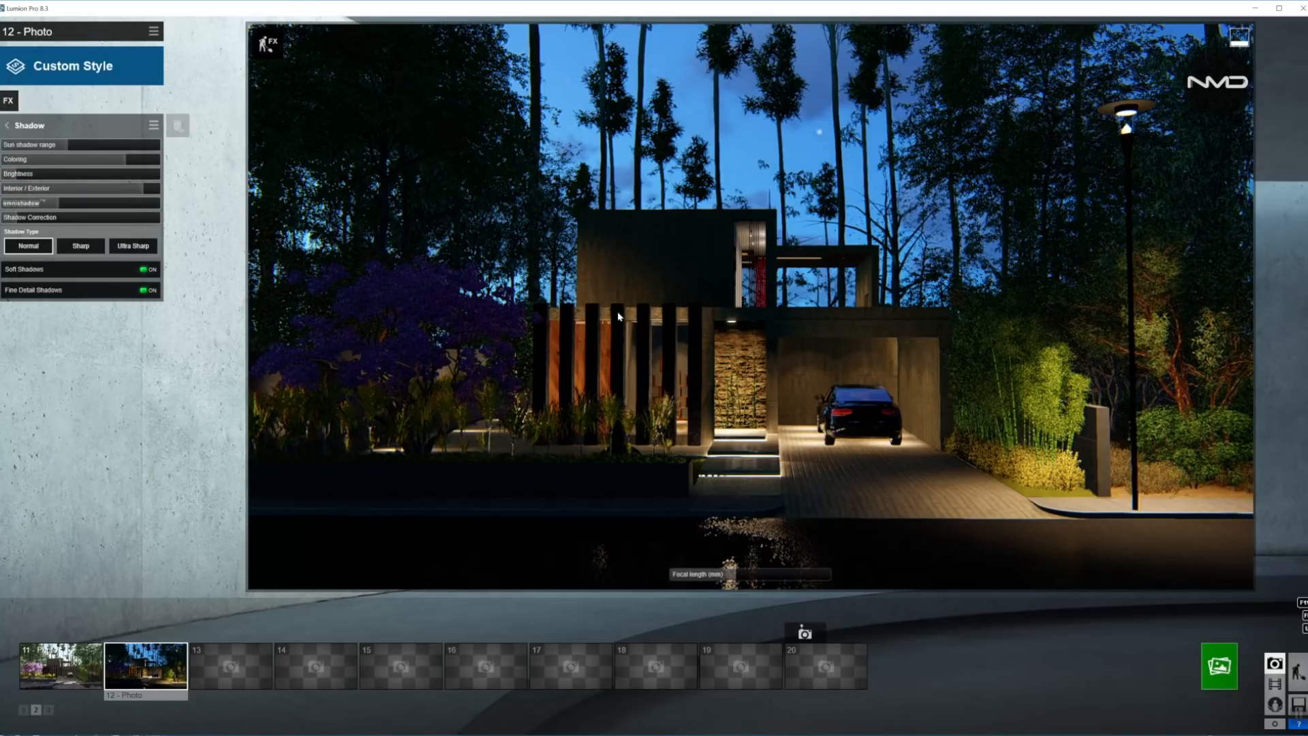
pyautogui.moveTo(1066, 187)
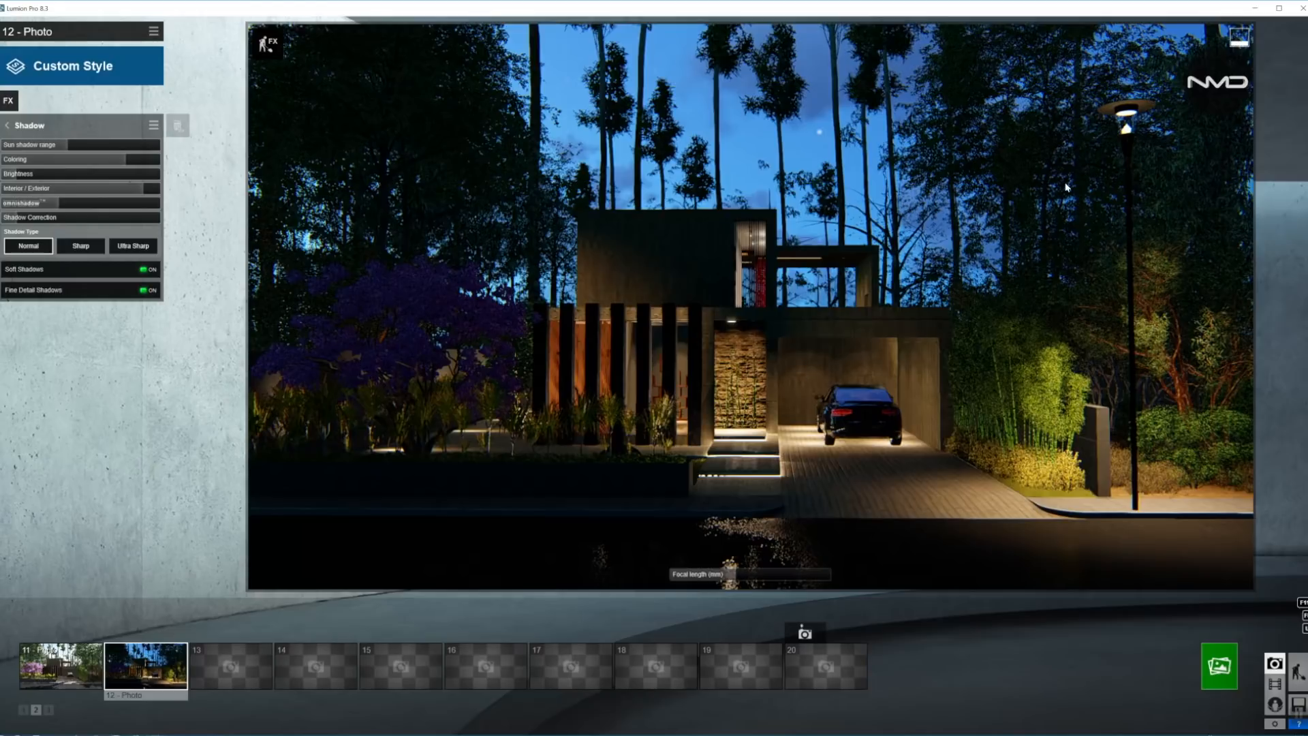
pyautogui.moveTo(354, 222)
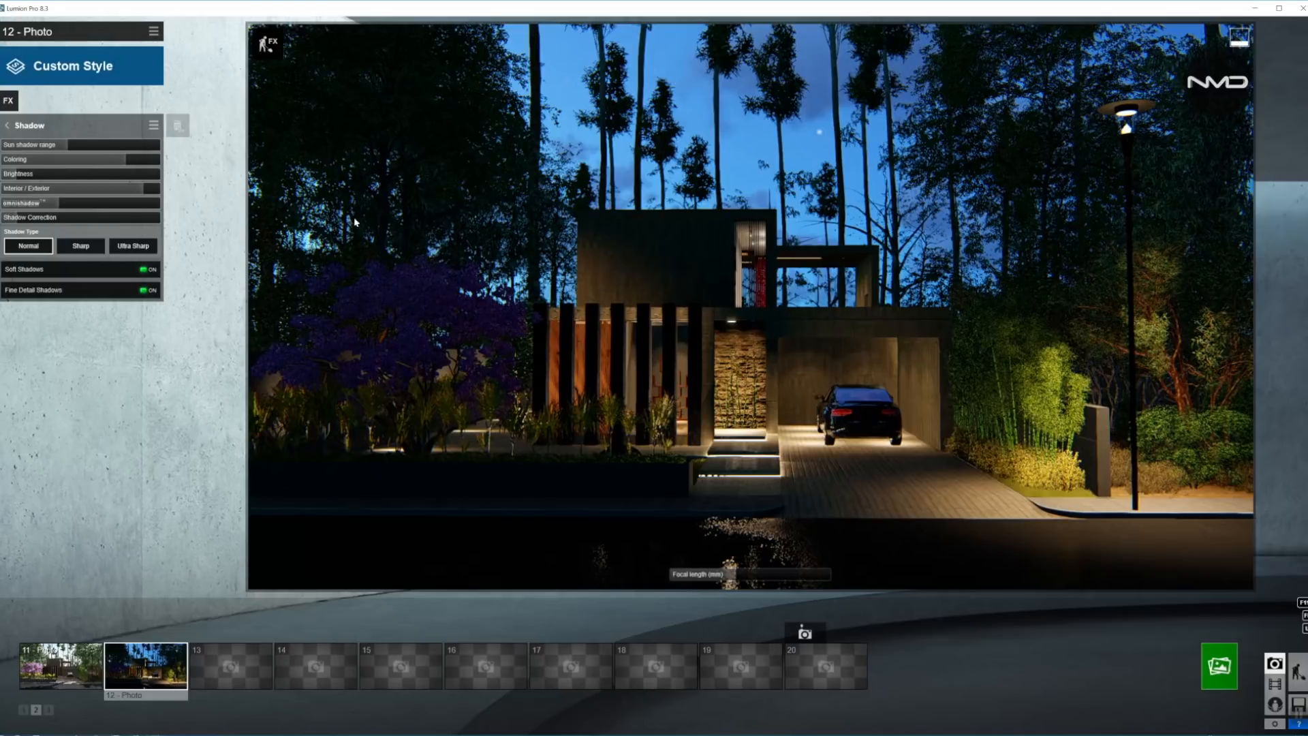
pyautogui.moveTo(283, 268)
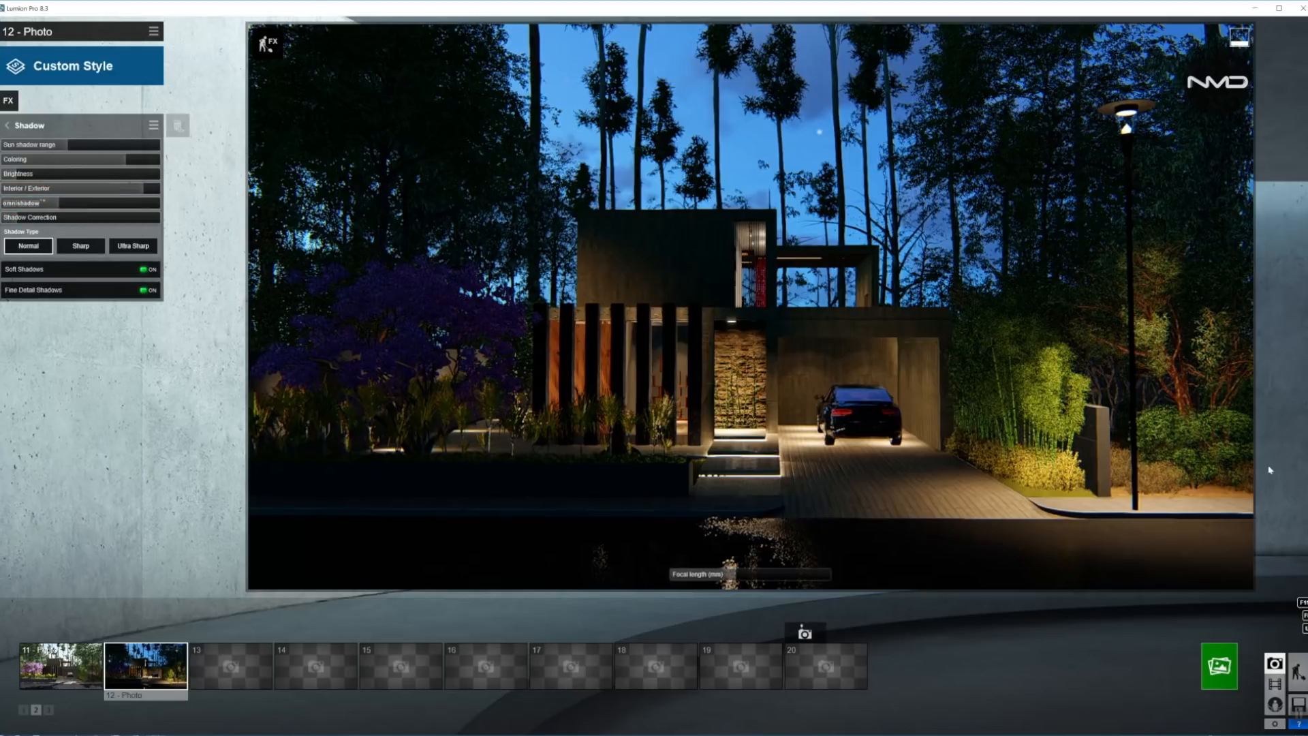
pyautogui.moveTo(956, 258)
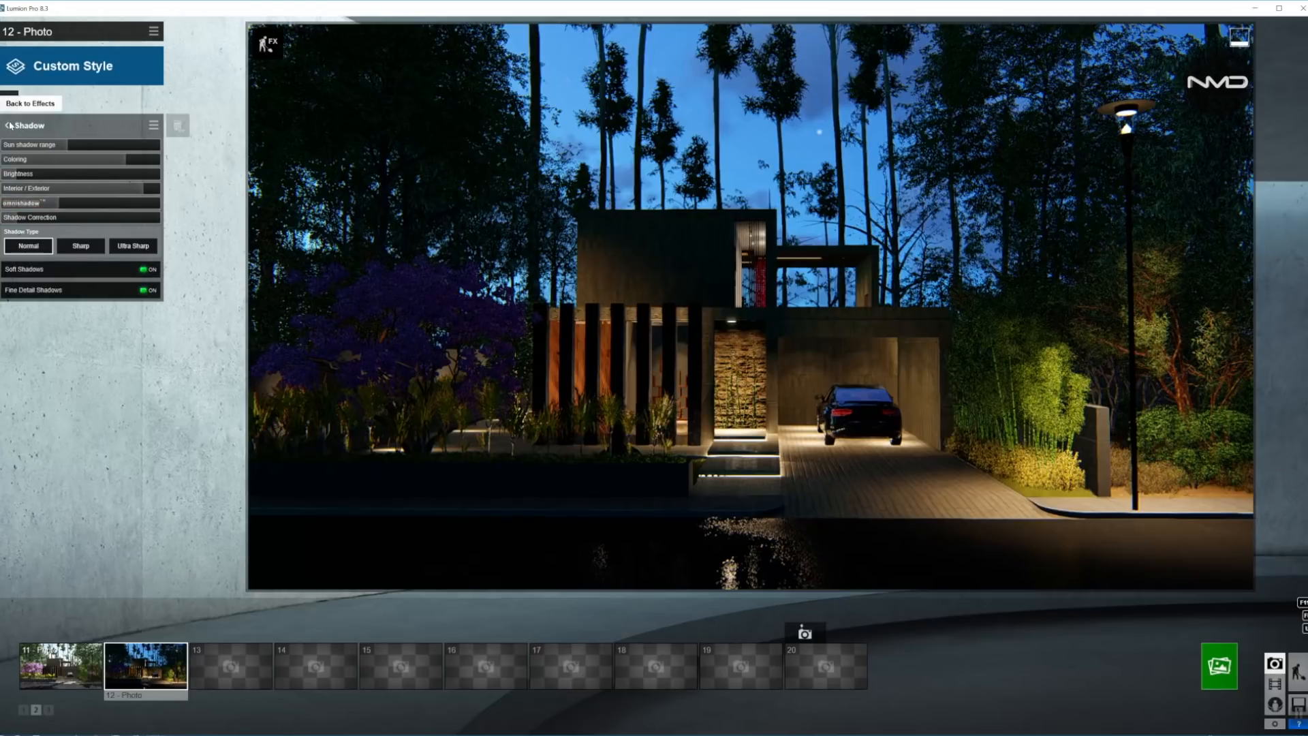
# Leave the Shadow settings unchanged and return to photo 12's full effects list
pyautogui.click(30, 102)
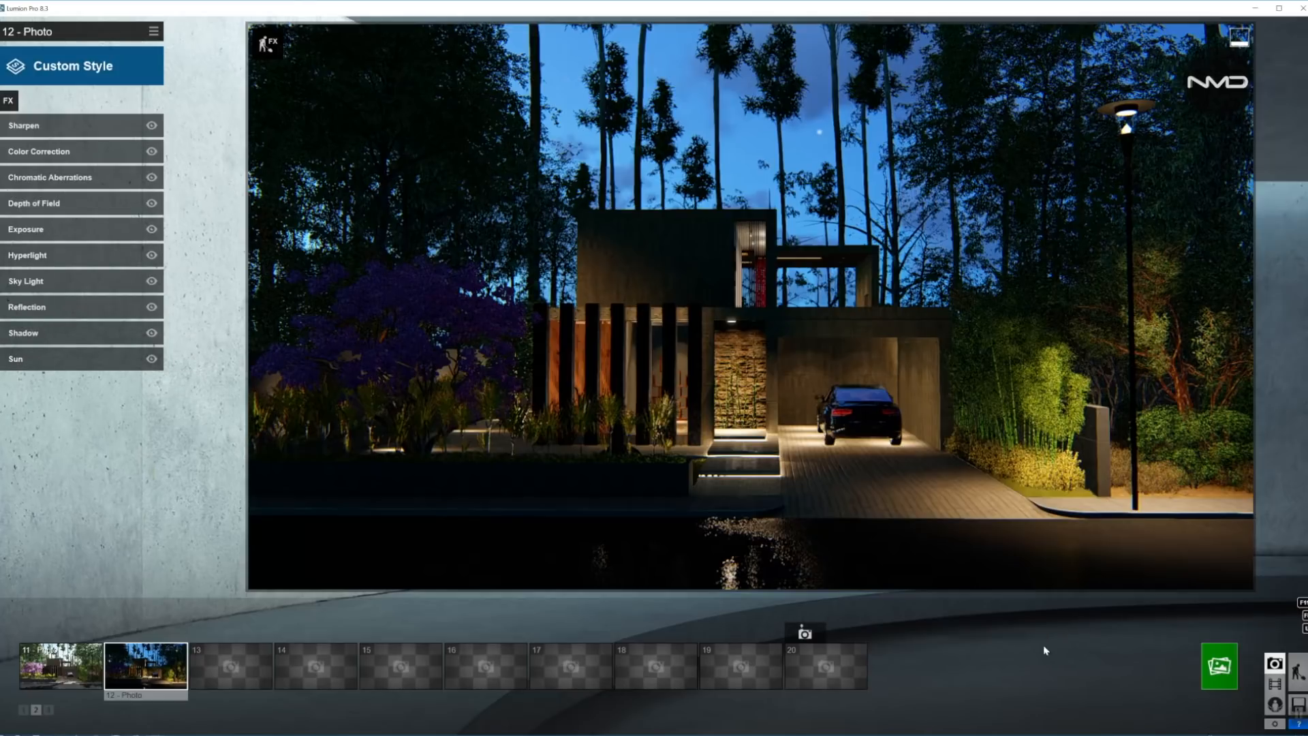
pyautogui.moveTo(1085, 673)
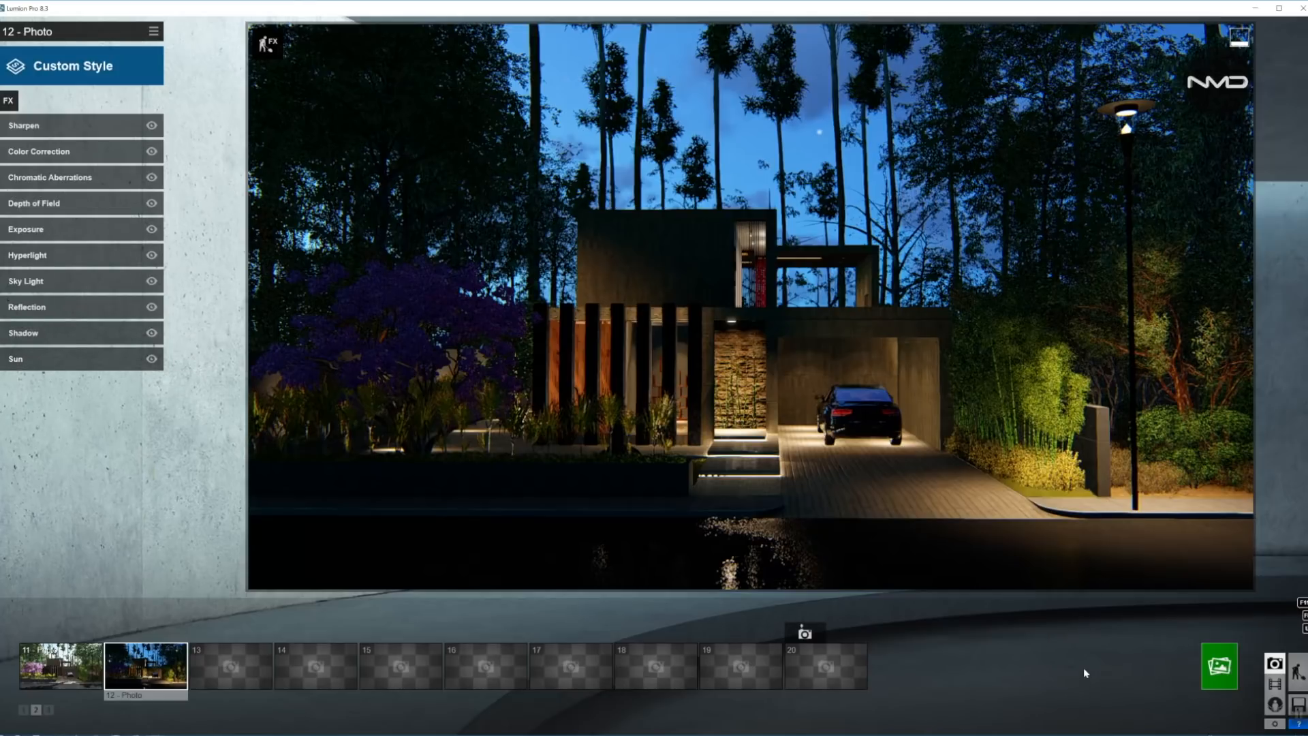